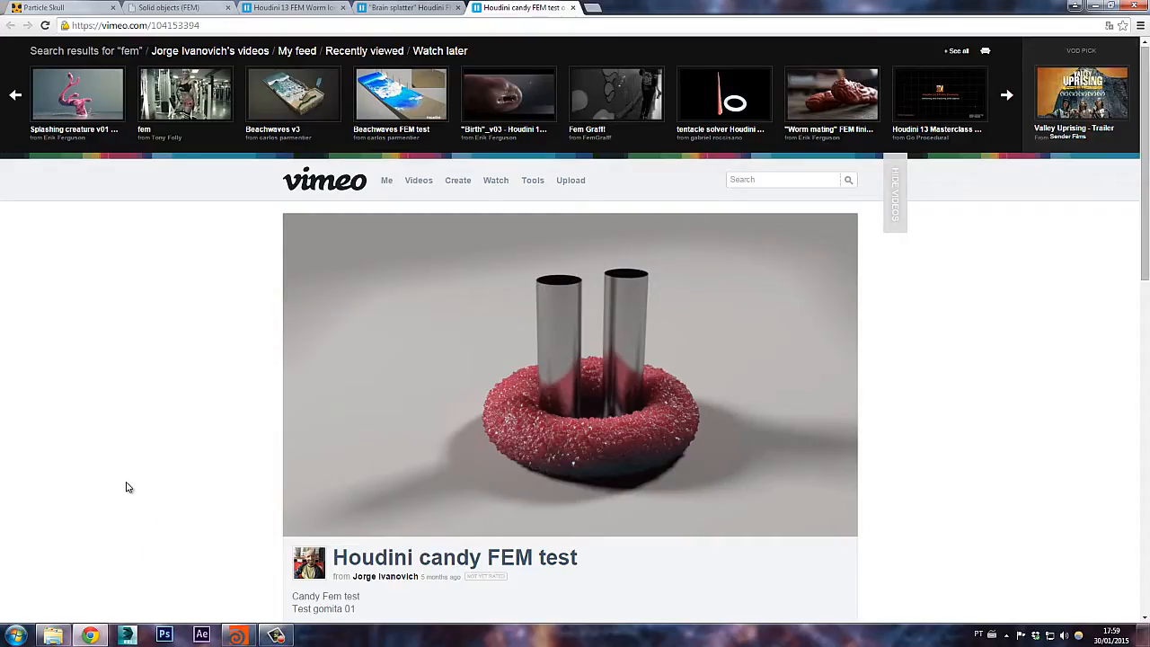
- Play the 'Houdini candy FEM test' Vimeo video, then switch over to Houdini
left_click(569, 373)
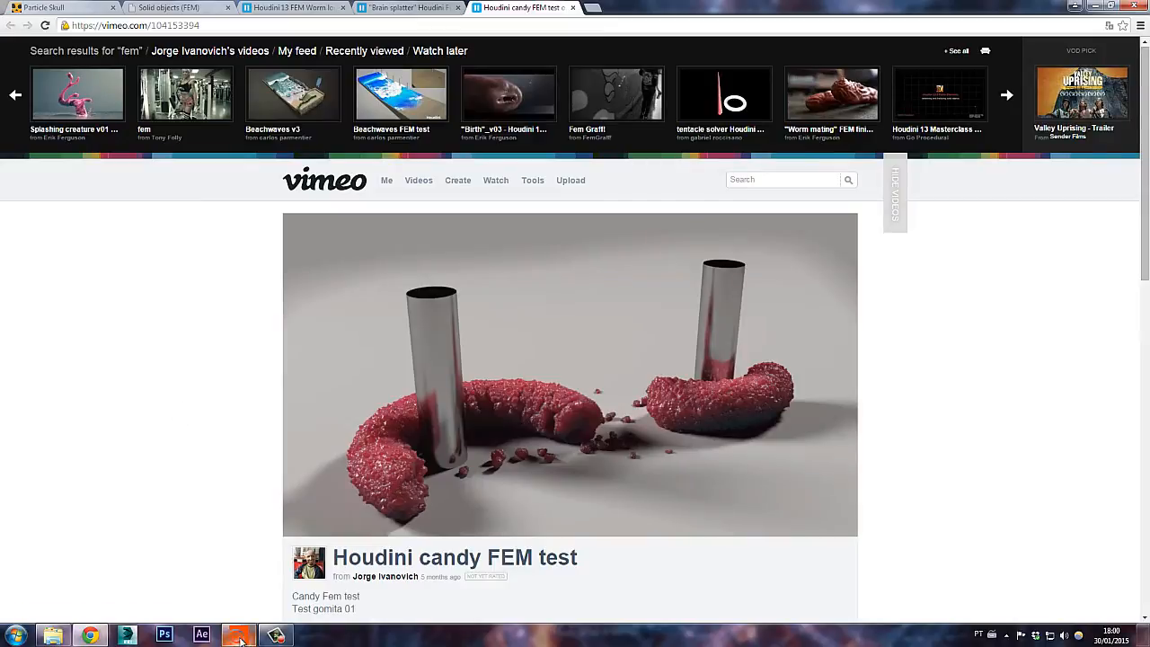
left_click(238, 635)
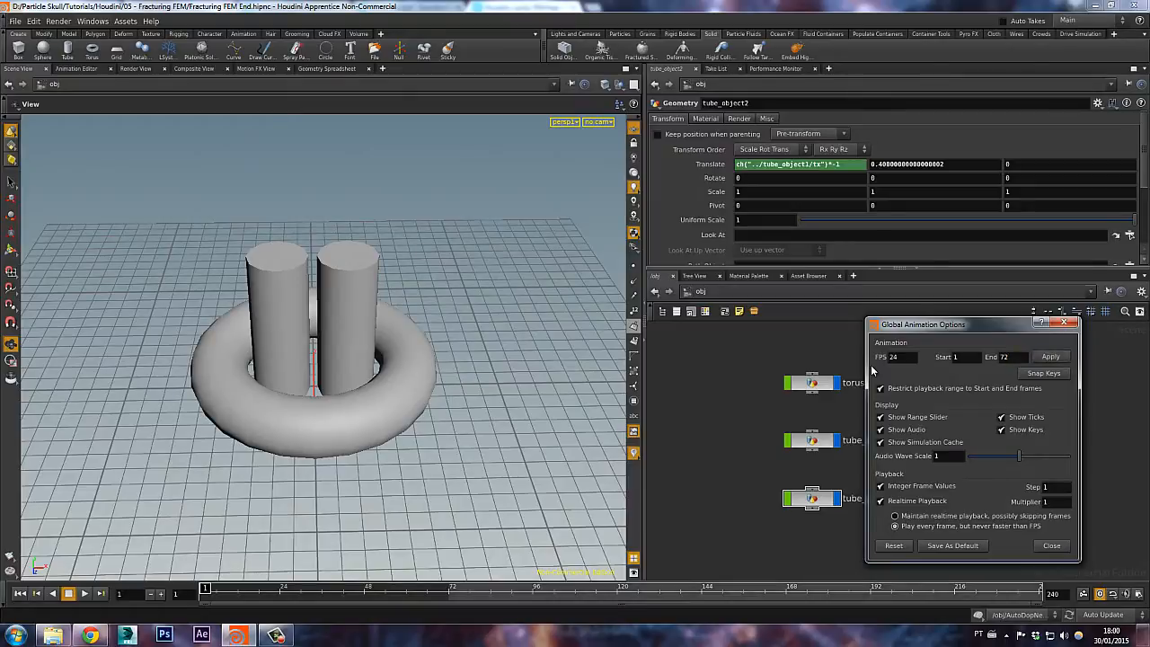
- Apply a global animation range ending at frame 72, then select the ground plane
left_click(1052, 545)
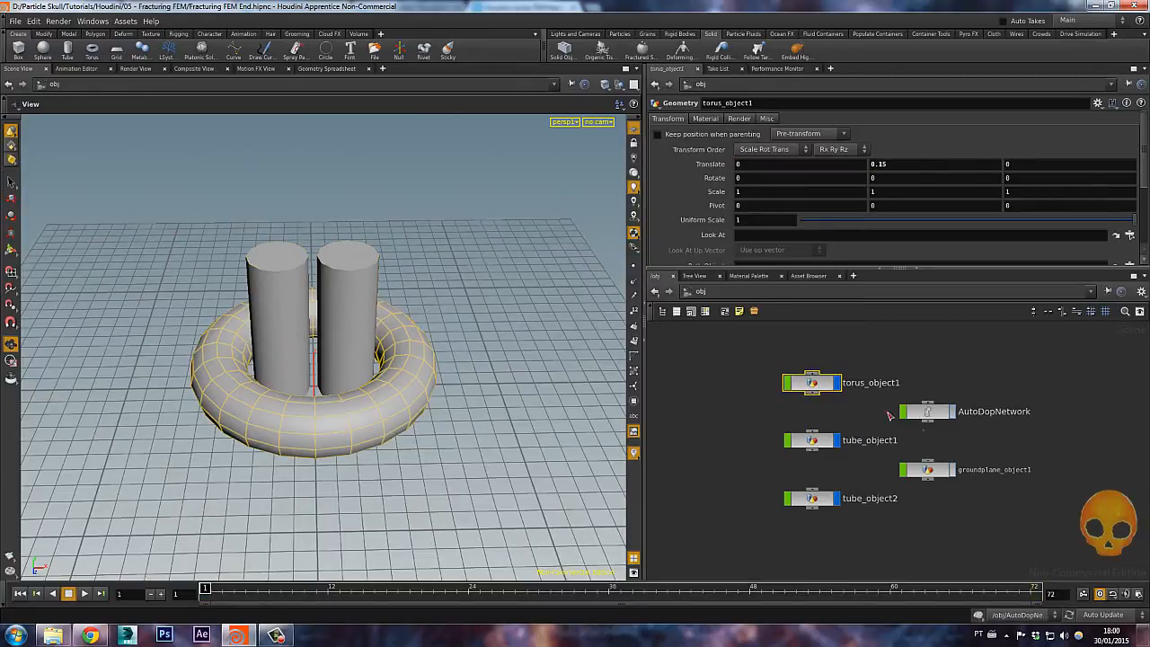
mouse_move(1020, 436)
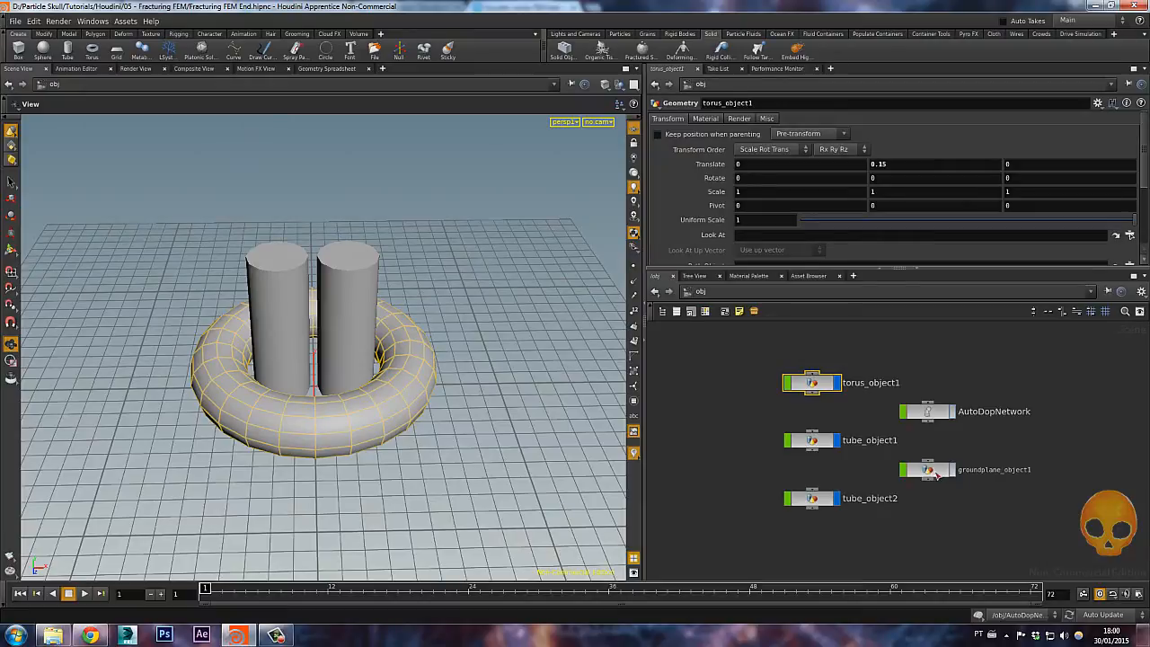
left_click(930, 469)
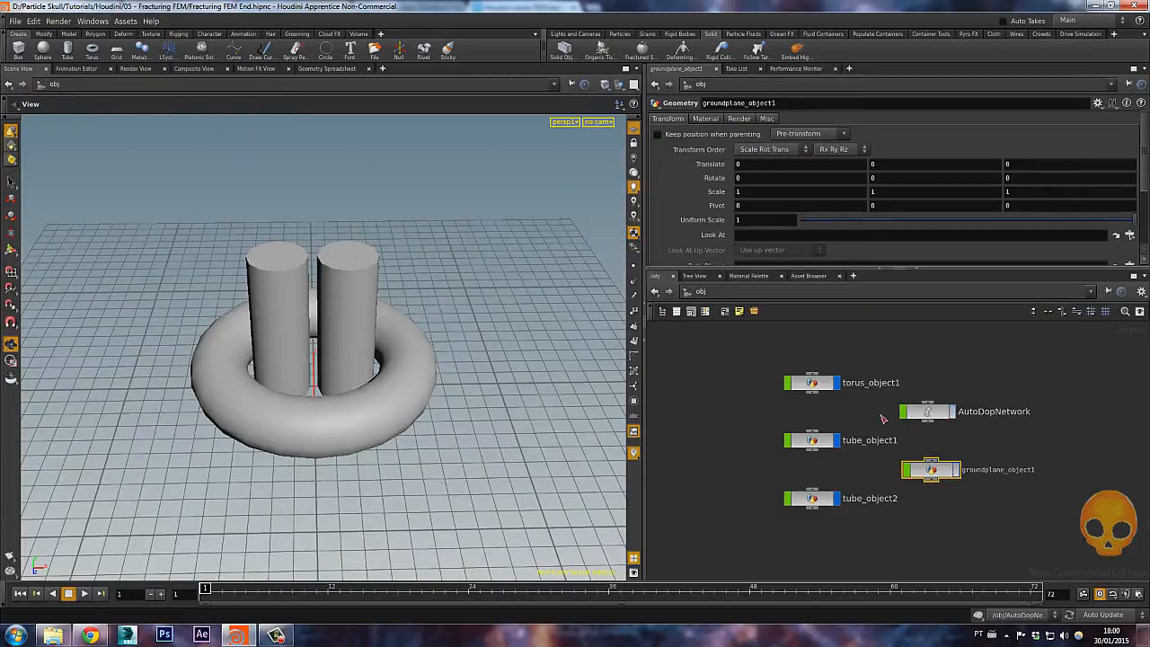
mouse_move(1004, 380)
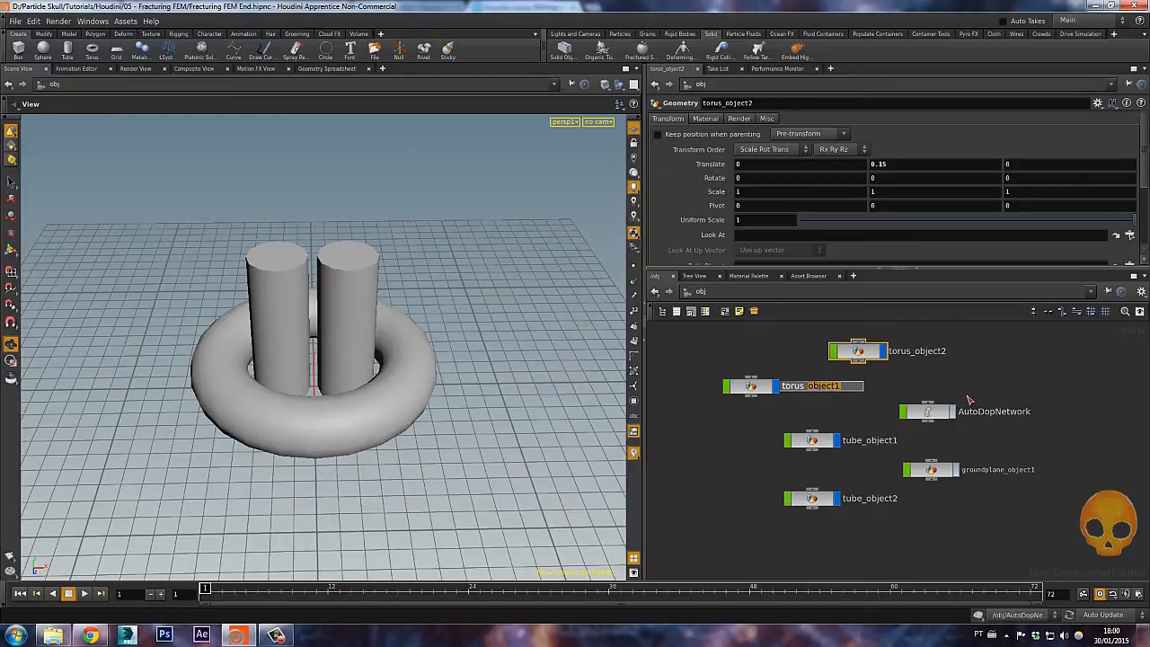
- Rename the original torus torus_lowRes and its pasted copy torus_highRes
double_click(810, 385)
type("lowRes")
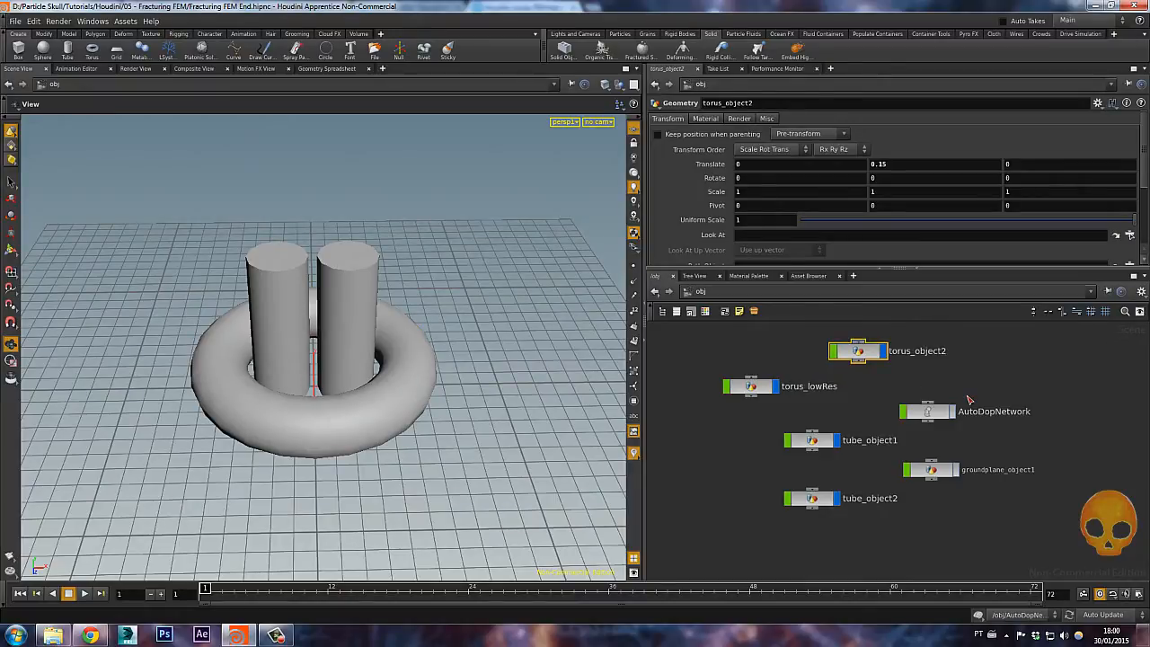
double_click(917, 351)
type("torus_")
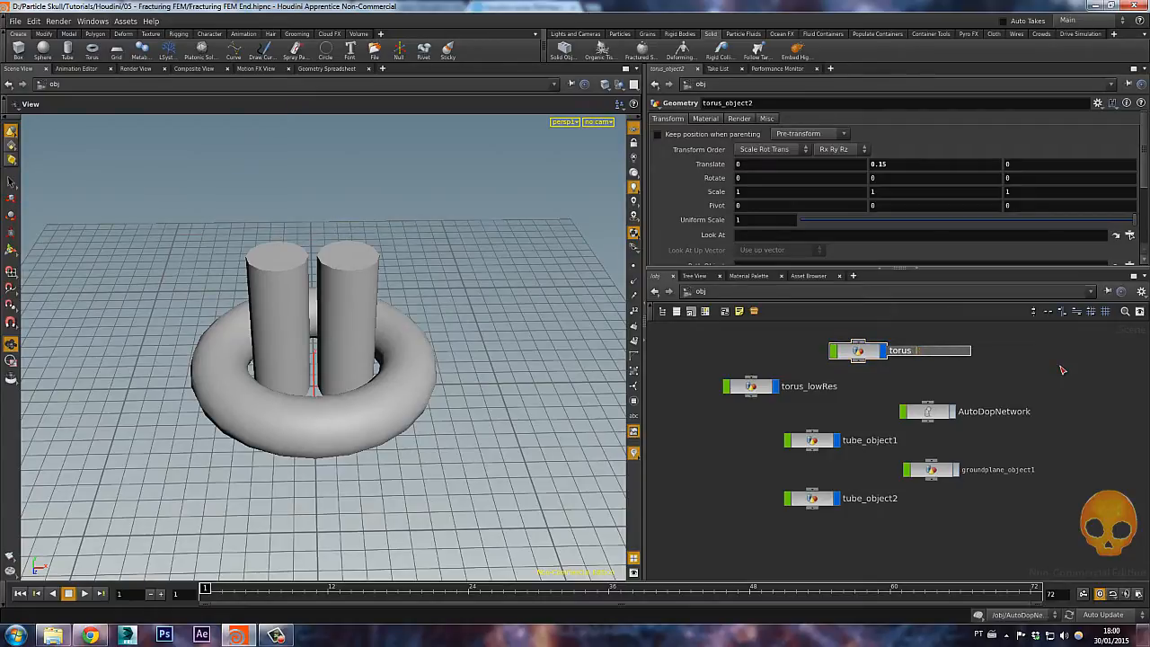
double_click(900, 350)
type("highRes")
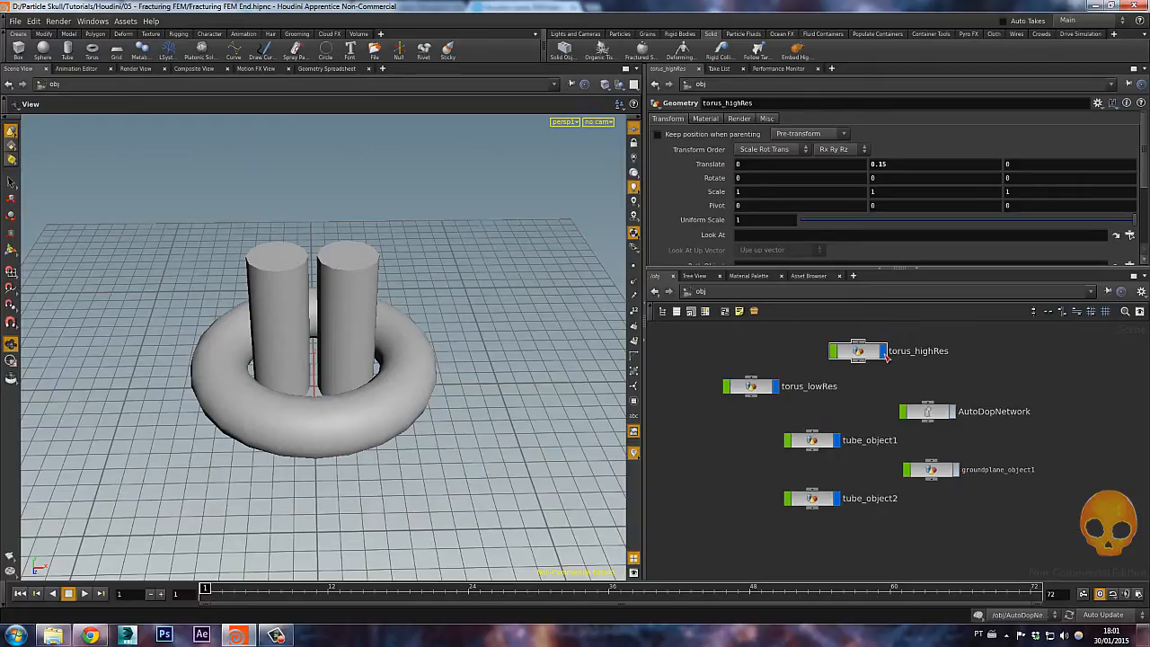
left_click(753, 387)
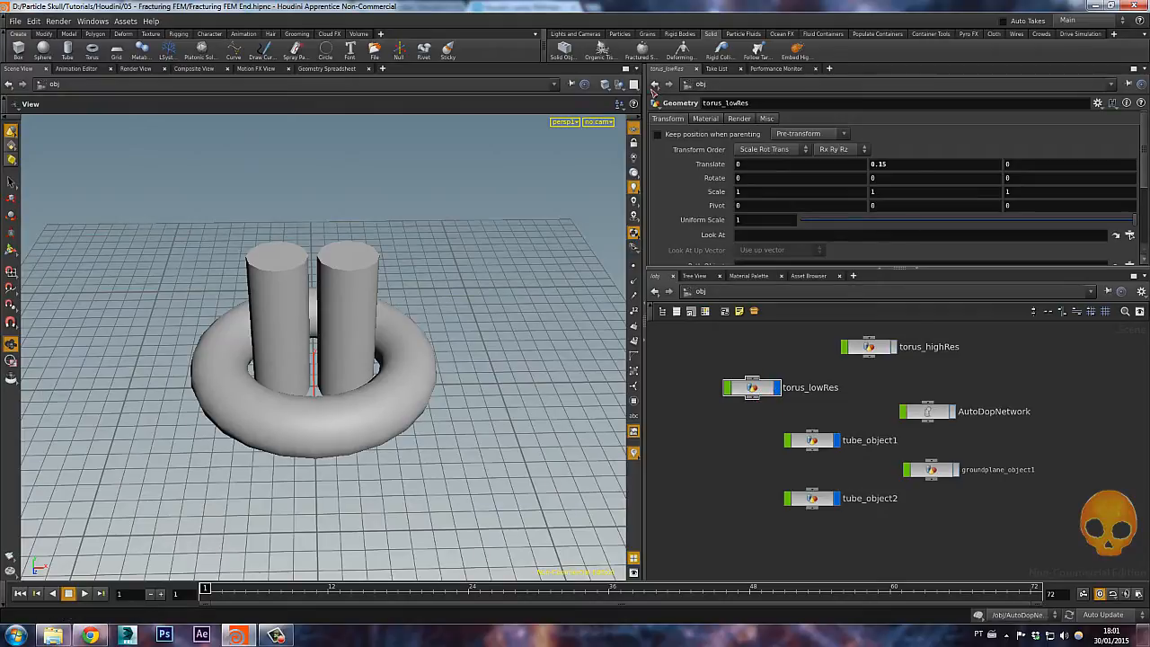
mouse_move(642, 49)
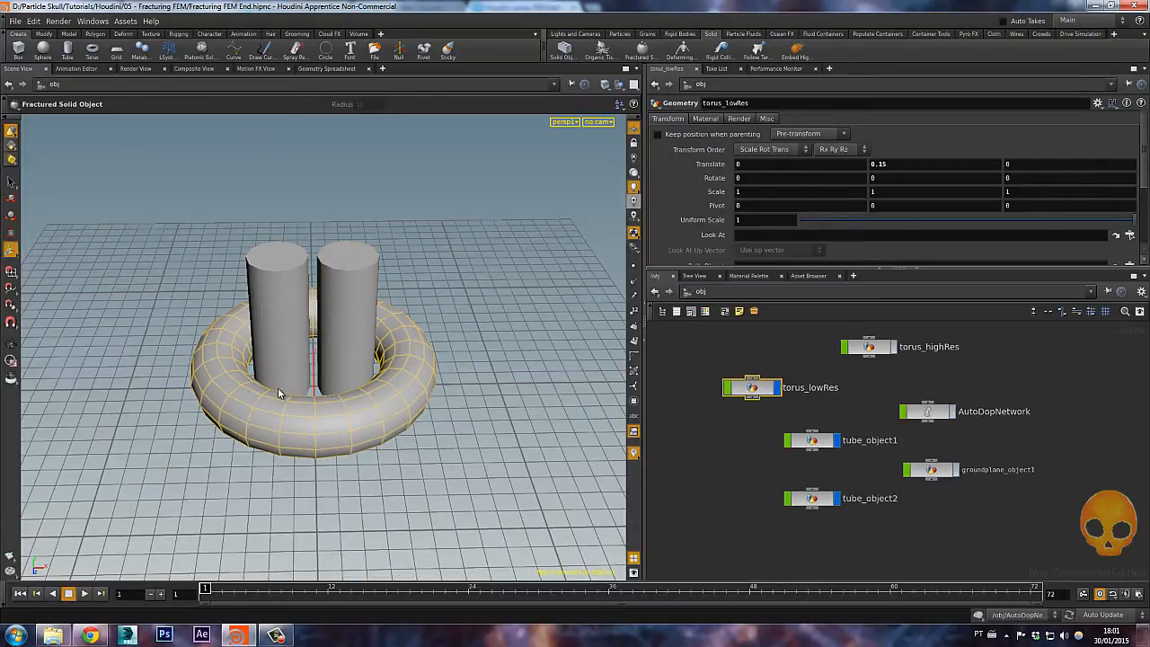
- Apply the Solid shelf's Fractured Solid Object tool to torus_lowRes
double_click(927, 411)
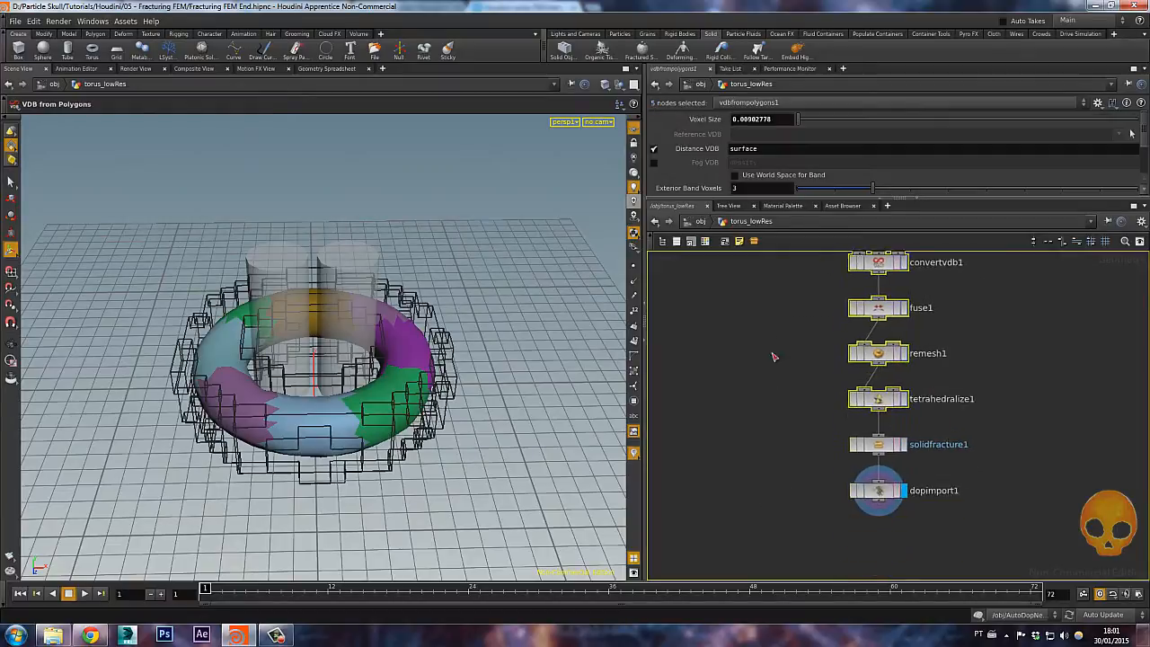
- Lower solidfracture1's Part Scale to 0.33 for smaller, more numerous pieces
left_click(878, 399)
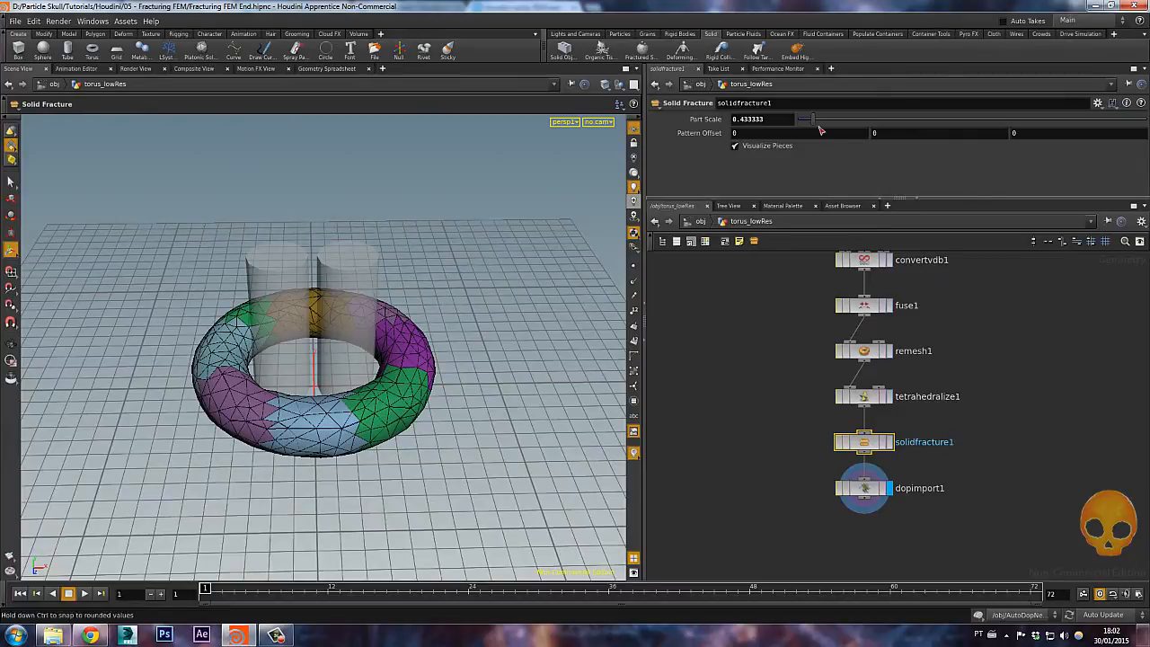
left_click_drag(805, 118, 827, 118)
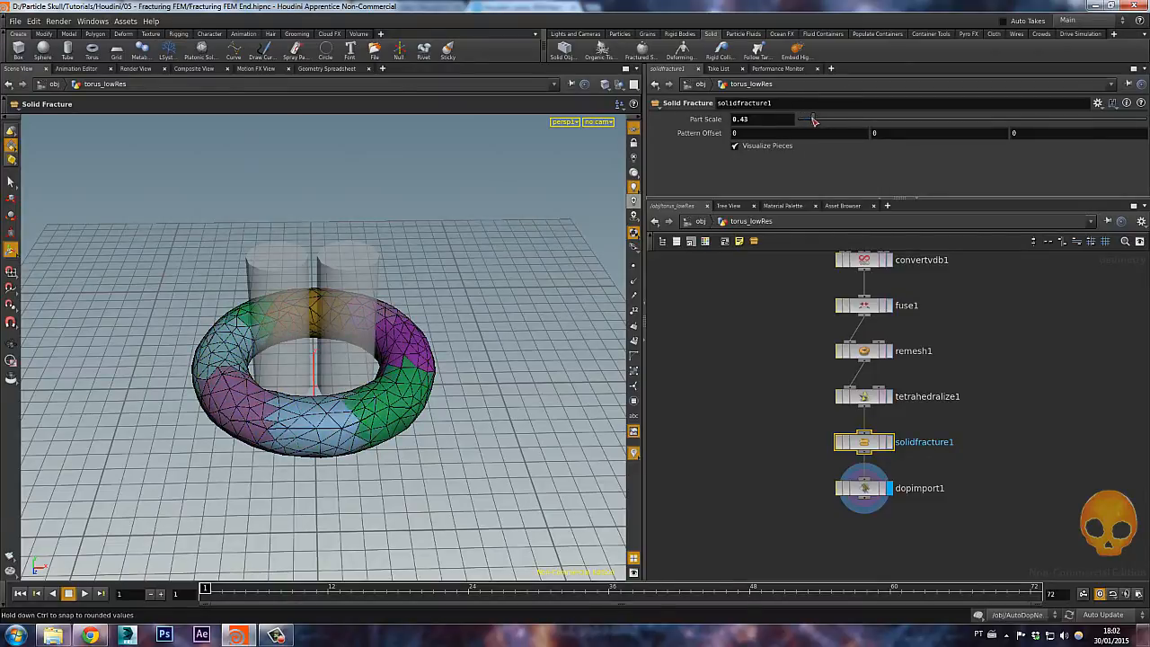
left_click_drag(813, 119, 804, 119)
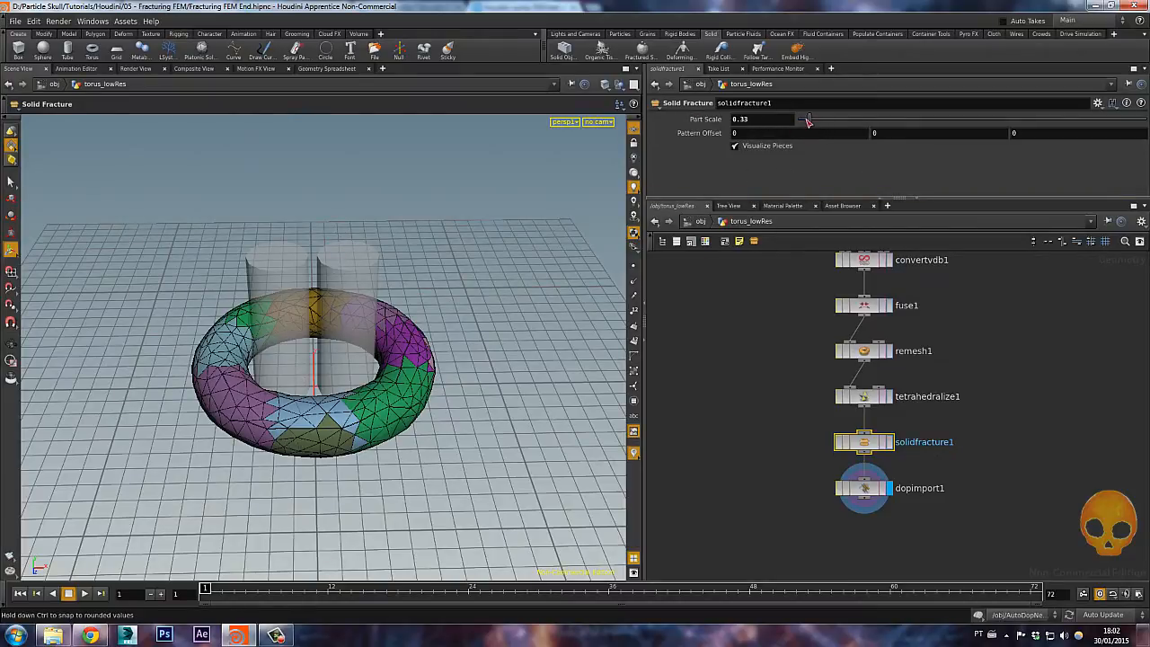
left_click_drag(806, 120, 814, 119)
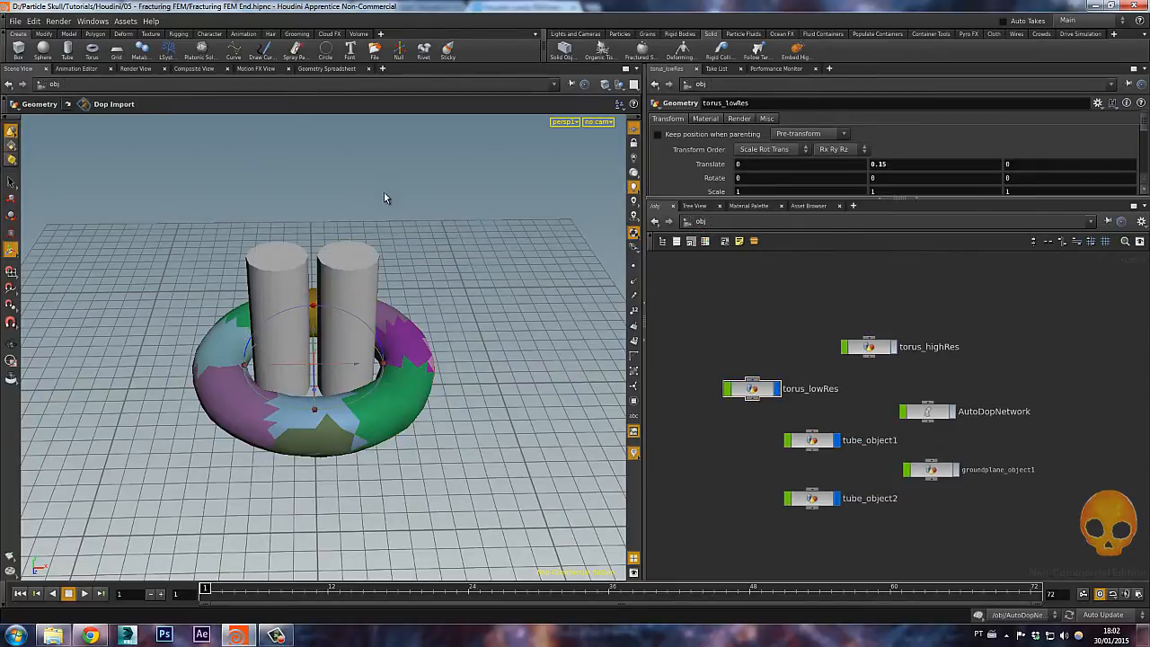
left_click(84, 594)
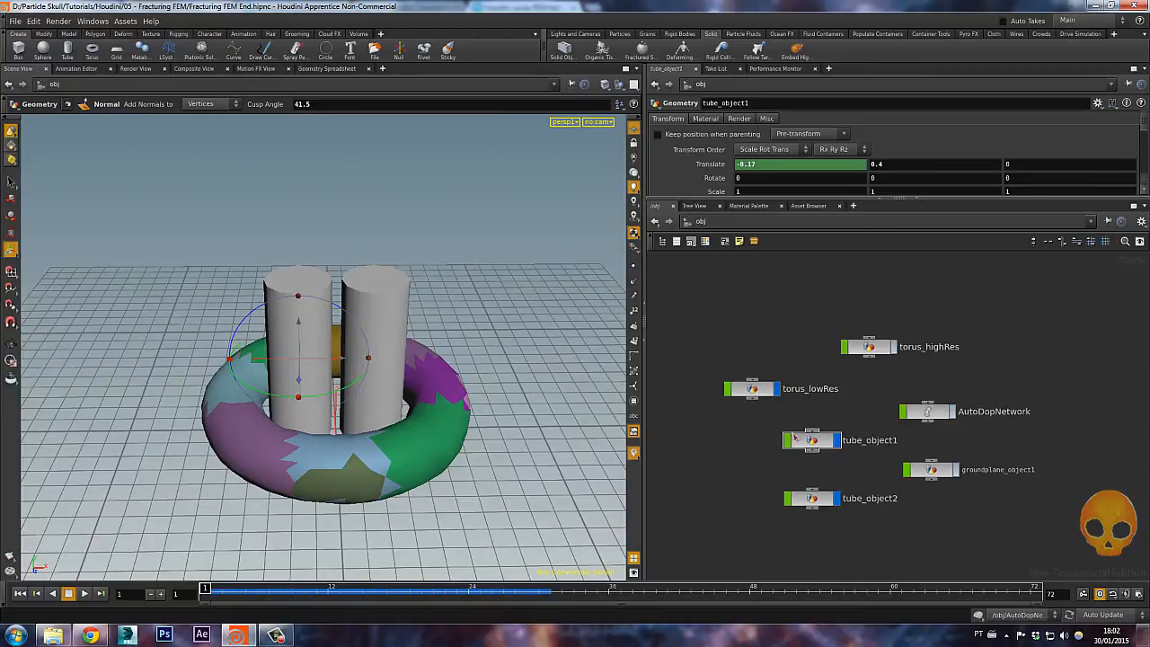
left_click(750, 387)
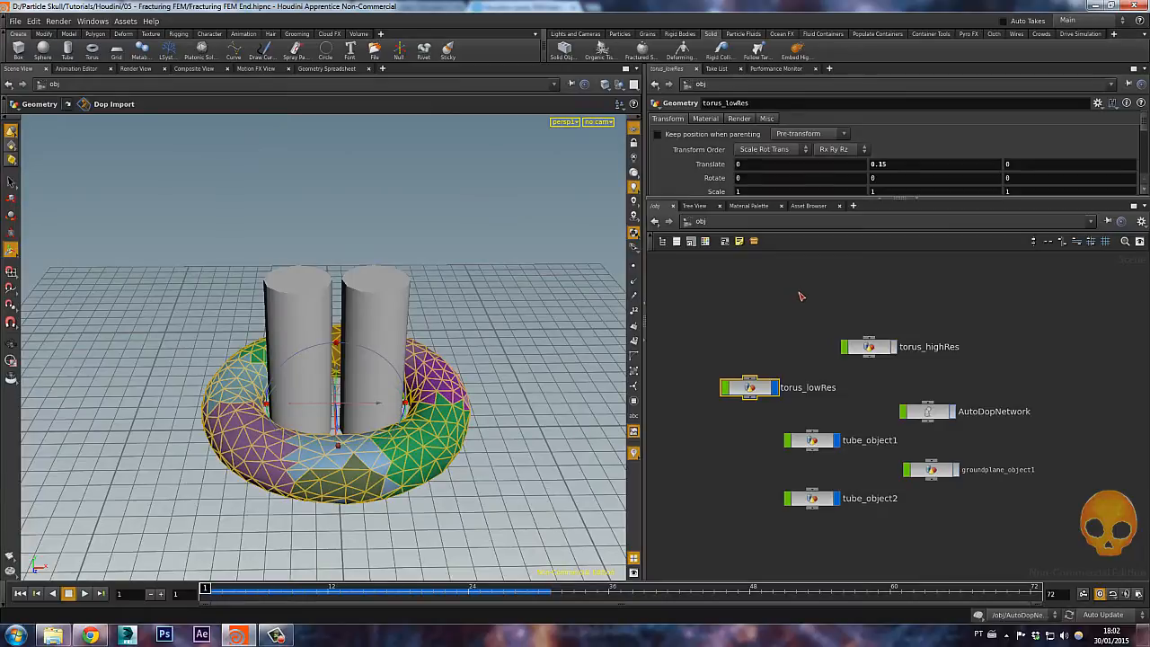
mouse_move(713, 84)
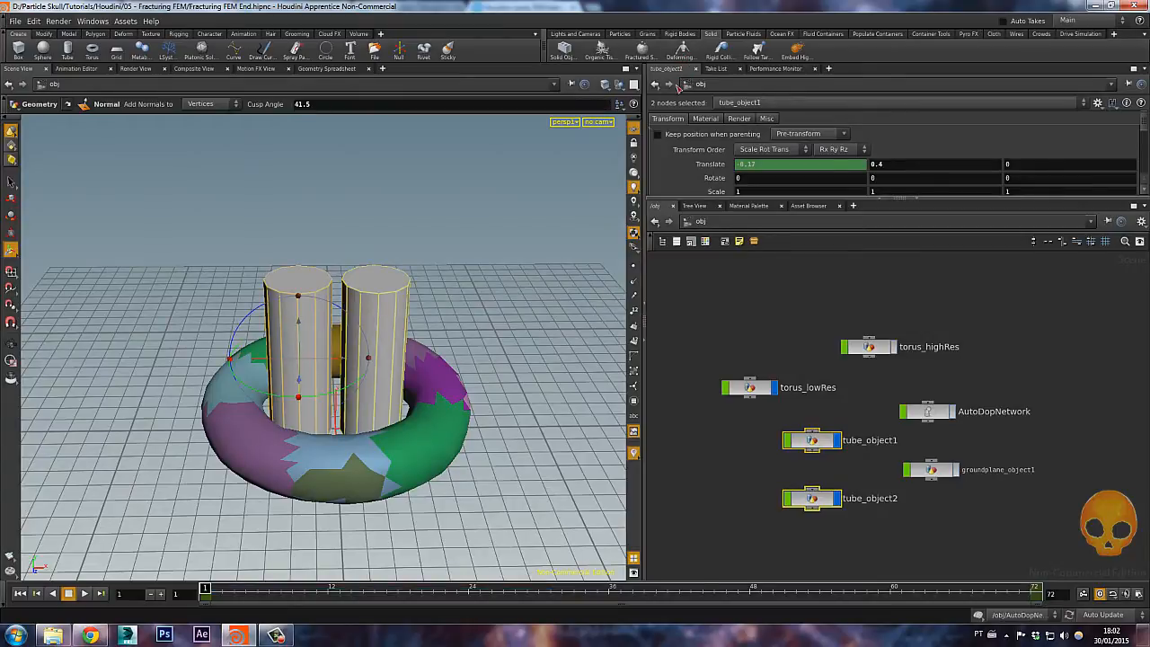
mouse_move(361, 288)
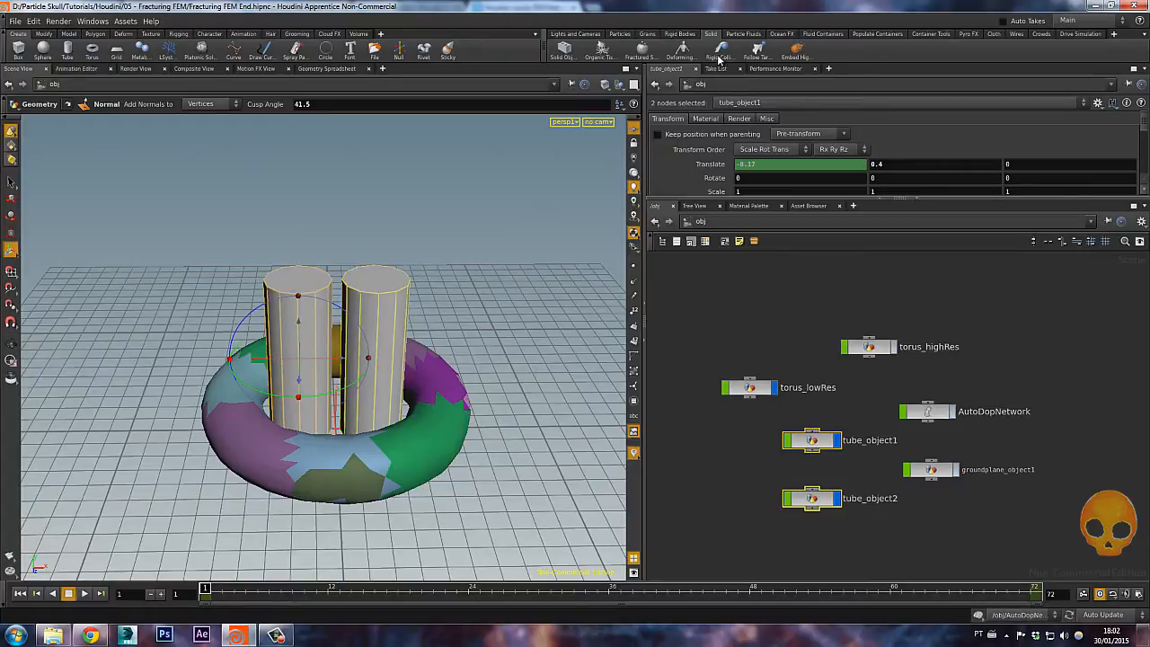
mouse_move(719, 57)
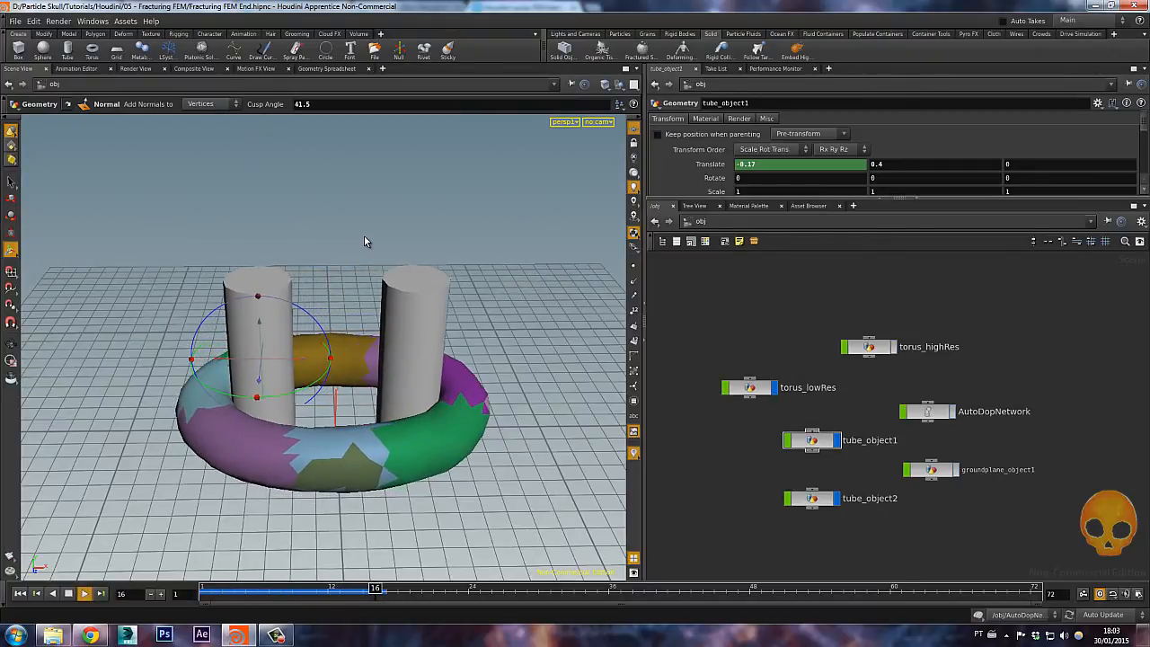
left_click(84, 594)
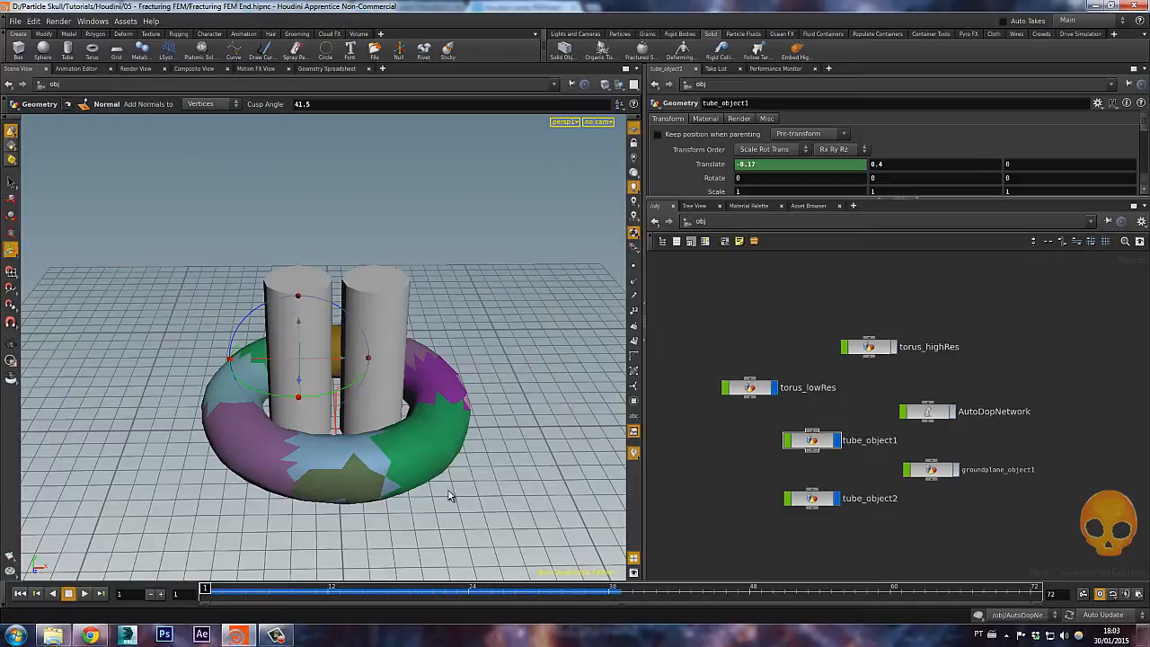
- Tidy the object nodes and play the pull, watching the low-res torus stretch
left_click(931, 410)
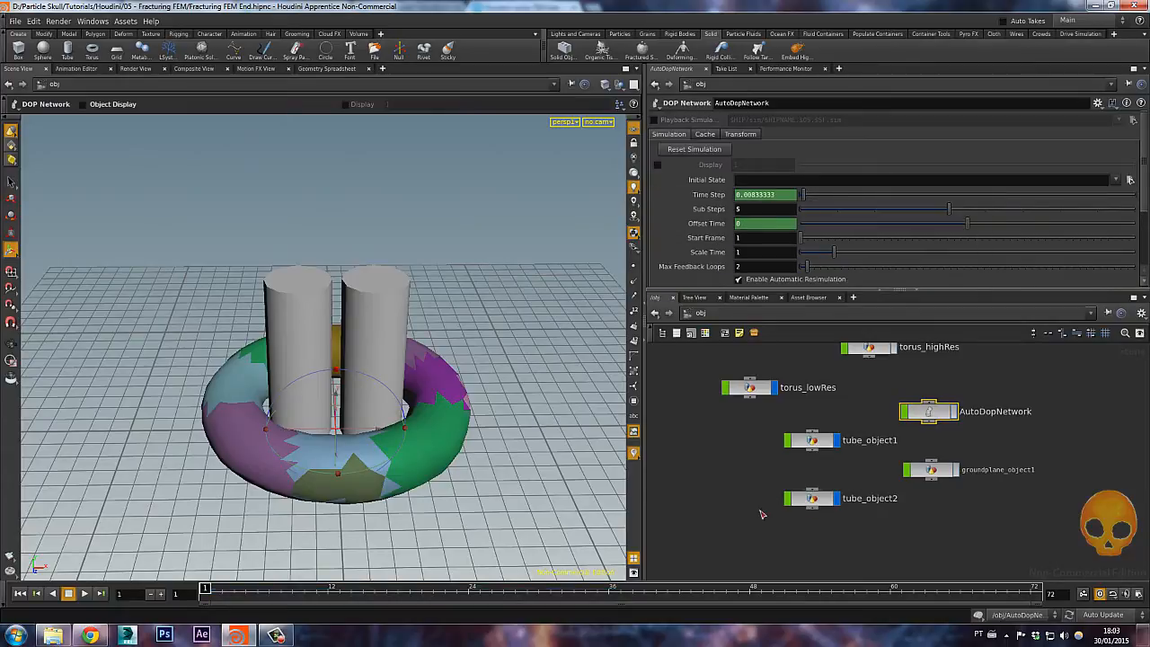
left_click(84, 593)
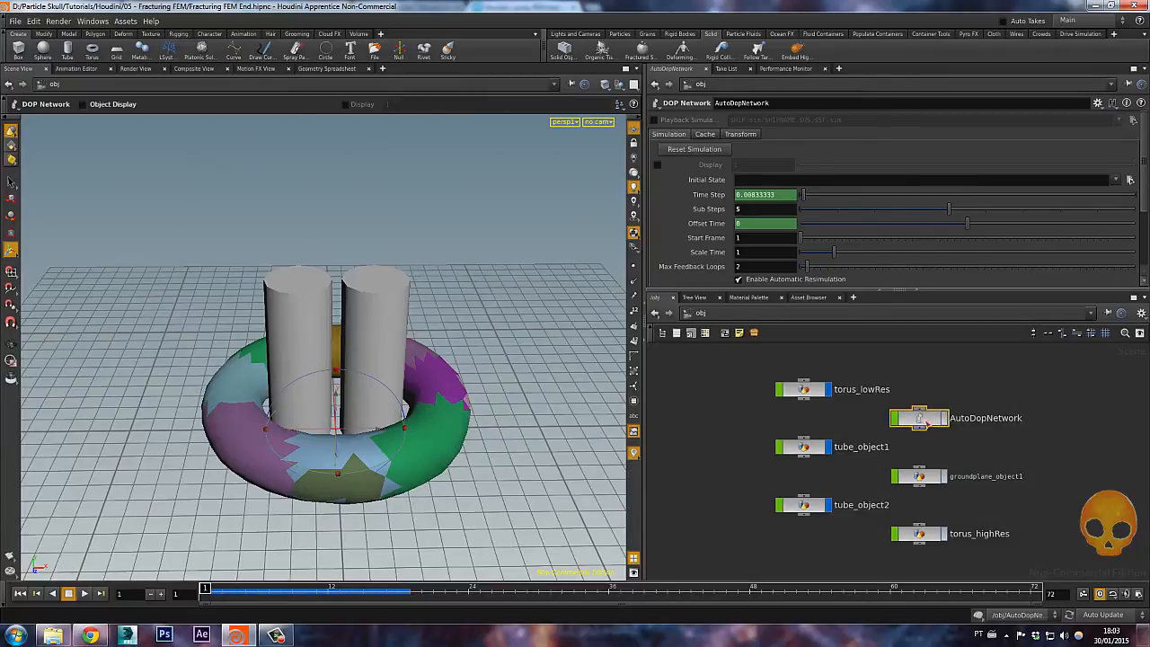
mouse_move(858, 415)
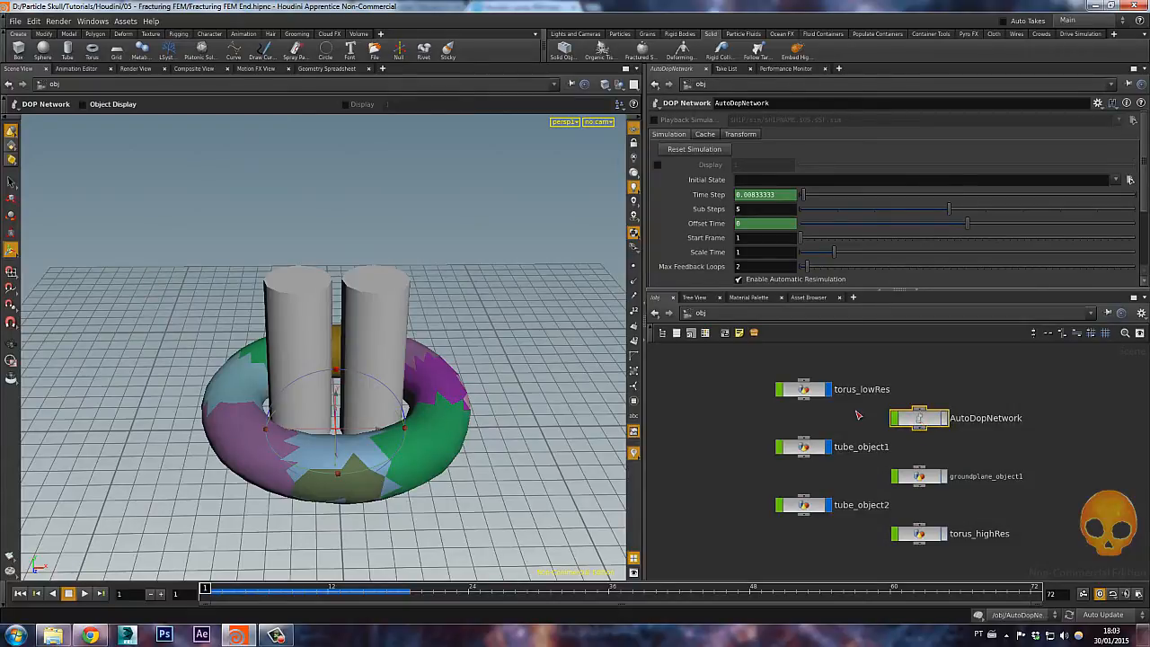
left_click(84, 593)
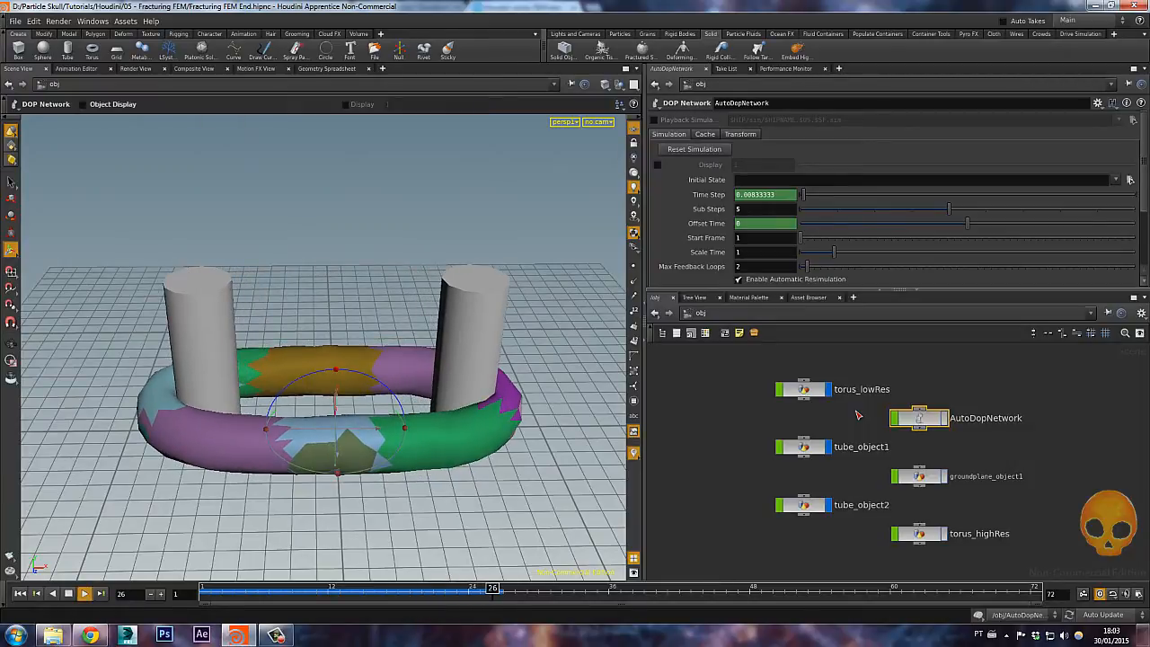
left_click(84, 593)
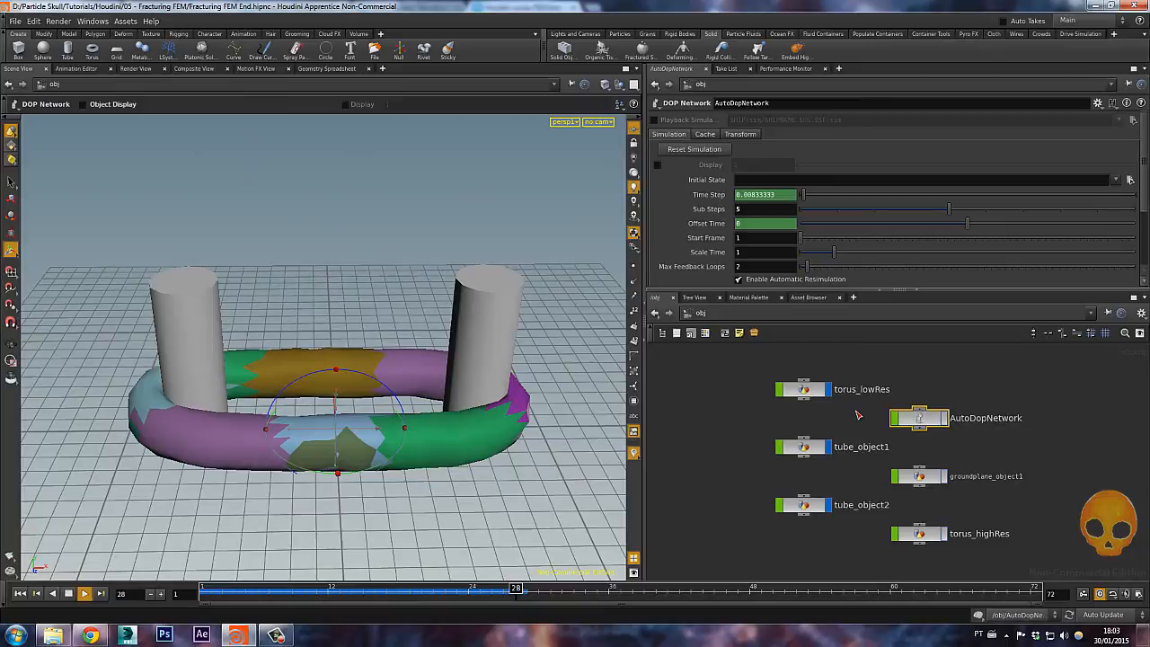
left_click(83, 593)
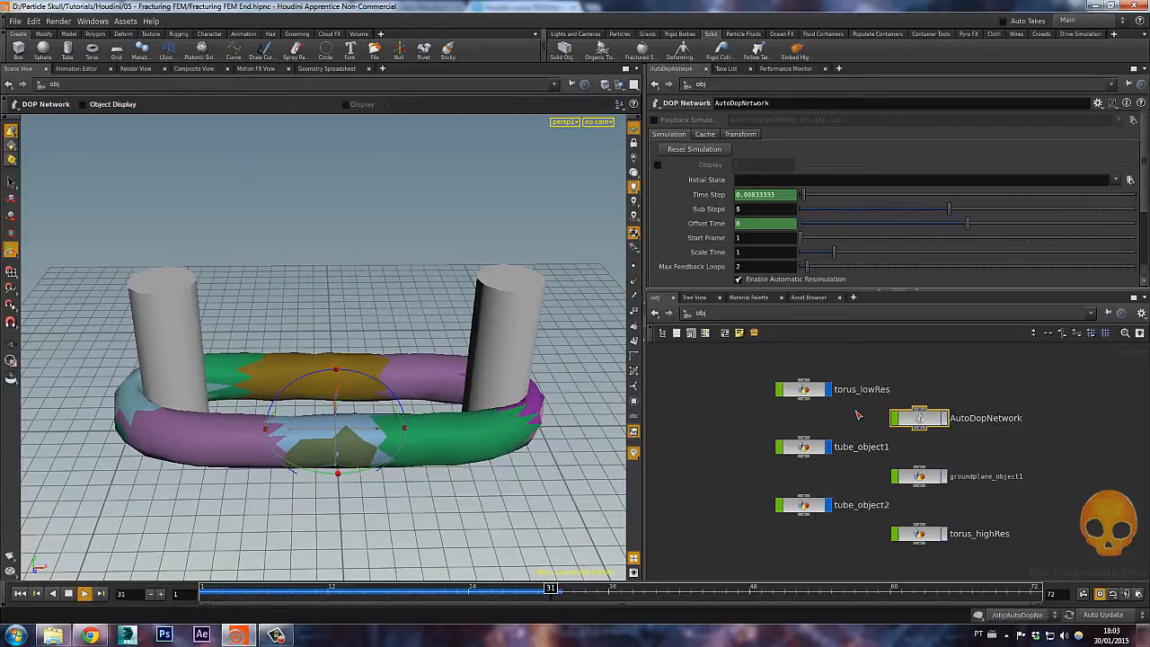
left_click(84, 593)
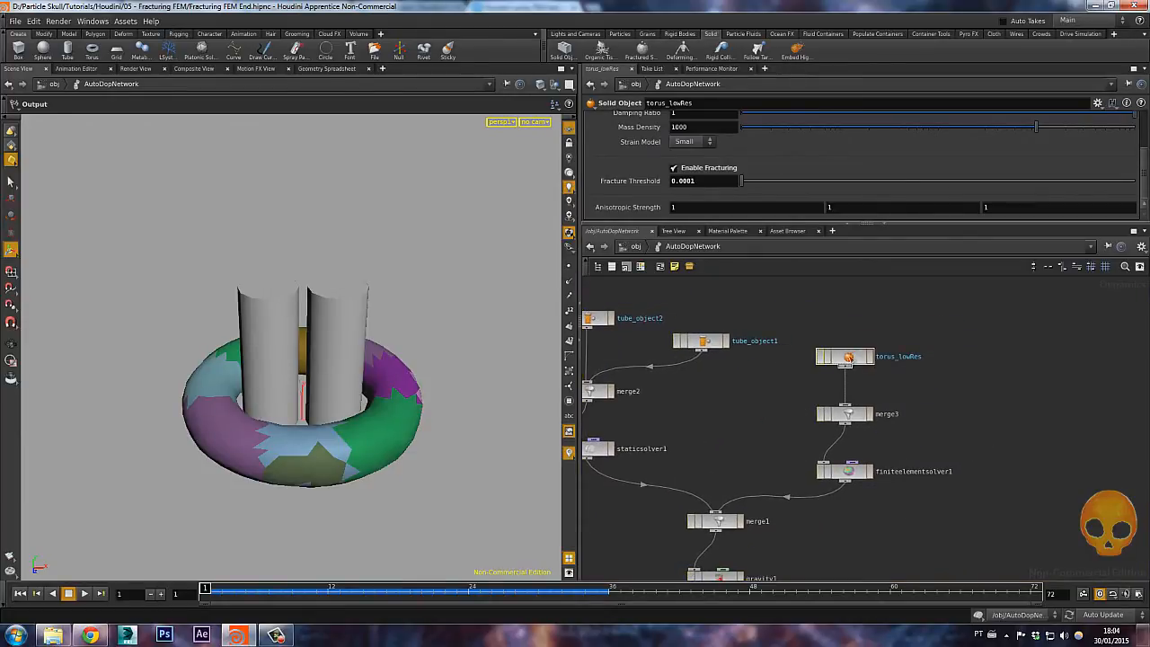
- Set torus_lowRes fracture threshold to 0.00001 and replay the tube pull
left_click(845, 358)
type("0.00000")
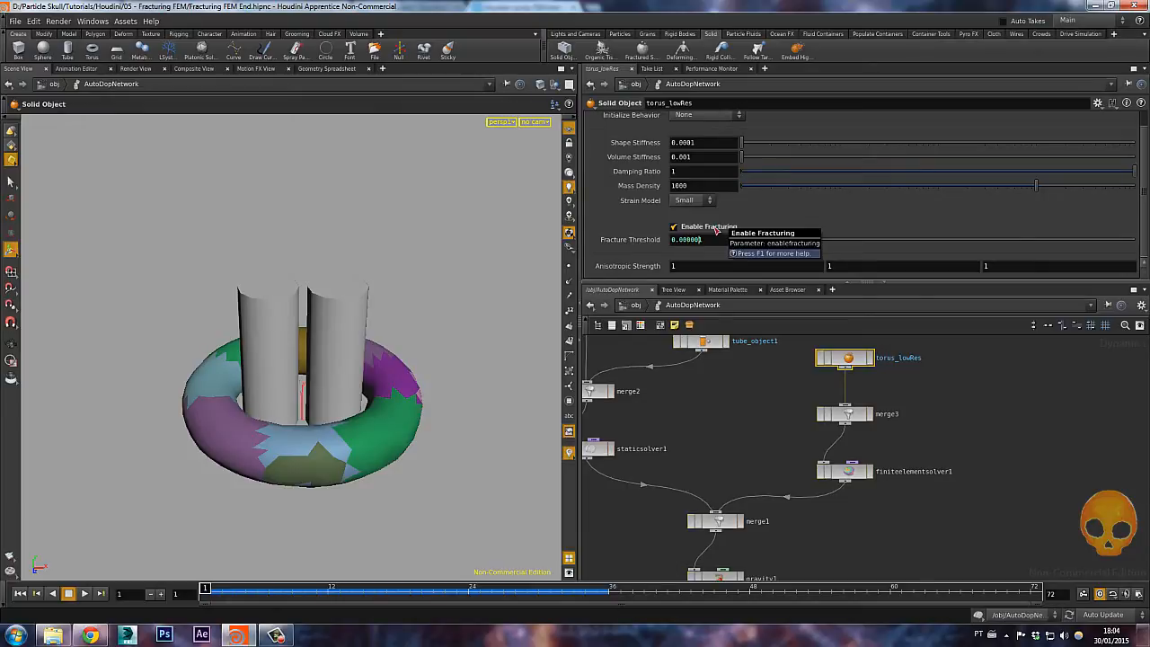
mouse_move(505, 202)
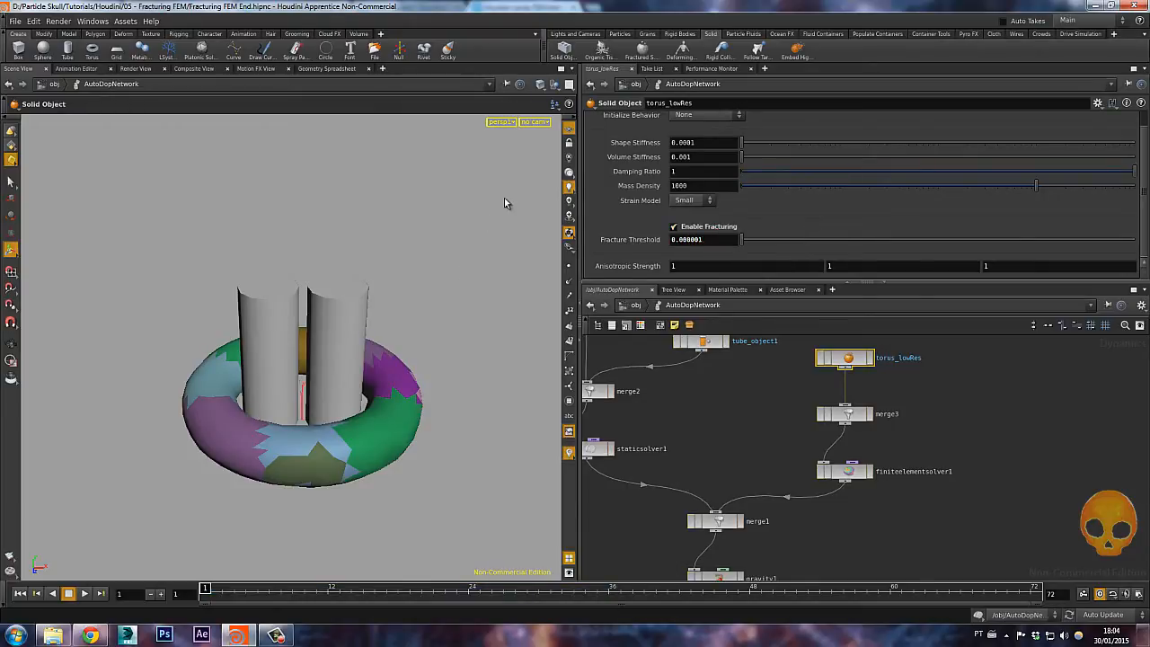
left_click(84, 593)
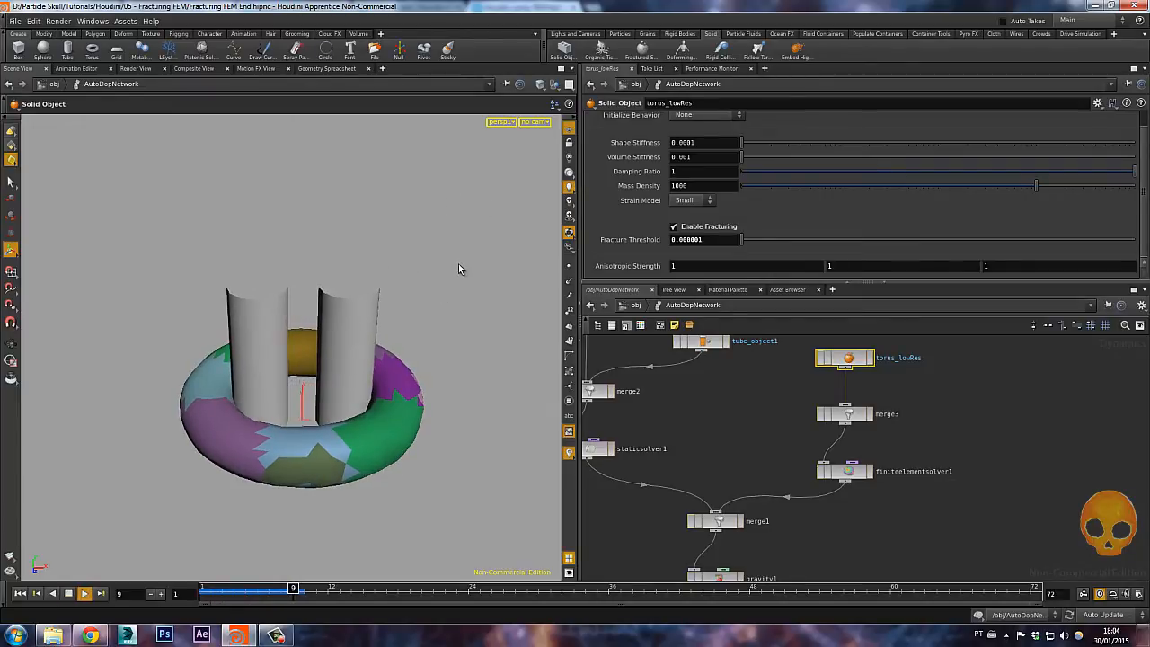
left_click(84, 593)
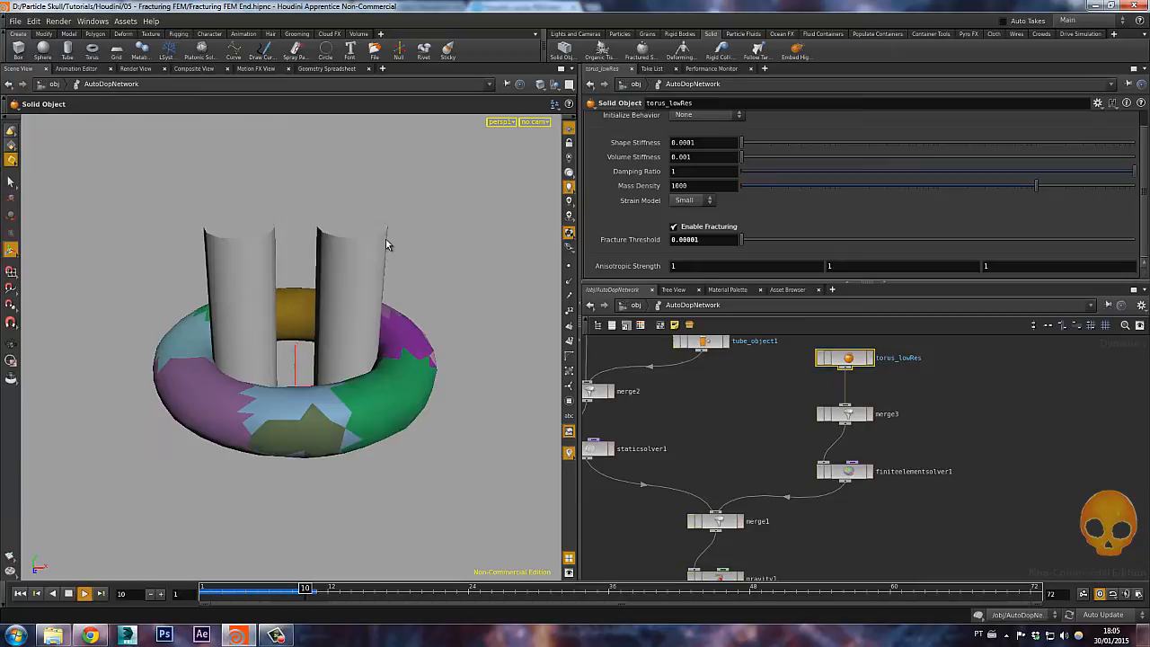
left_click(84, 593)
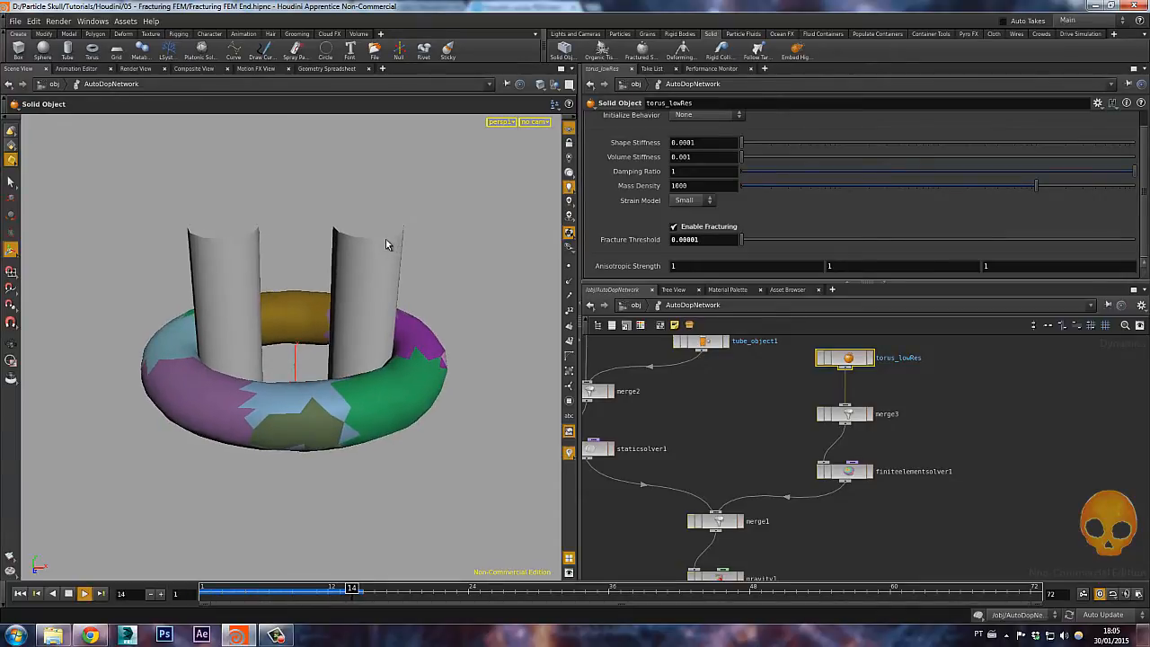
left_click(84, 594)
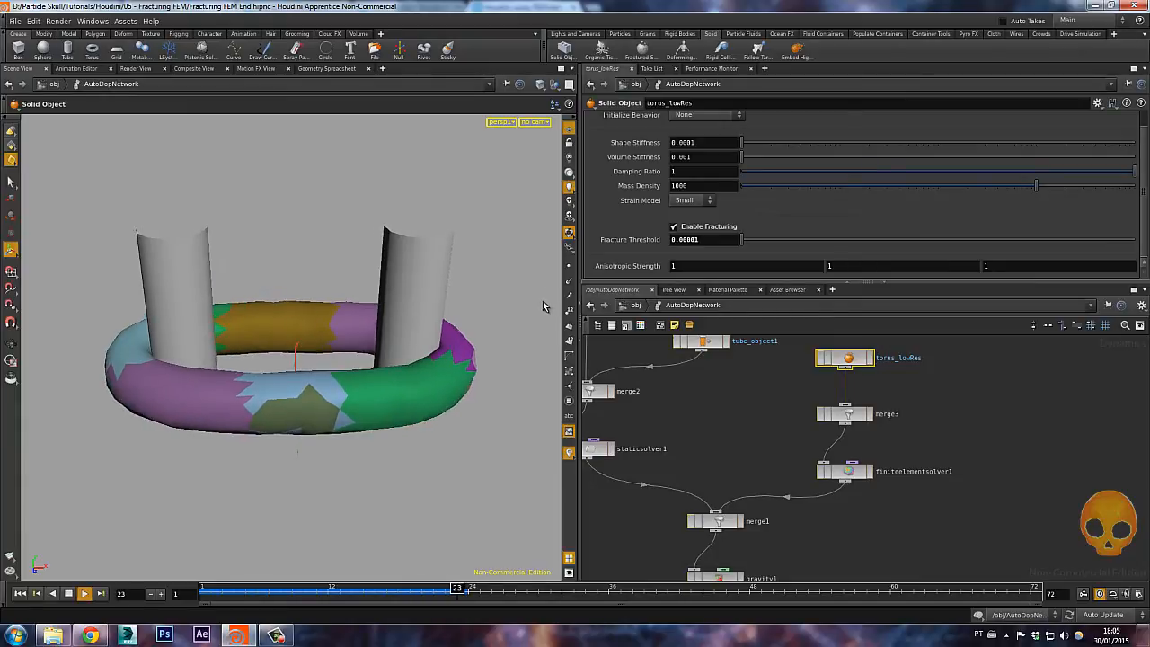
left_click(84, 593)
type("0.000005")
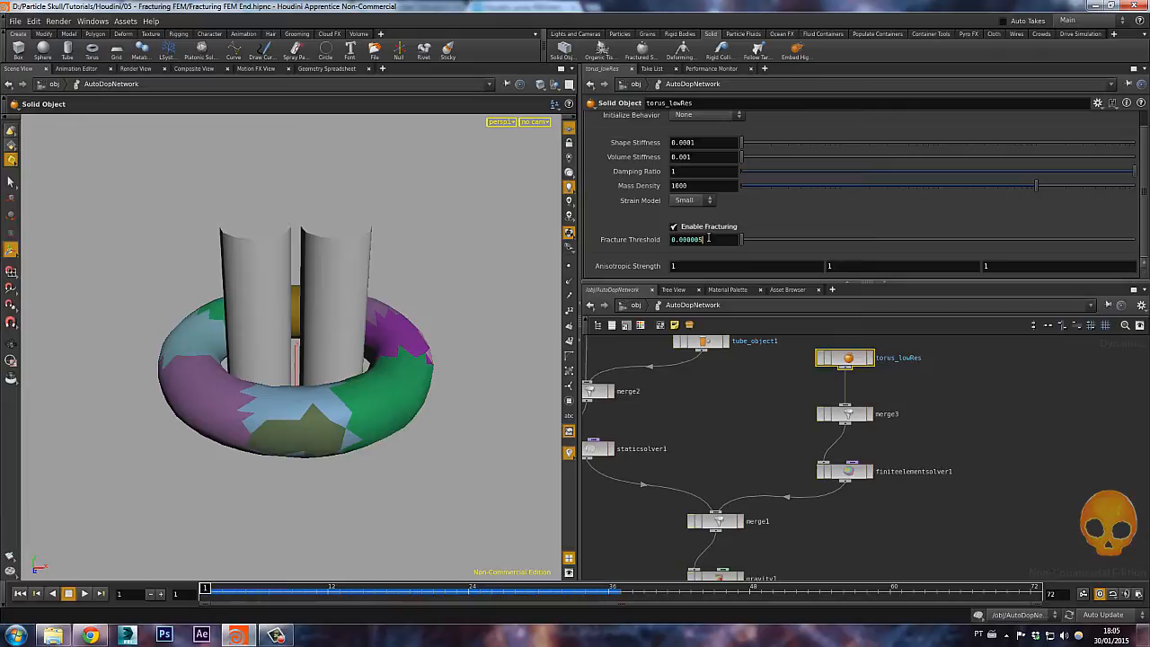
- Replay the pull with a 0.000005 fracture threshold to see the torus tear
left_click(83, 593)
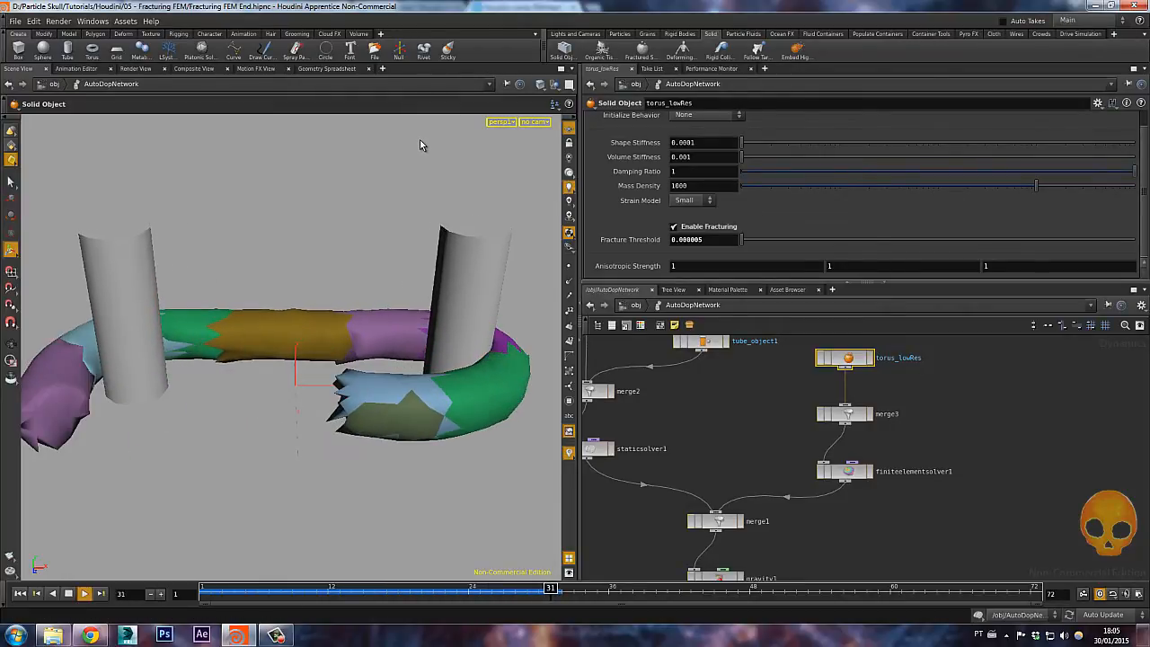
left_click(84, 593)
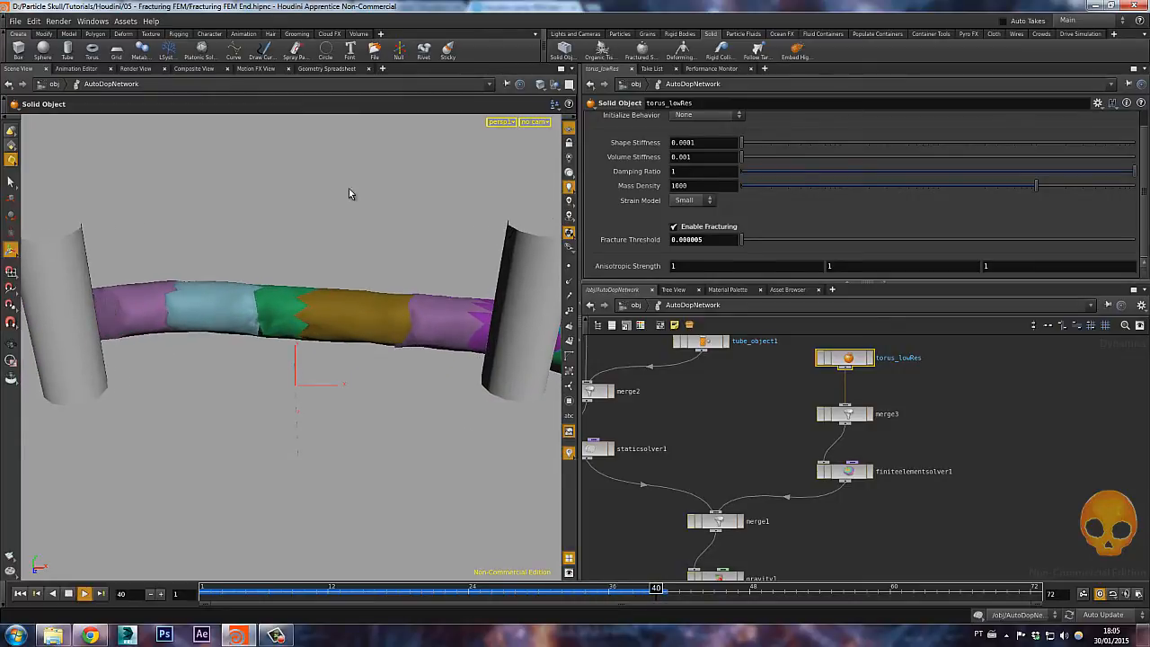
left_click(715, 593)
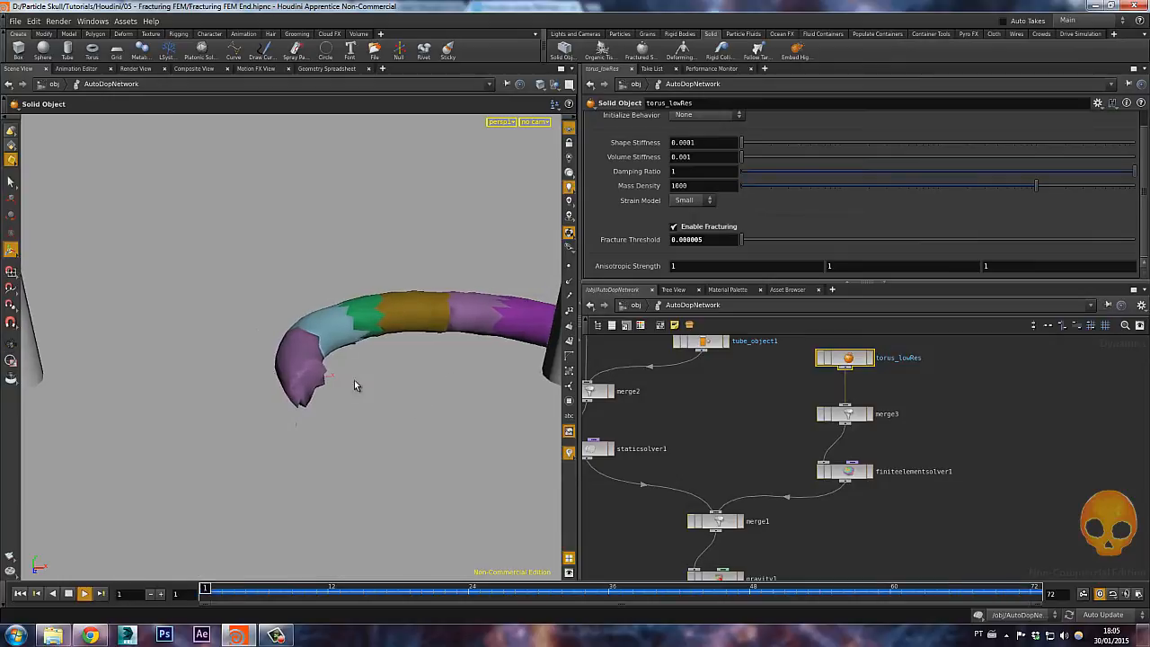
left_click(84, 593)
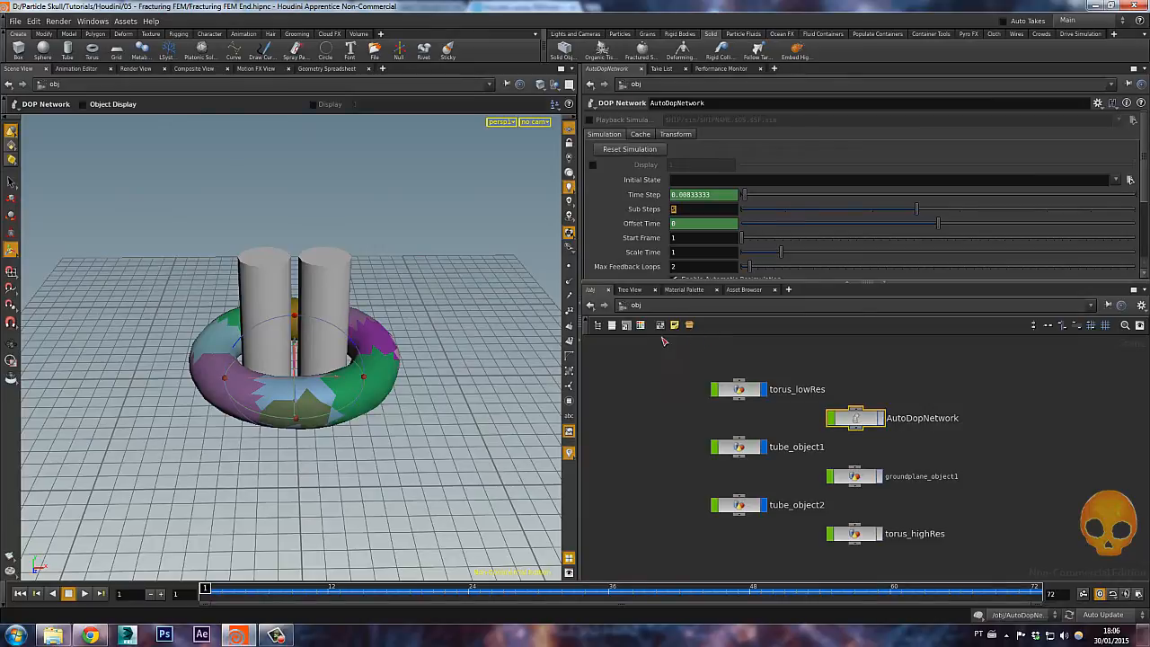
mouse_move(665, 340)
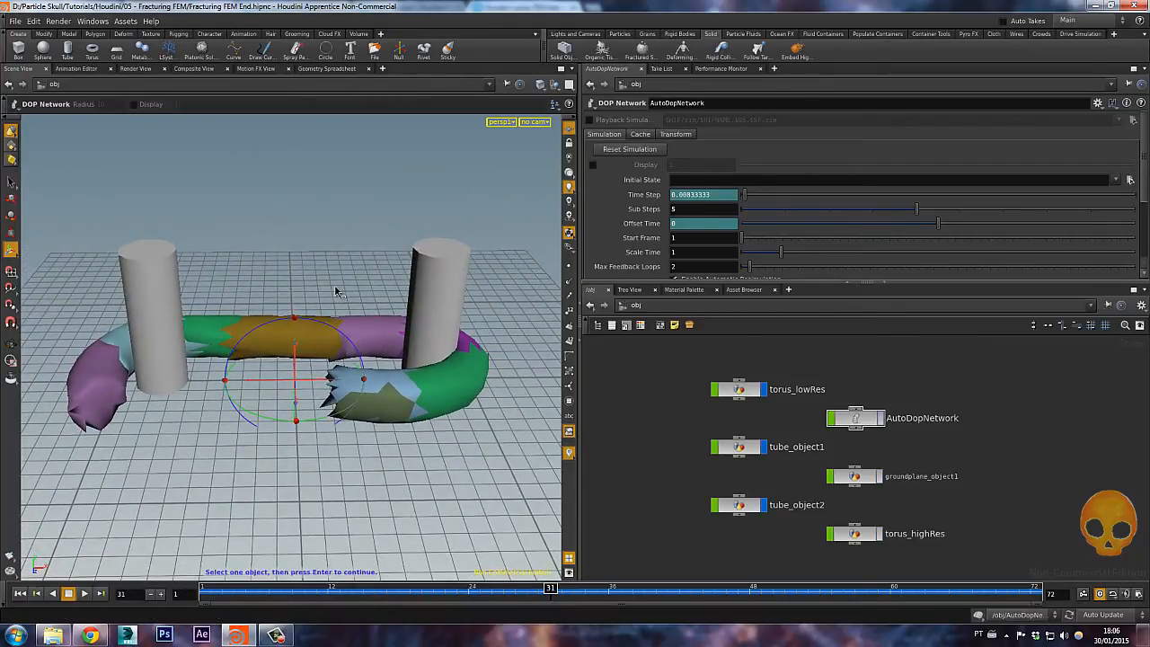
- Select torus_highRes at object level after reviewing the tearing replay
left_click(796, 389)
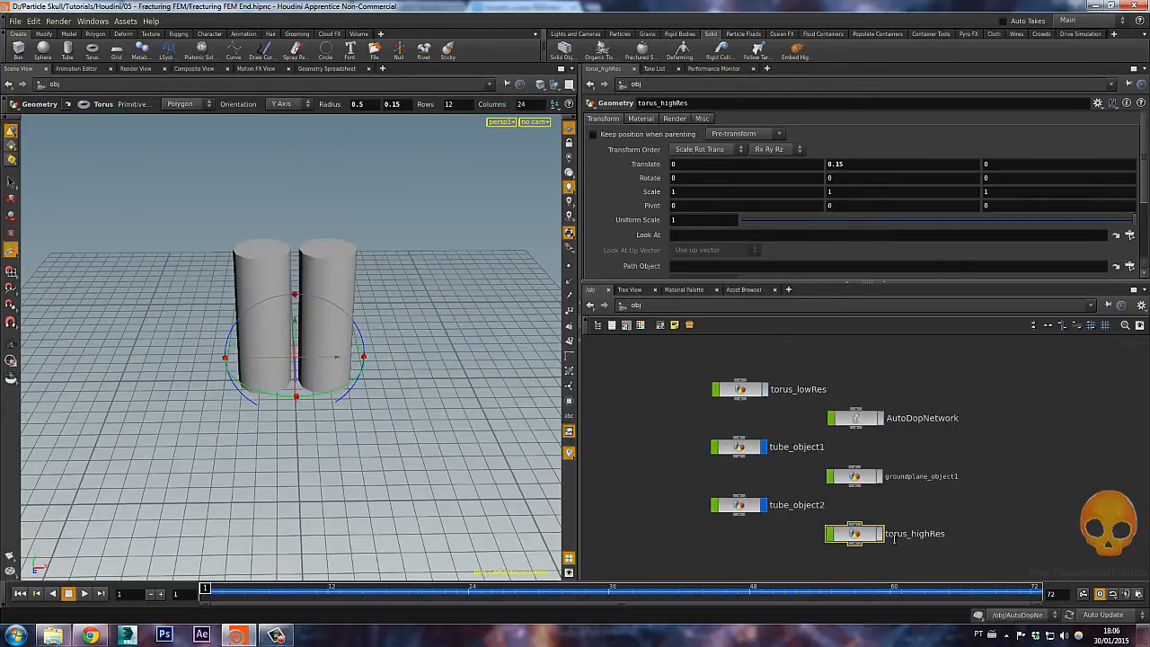
- Inside torus_highRes, give torus1 29 rows and 41 columns
left_click(855, 533)
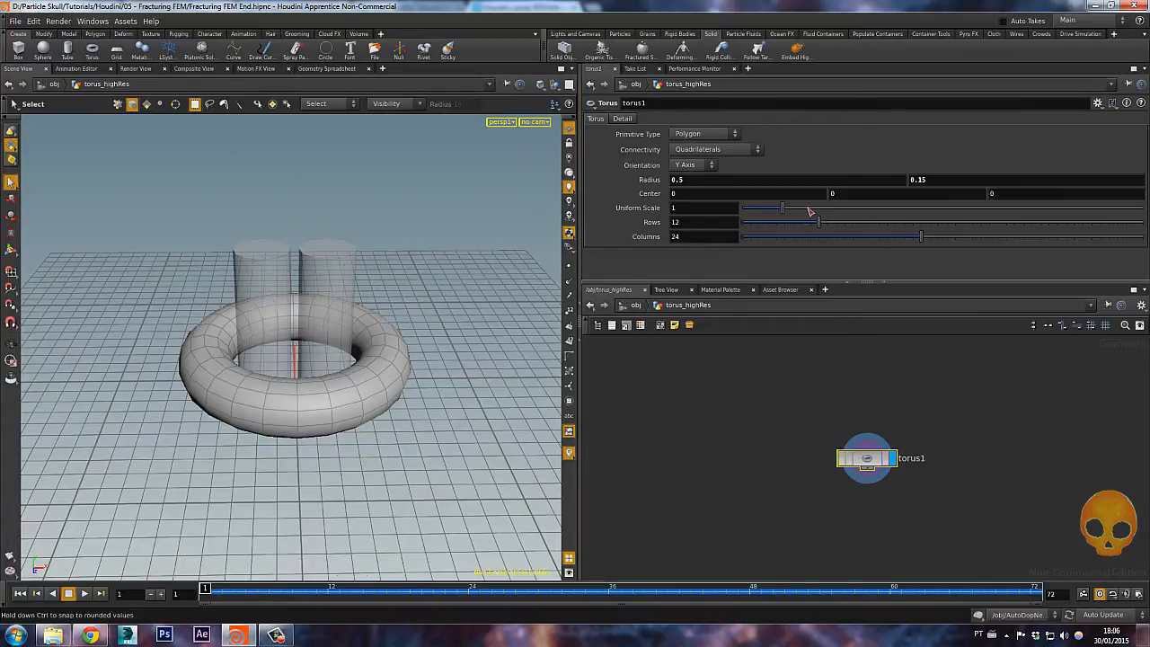
left_click_drag(921, 237, 1068, 236)
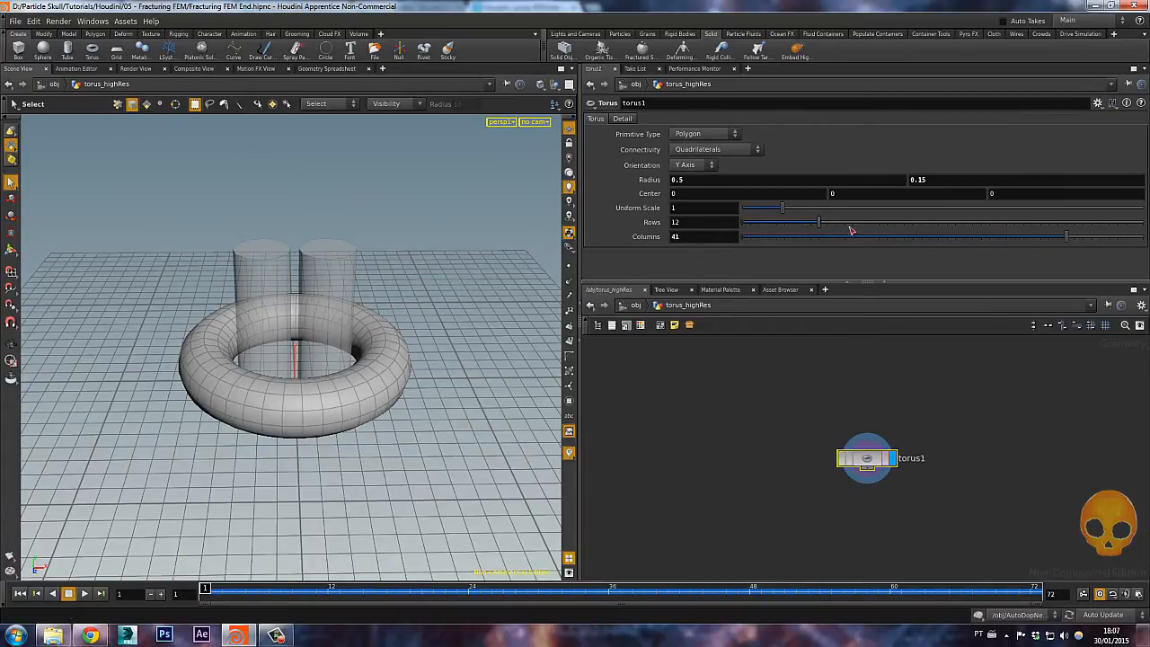
left_click_drag(818, 222, 965, 222)
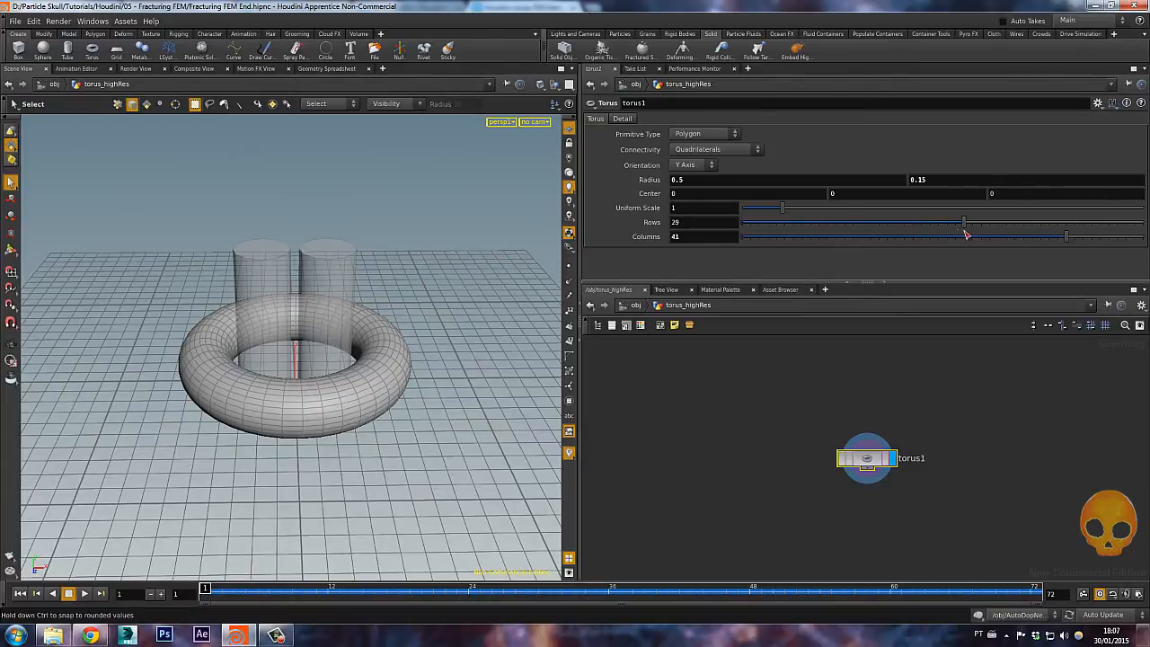
left_click_drag(965, 222, 920, 222)
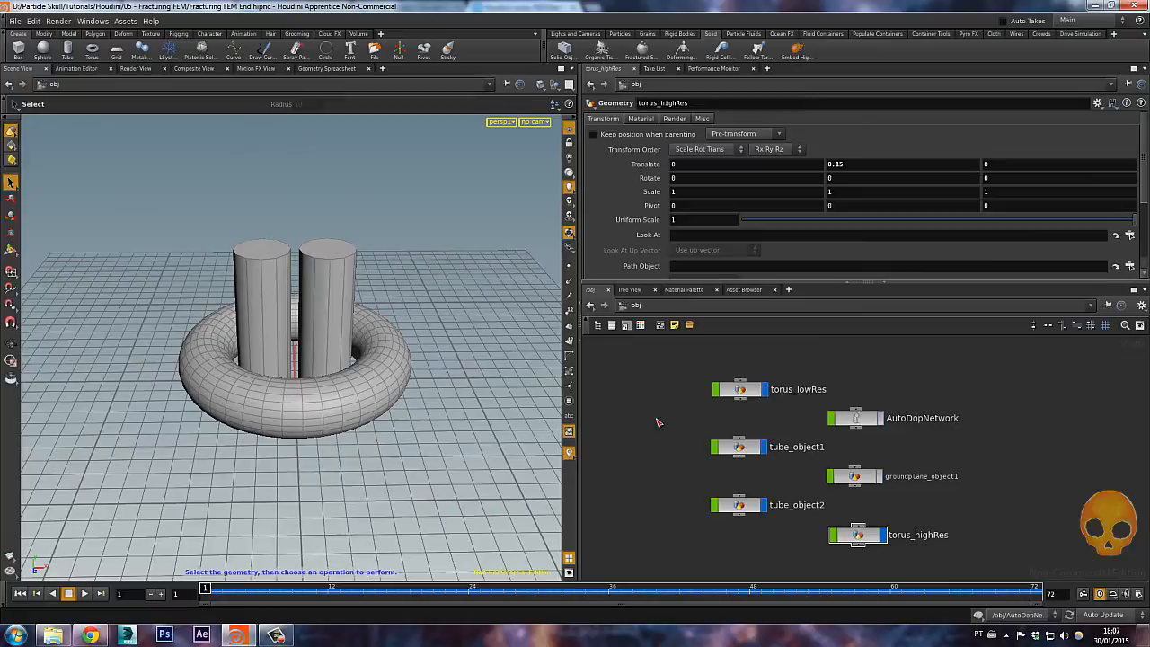
mouse_move(787, 88)
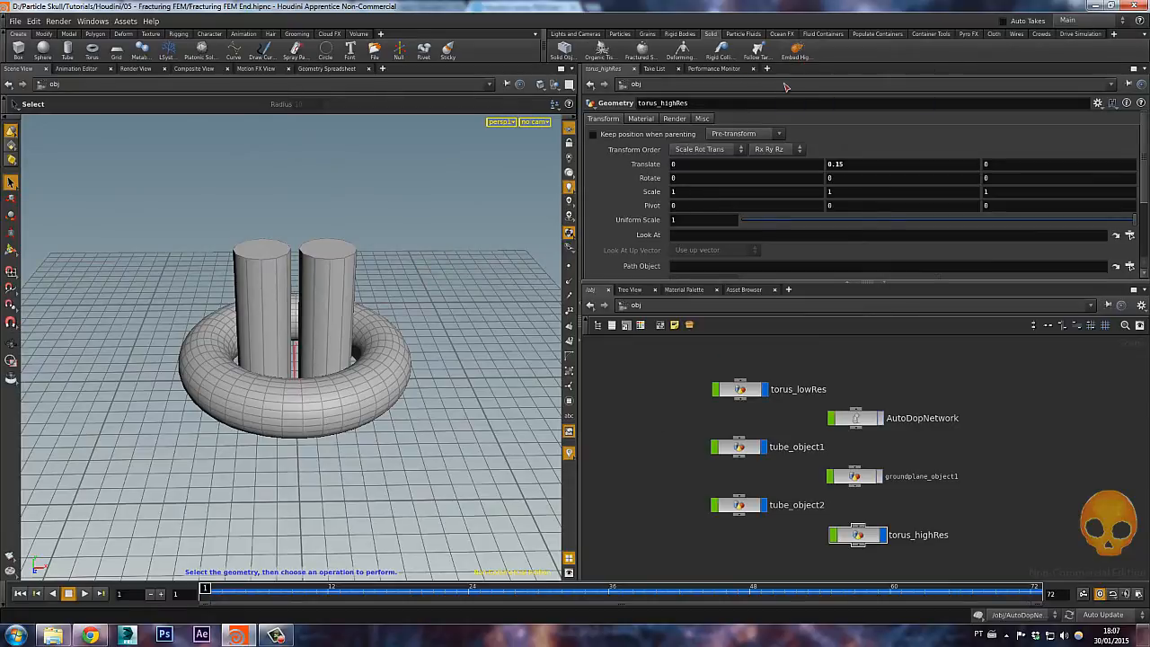
mouse_move(798, 50)
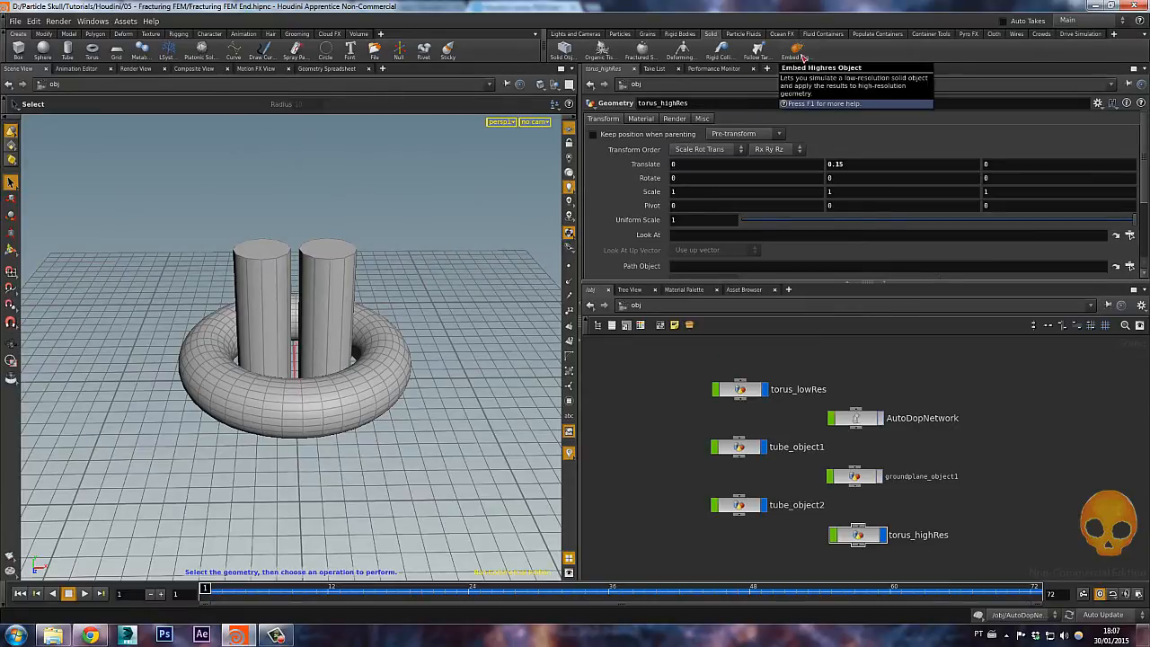
mouse_move(764, 90)
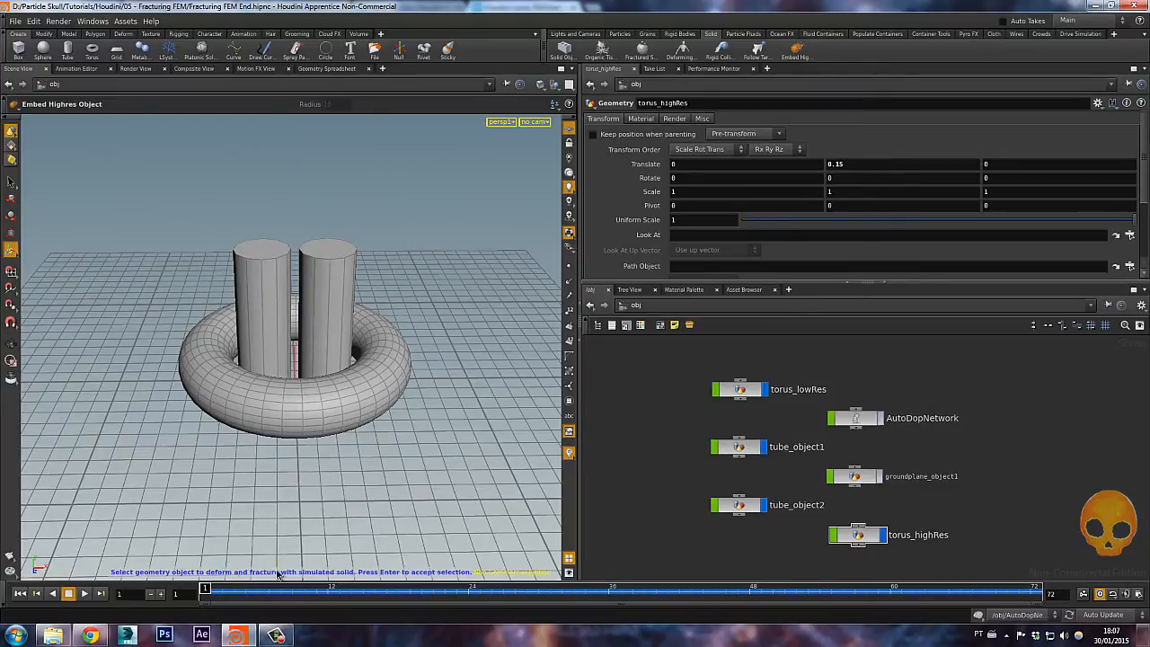
mouse_move(353, 535)
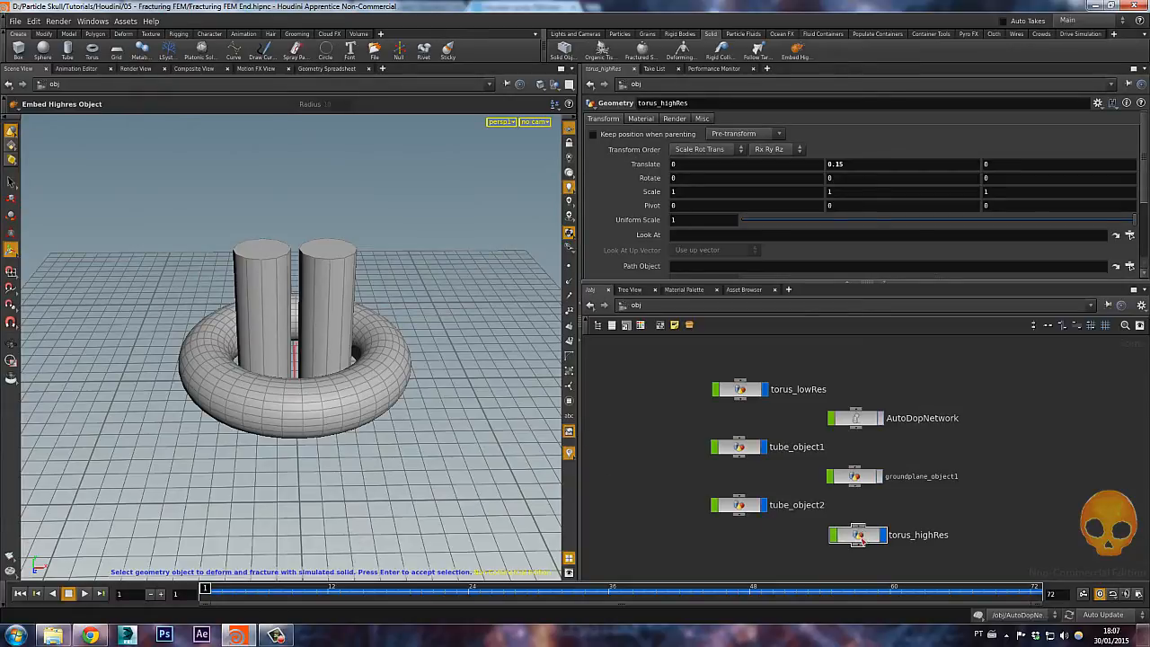
- Embed torus_highRes as the deforming object into torus_lowRes as the simulated solid
left_click(857, 535)
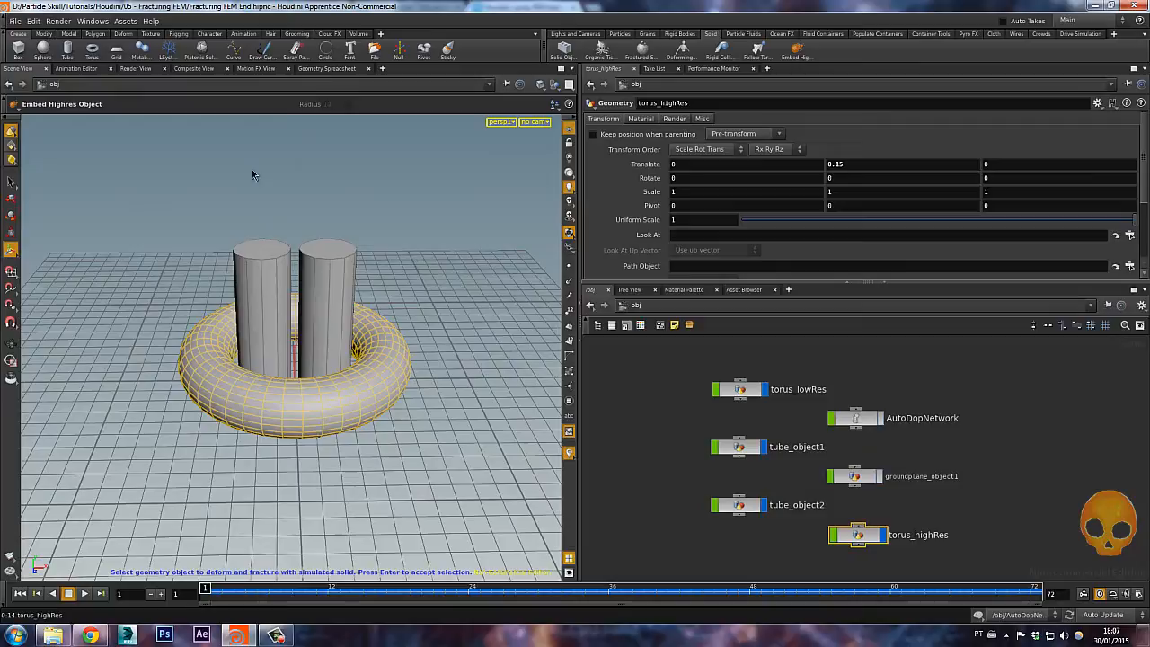
mouse_move(404, 238)
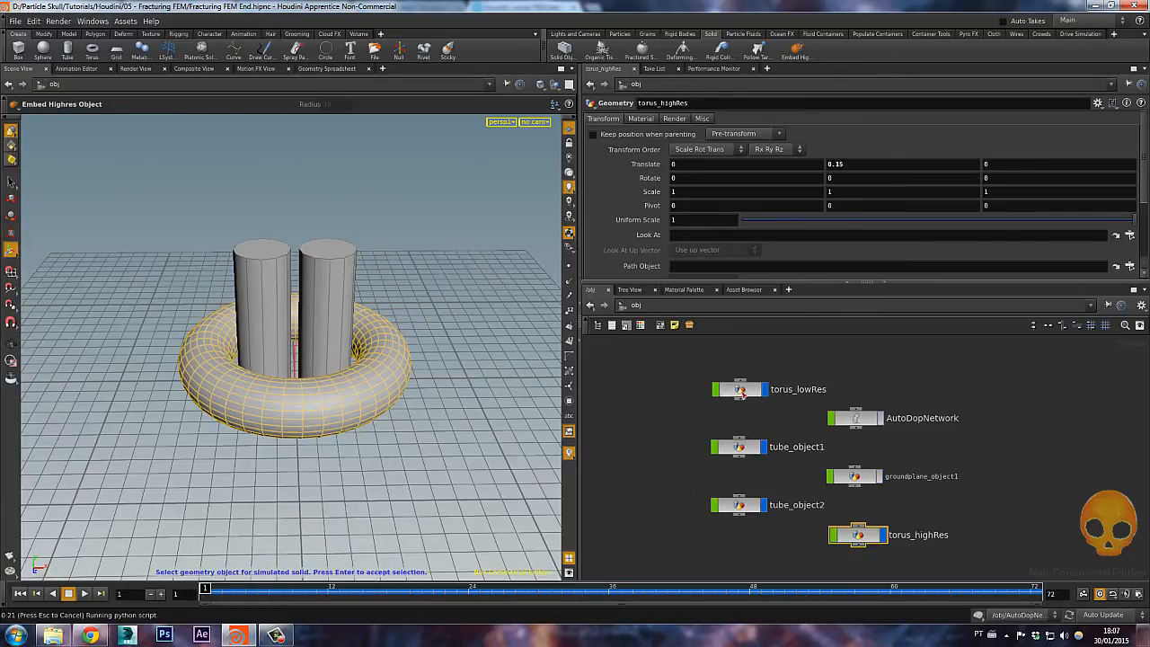
left_click(742, 388)
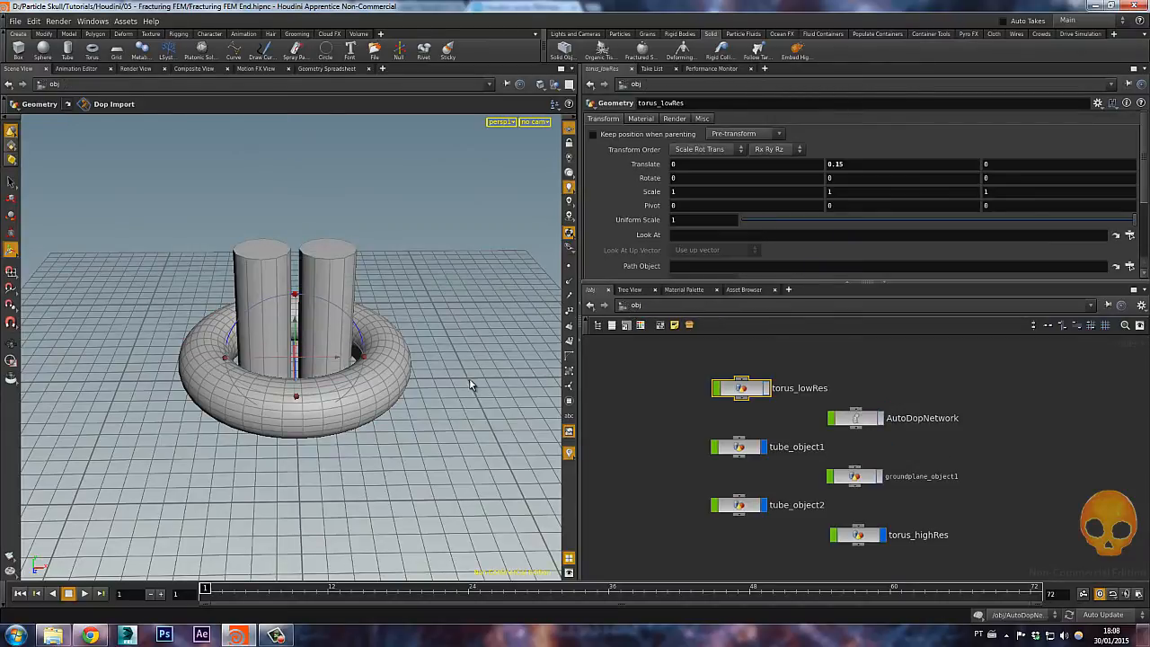
mouse_move(196, 500)
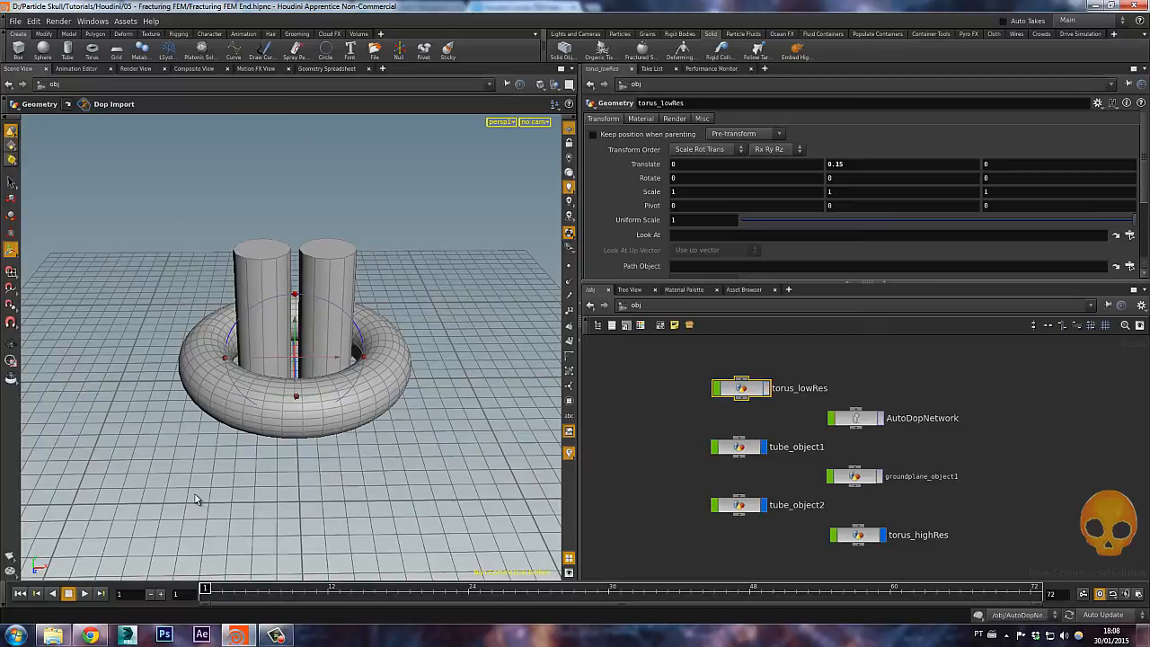
- Replay the timeline several times to watch the FEM torus stretch as the tubes pull apart
left_click(84, 593)
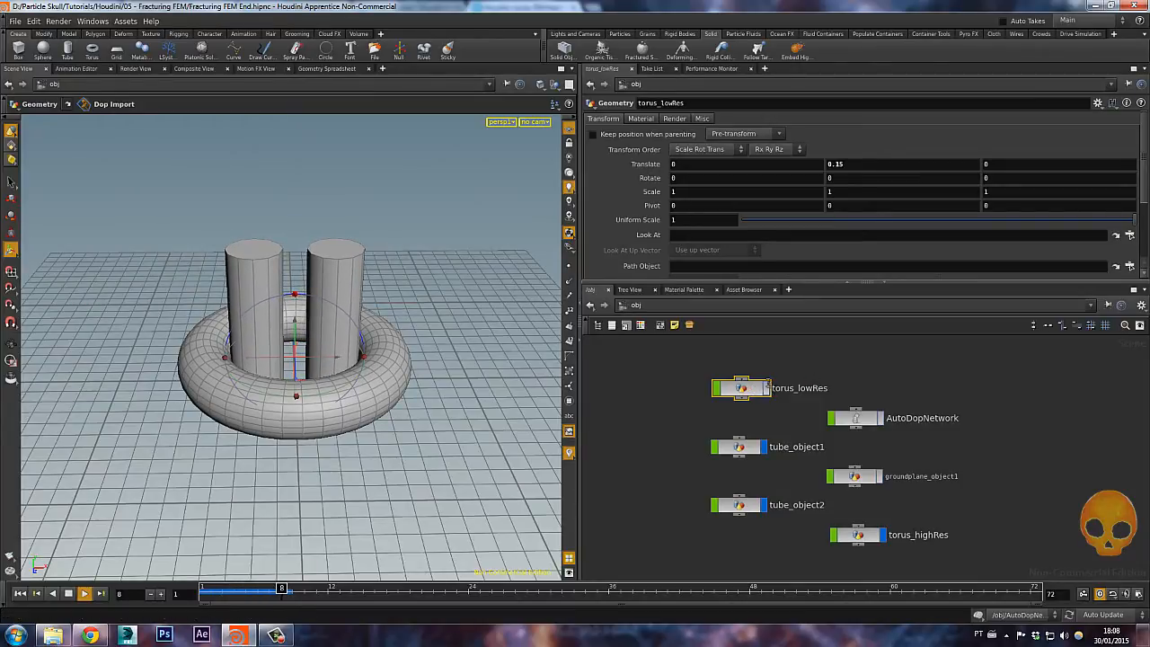
left_click(83, 593)
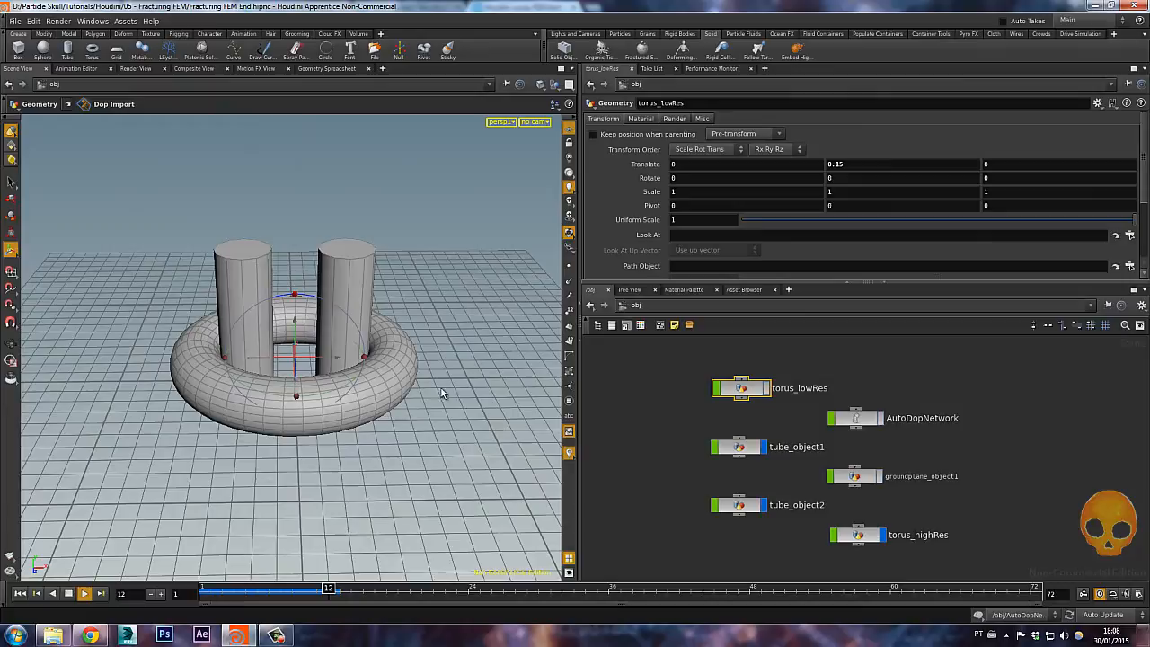
left_click(84, 592)
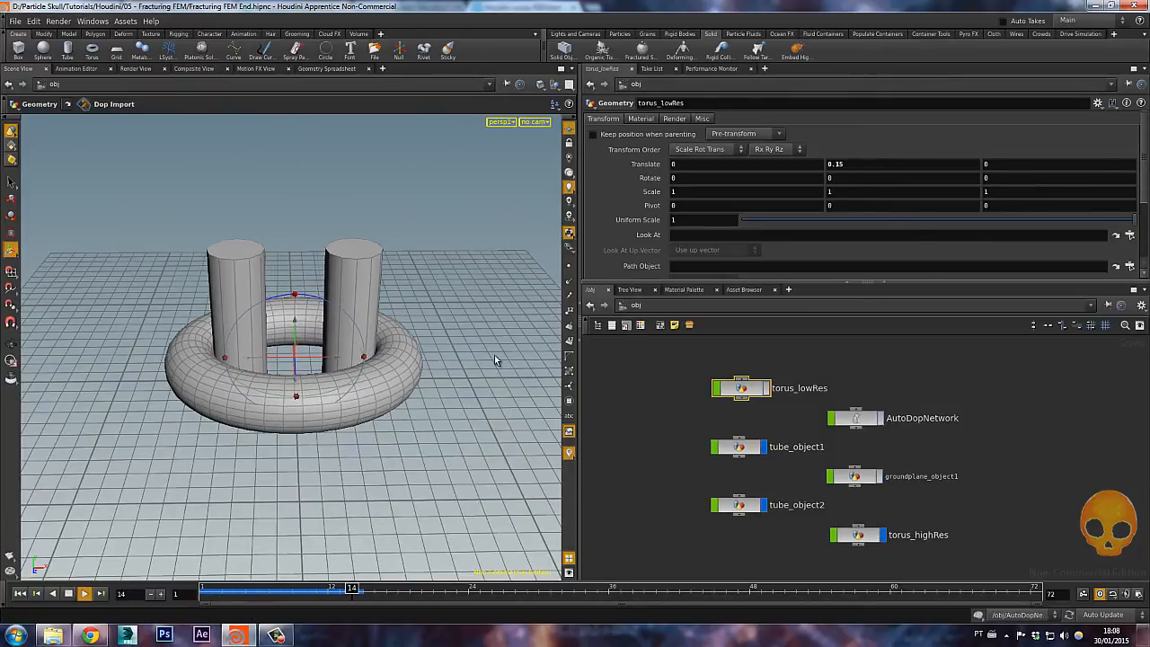
left_click(83, 594)
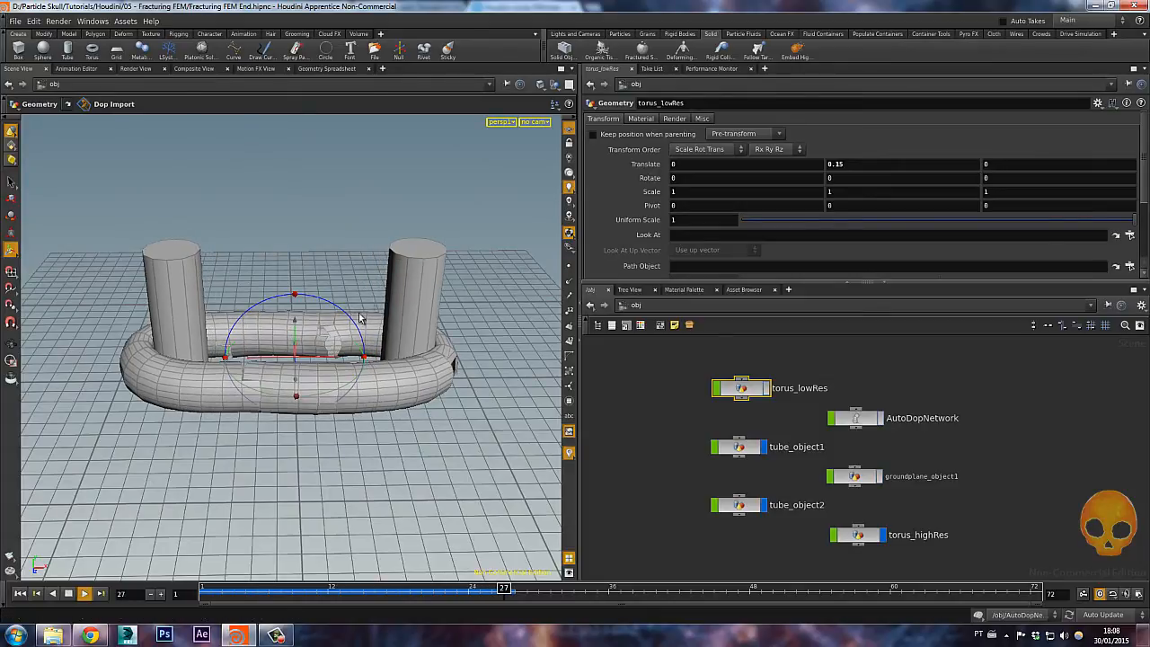
left_click(84, 593)
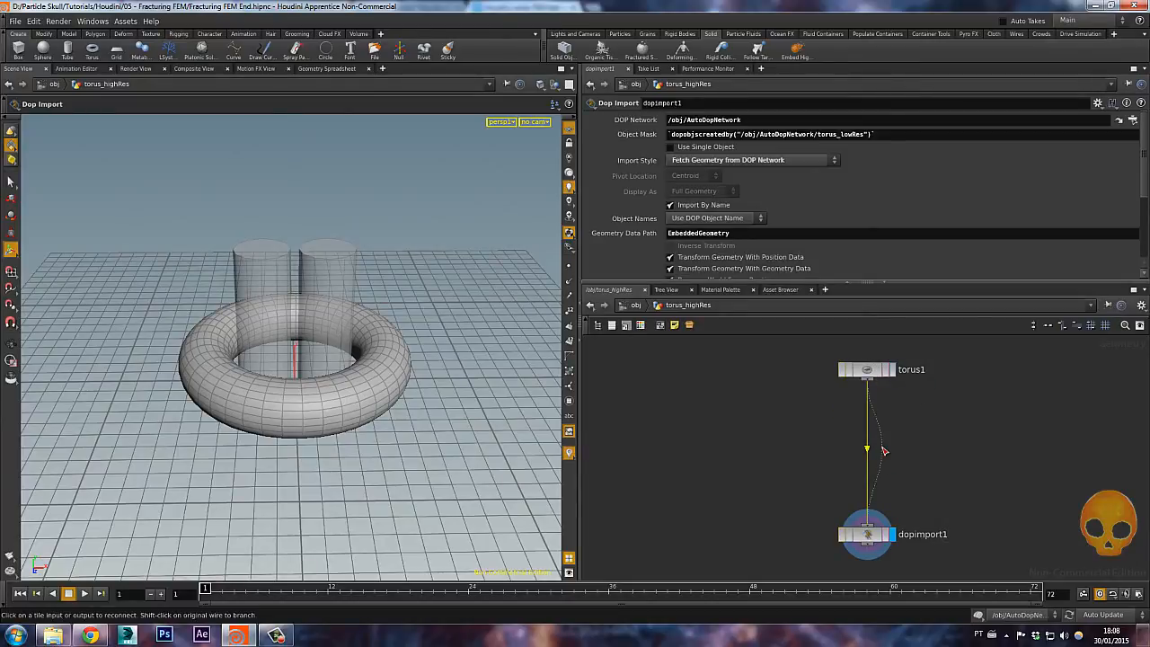
- Insert a Remesh node between torus1 and dopimport1, set to Adaptive with Density 5
key("tab")
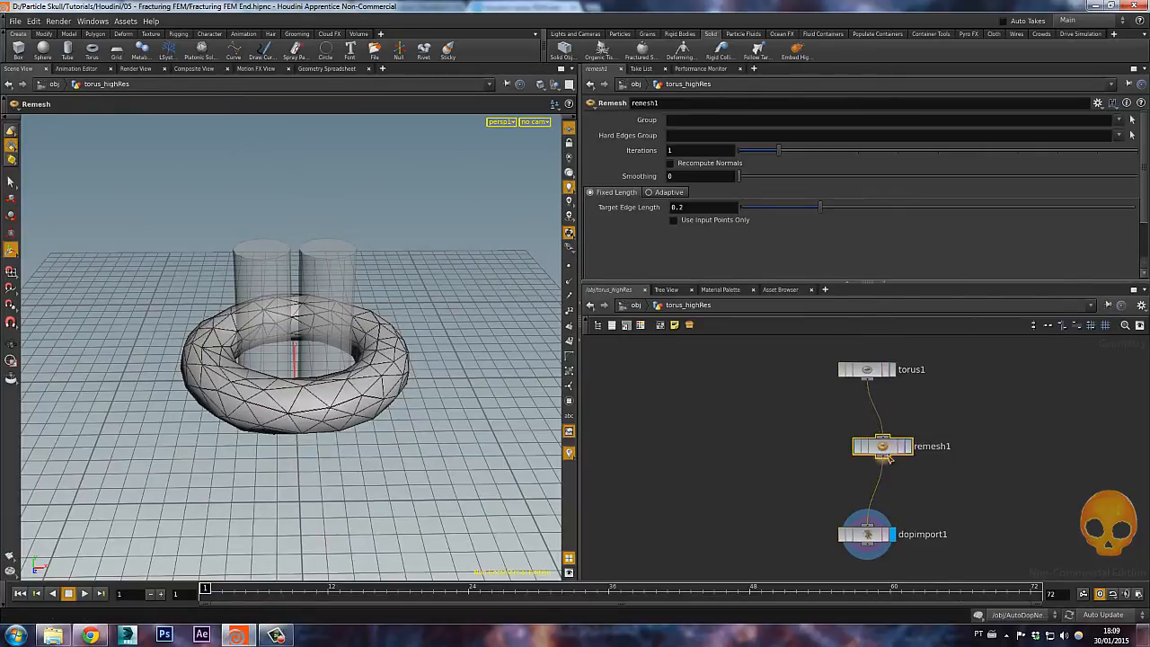
left_click(649, 191)
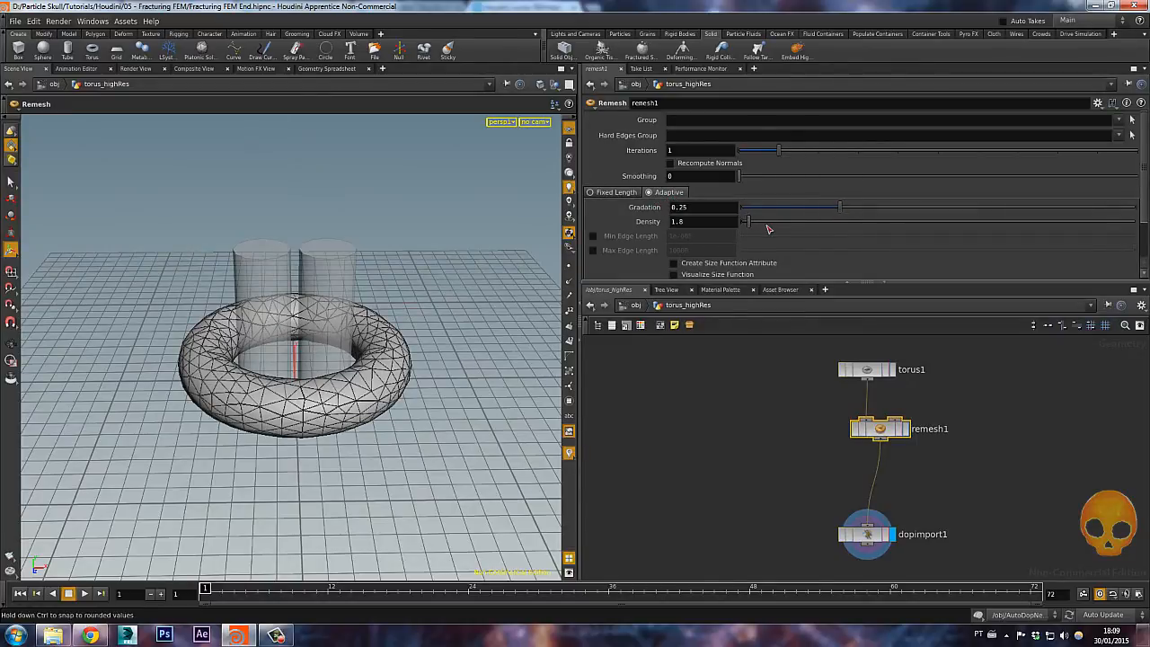
left_click_drag(746, 222, 766, 222)
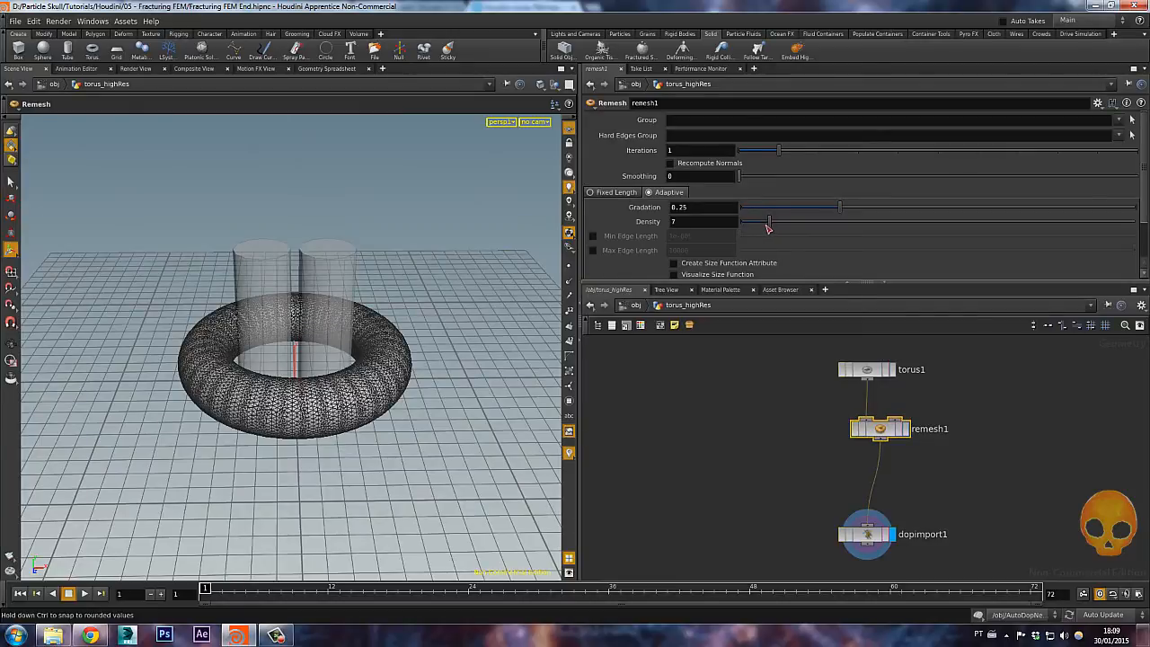
left_click_drag(766, 222, 759, 222)
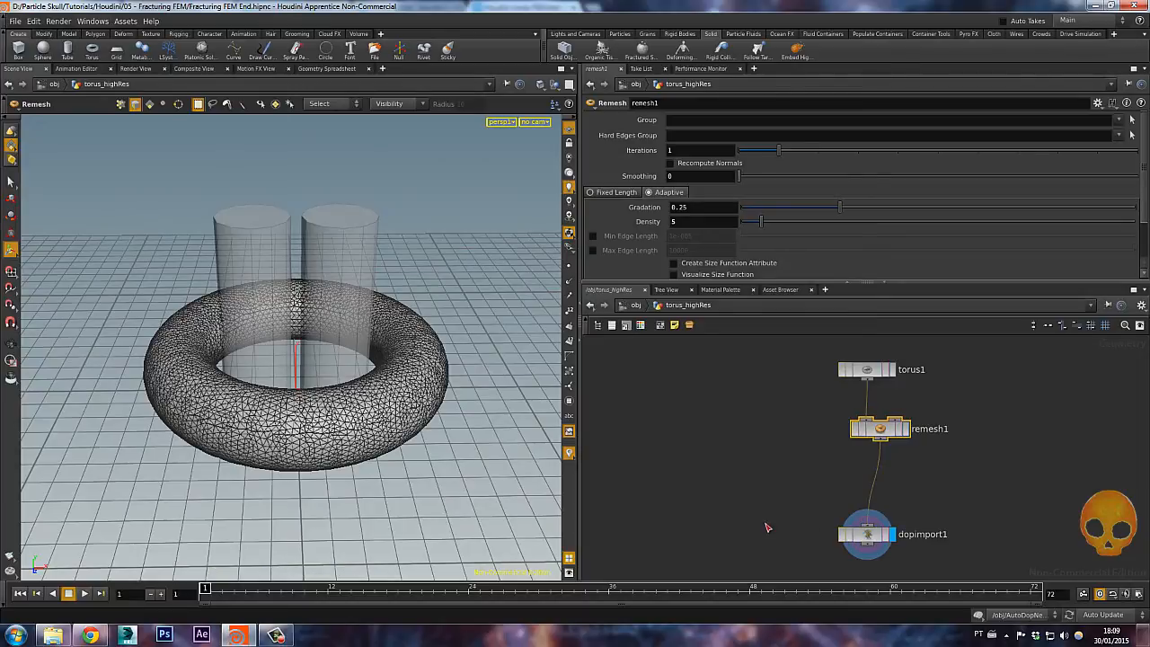
- Set the Remesh Smoothing to 2 and view the torus shaded
left_click(554, 103)
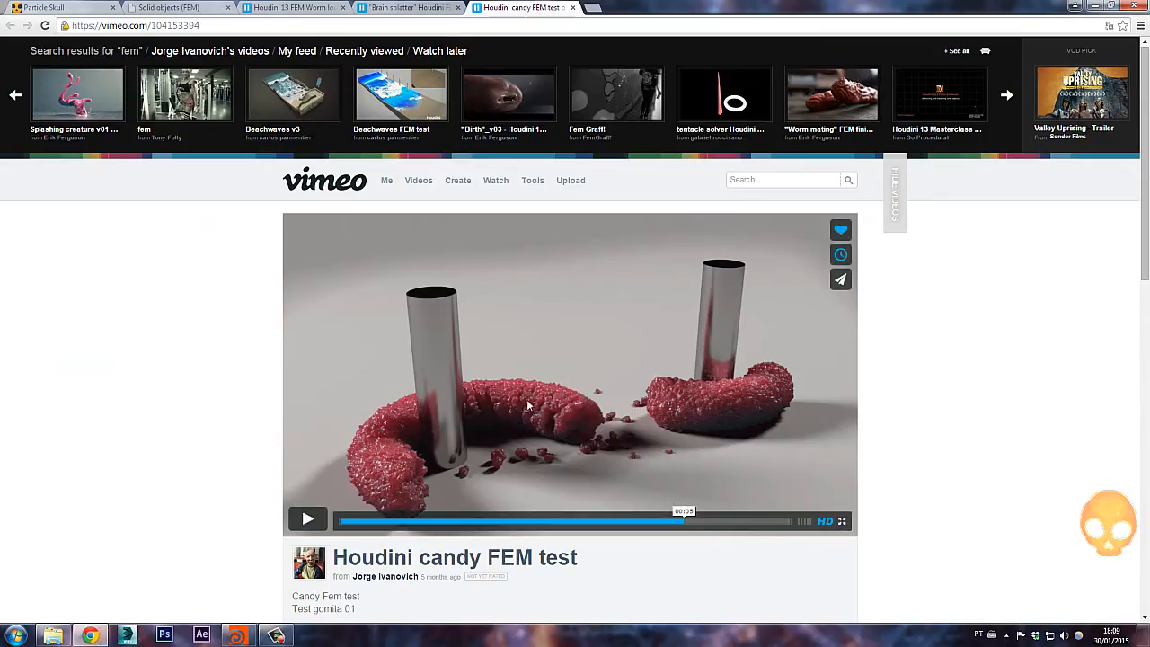
mouse_move(1010, 158)
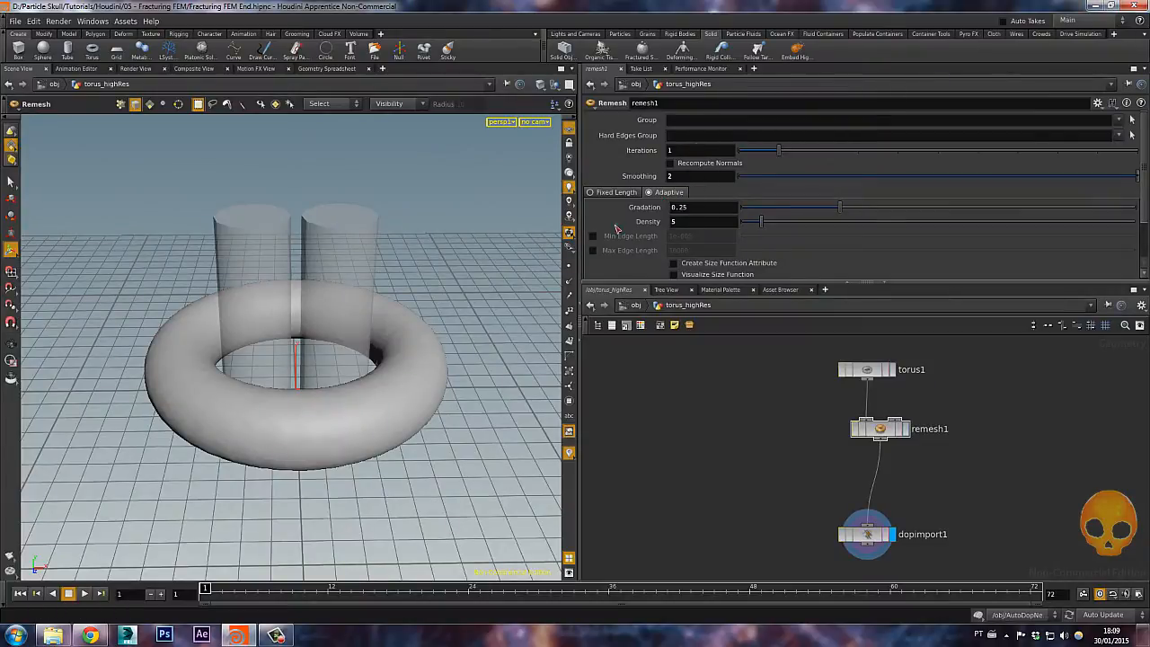
mouse_move(669, 298)
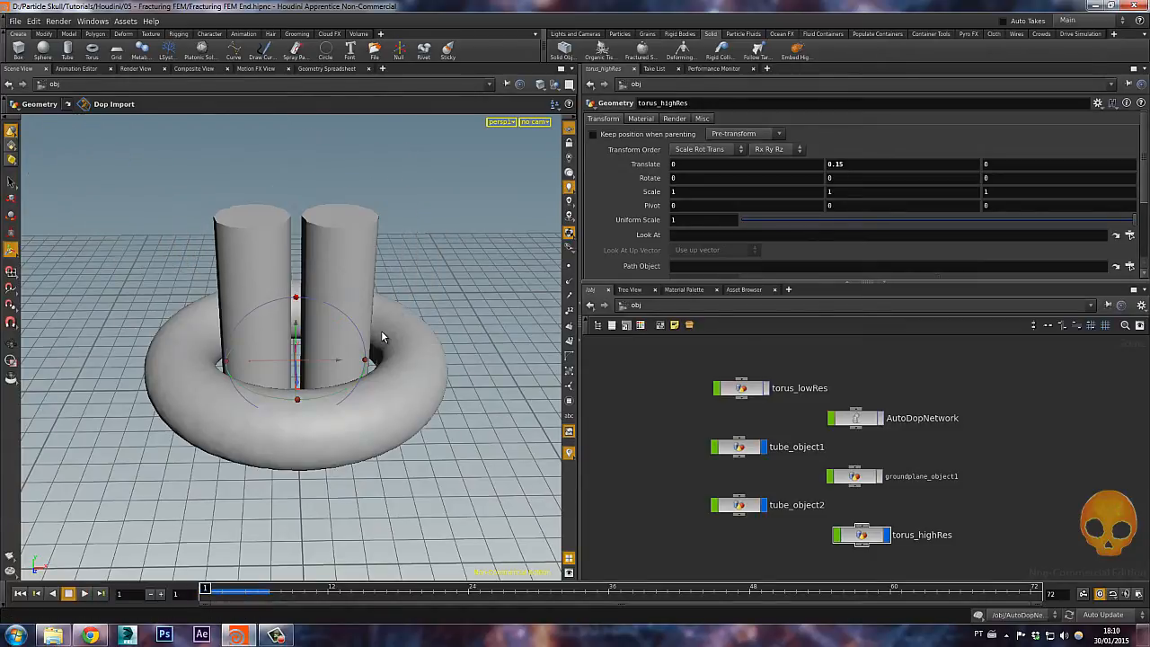
- Select AutoDopNetwork at /obj and replay the timeline to recook the simulation
left_click(84, 593)
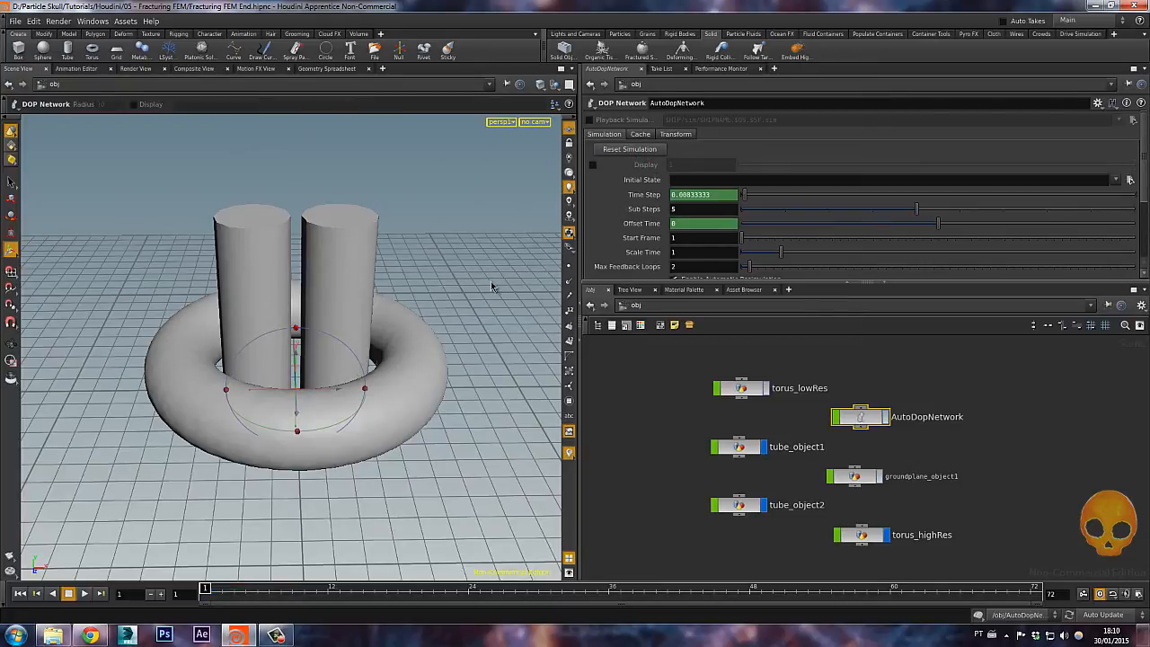
left_click(84, 593)
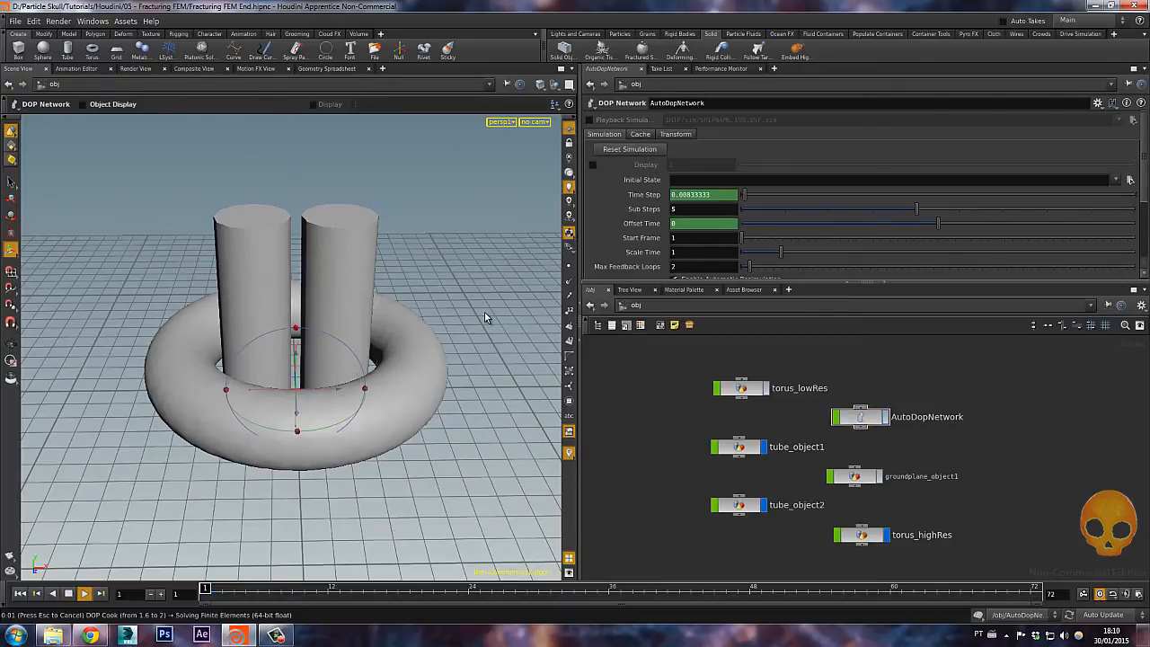
left_click(84, 594)
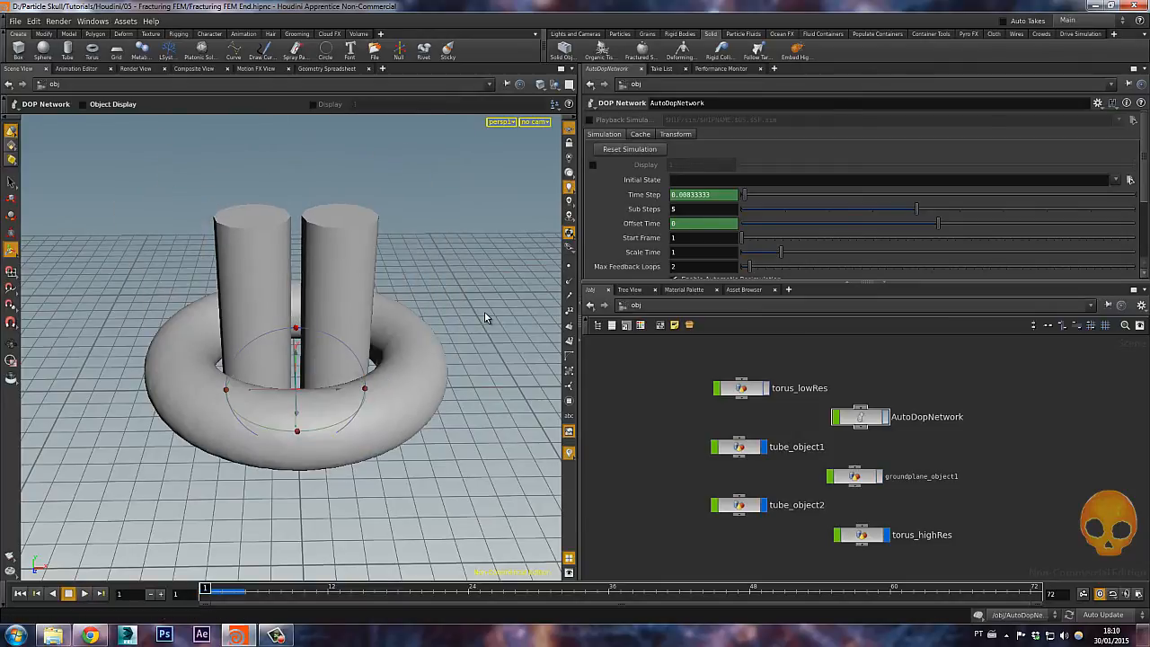
left_click(861, 533)
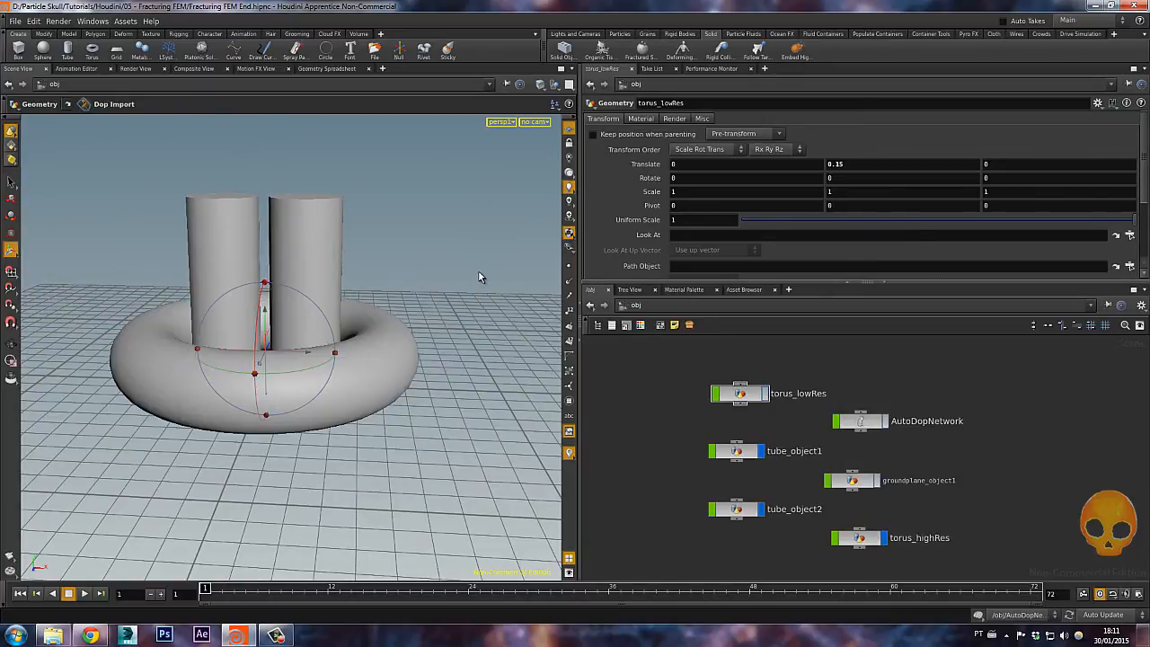
- Play the simulation with torus_highRes selected and tumble the view to inspect torn edges
left_click(84, 593)
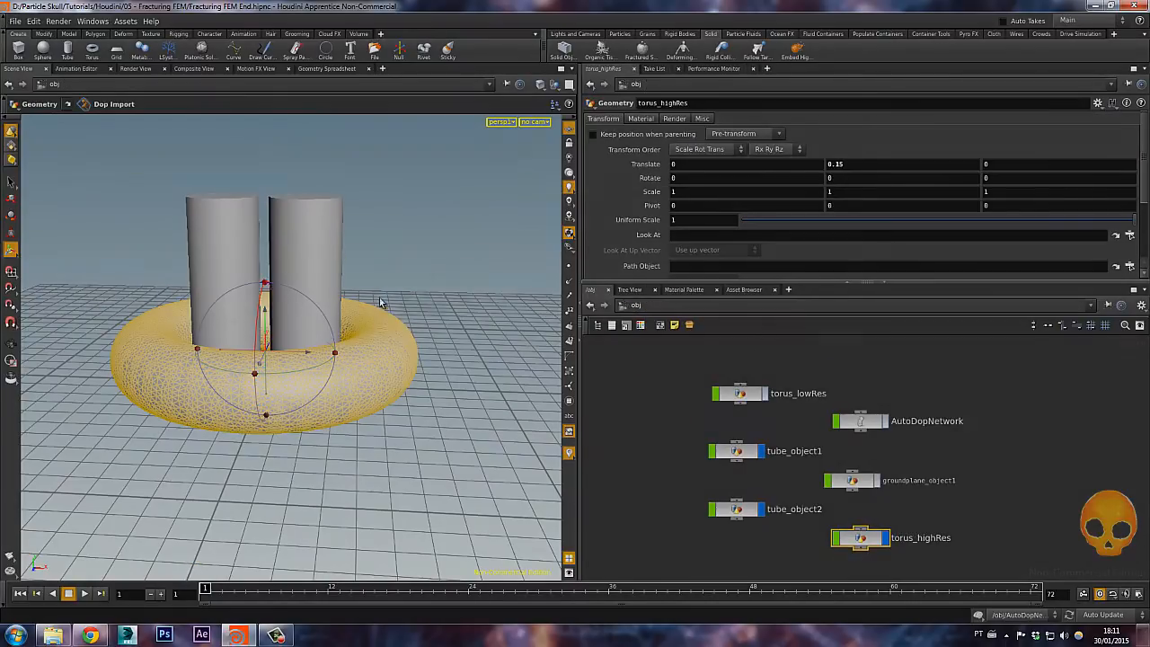
left_click(84, 594)
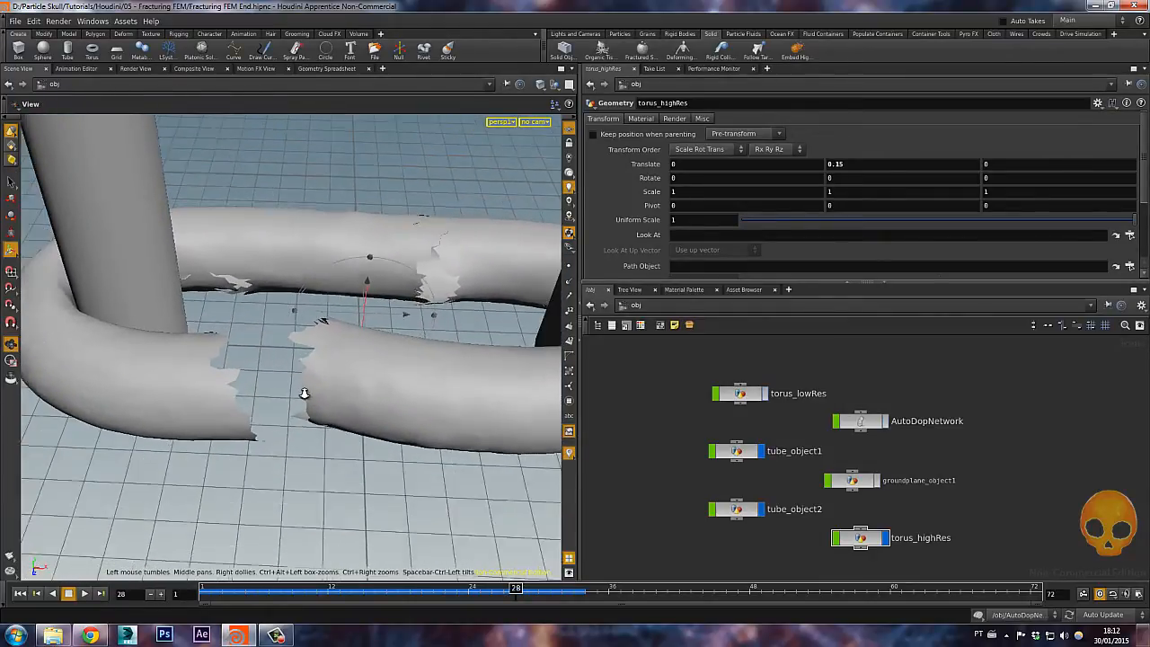
left_click_drag(305, 394, 378, 414)
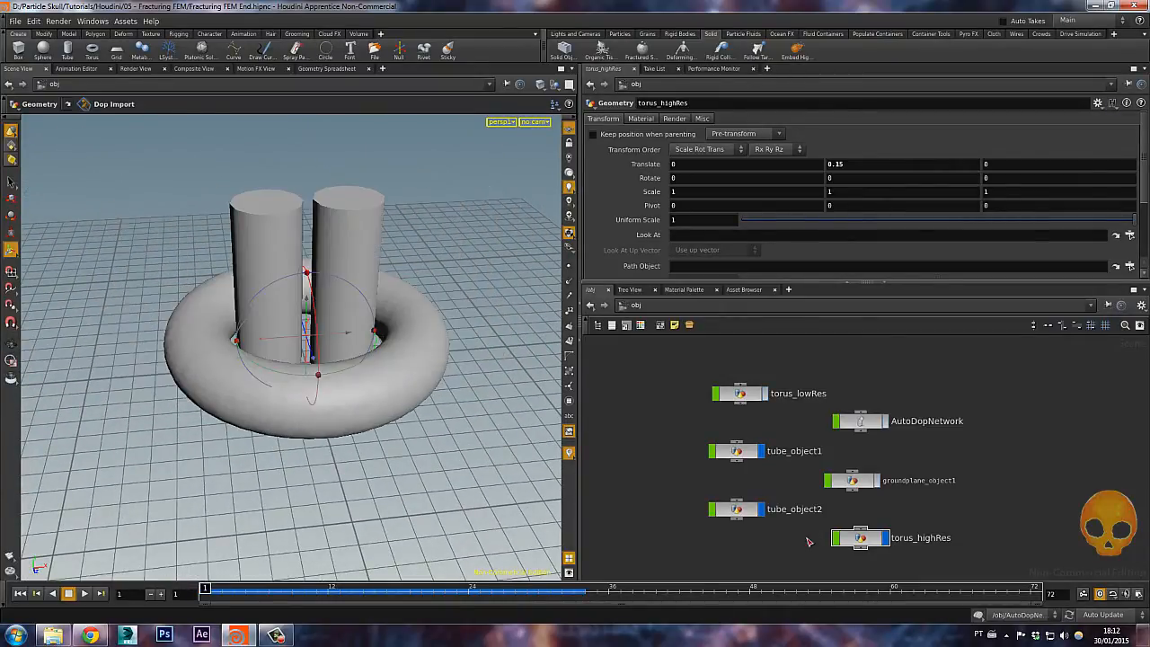
left_click(861, 538)
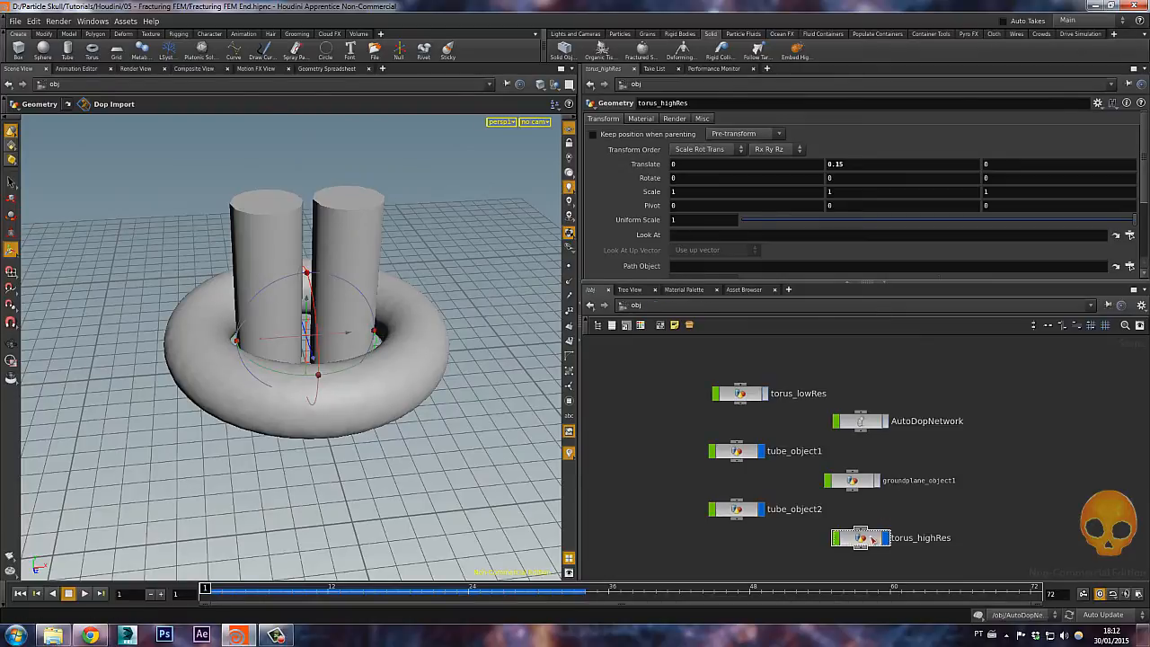
double_click(860, 538)
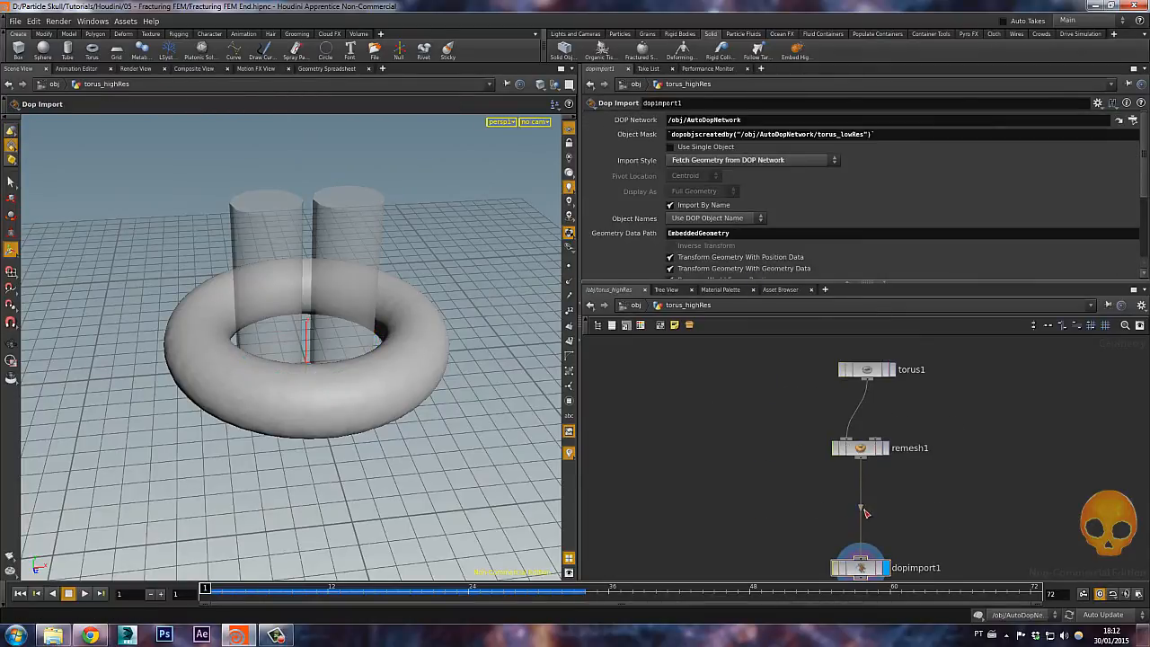
- Add Tetrahedralize and Clip nodes after remesh1, displaying Clip and keeping primitives below the plane
key("Tab")
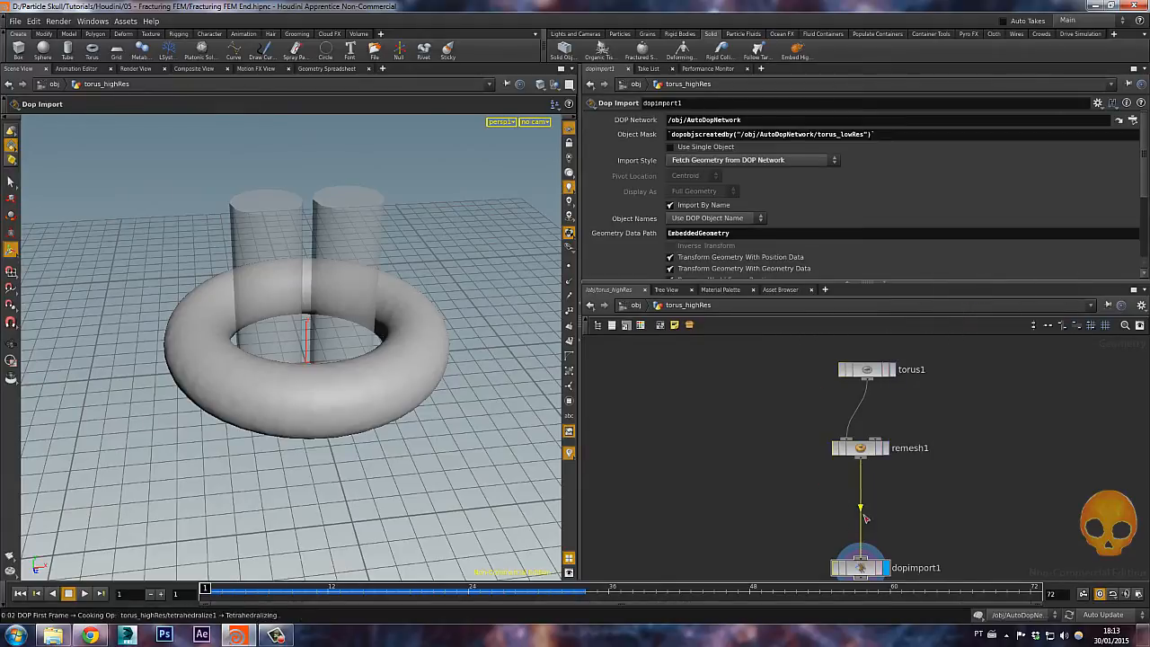
left_click(877, 501)
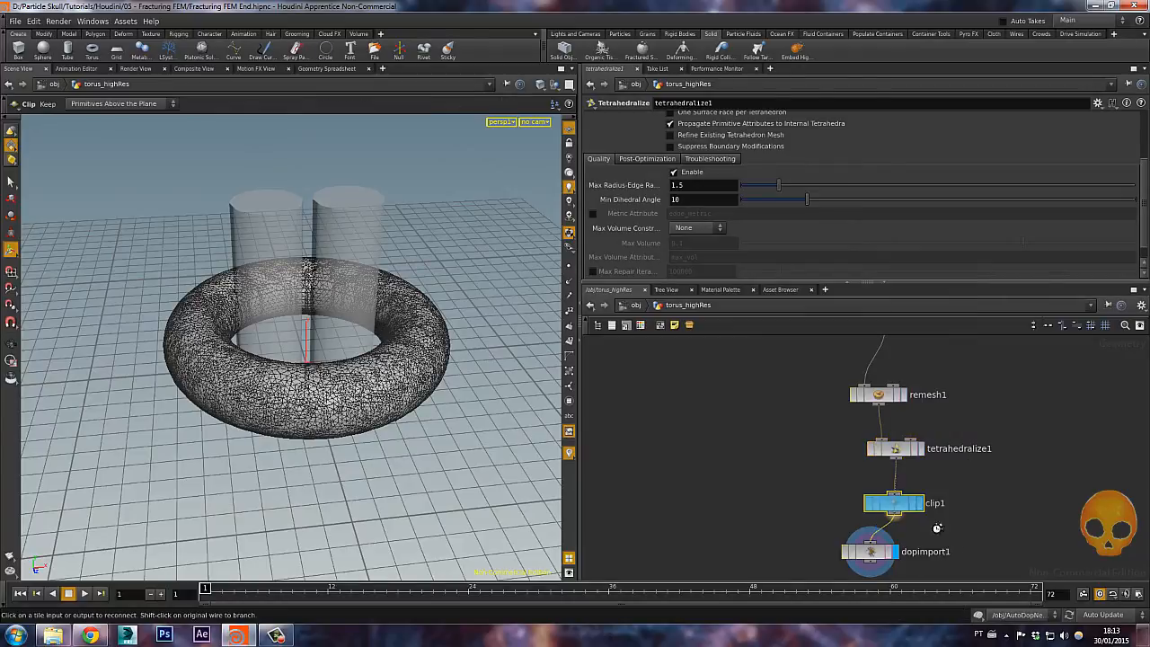
left_click(894, 503)
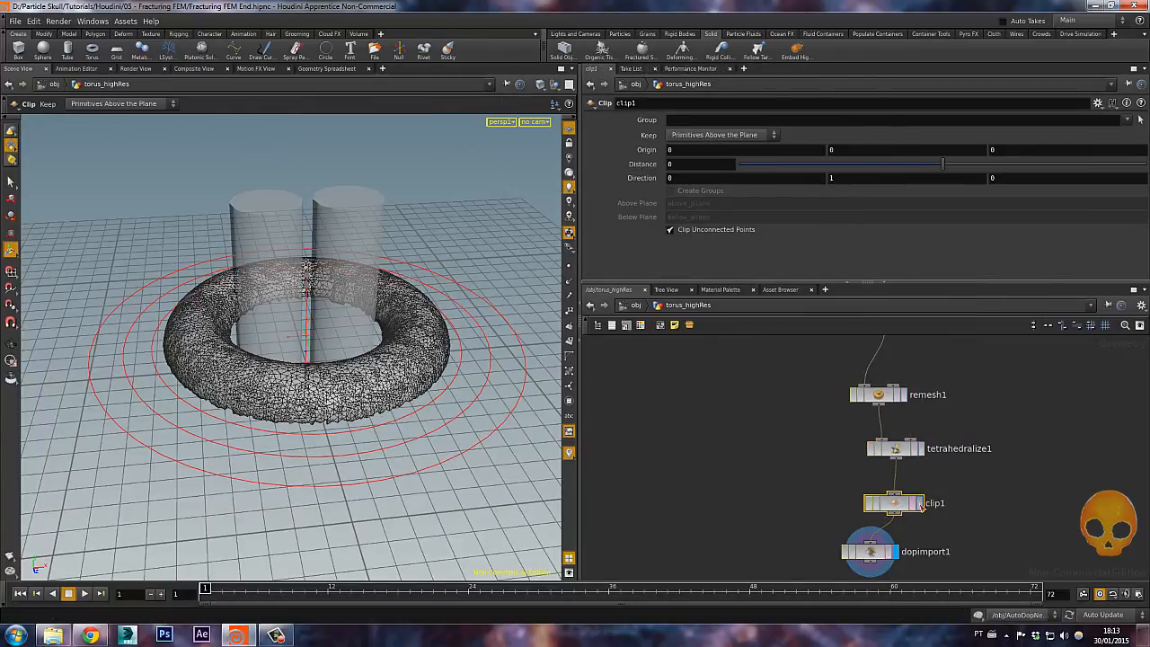
left_click(894, 503)
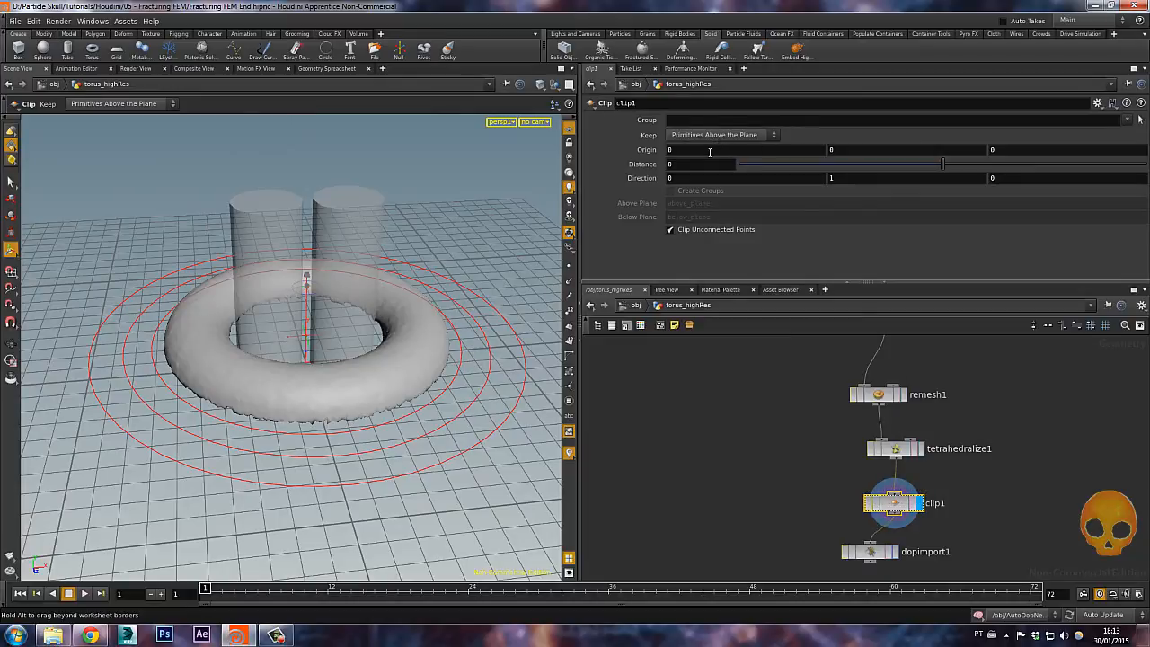
left_click(722, 135)
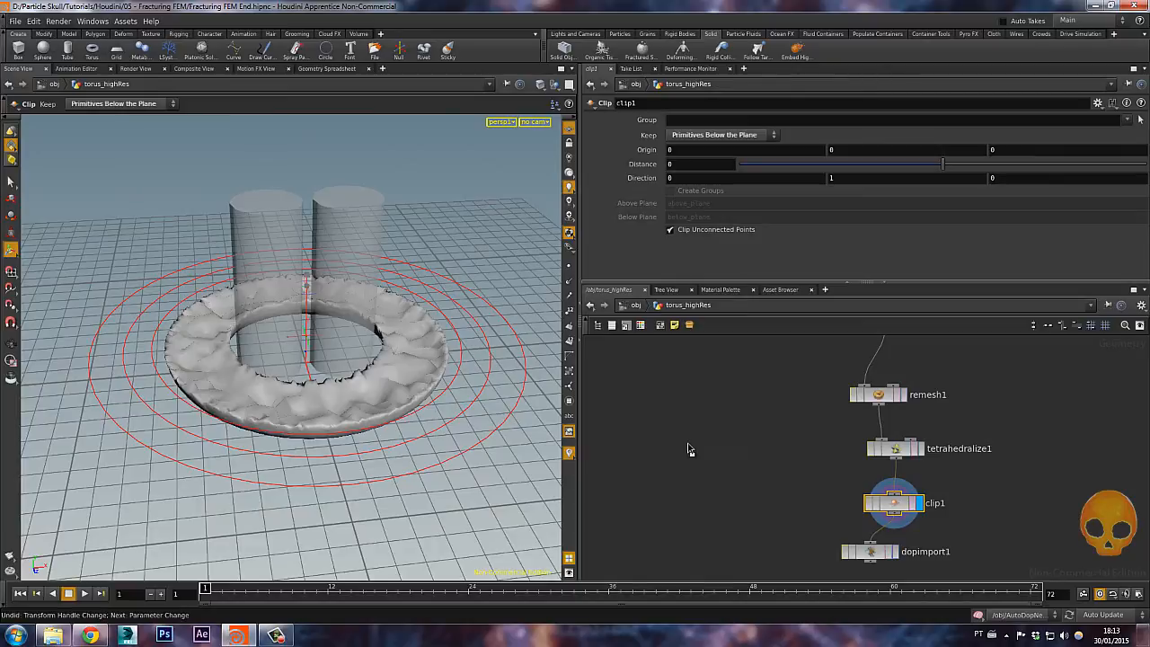
left_click(540, 83)
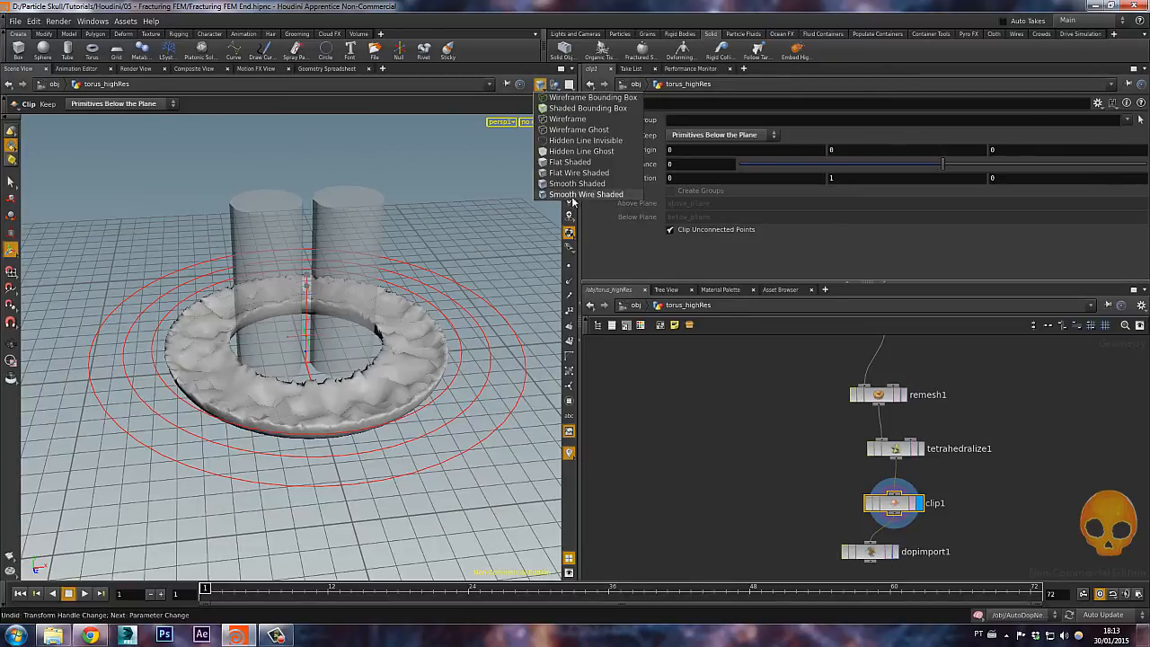
- Switch the viewport to Smooth Wire Shaded and raise remesh1 Density from 1 to 3
left_click(585, 194)
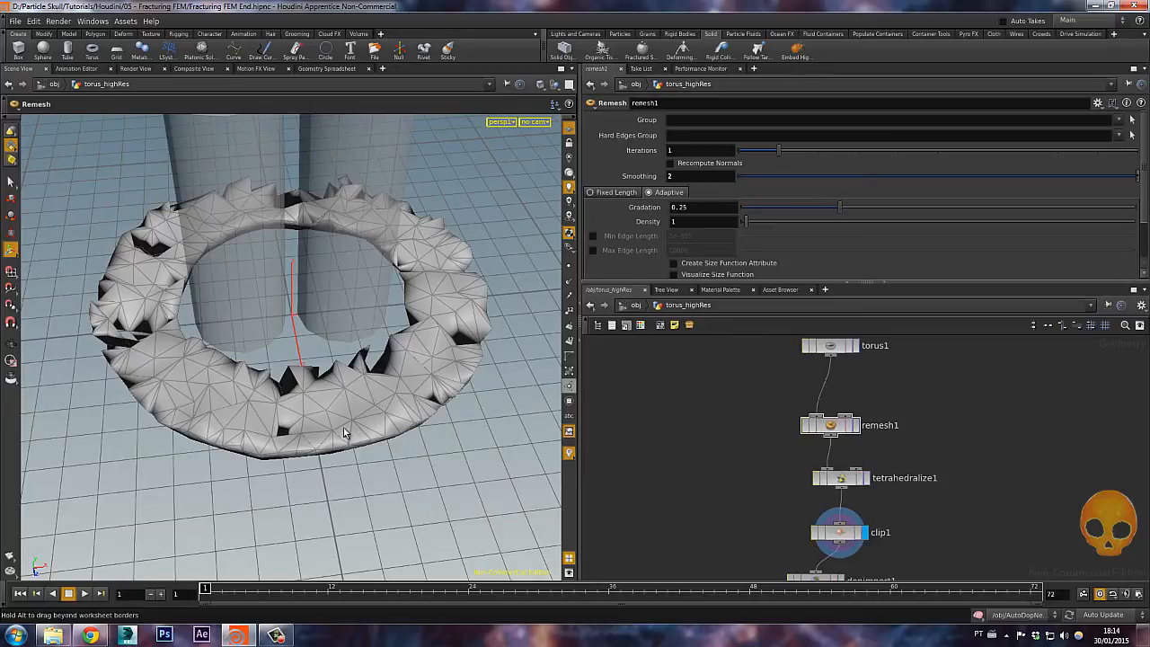
left_click(822, 425)
type("3")
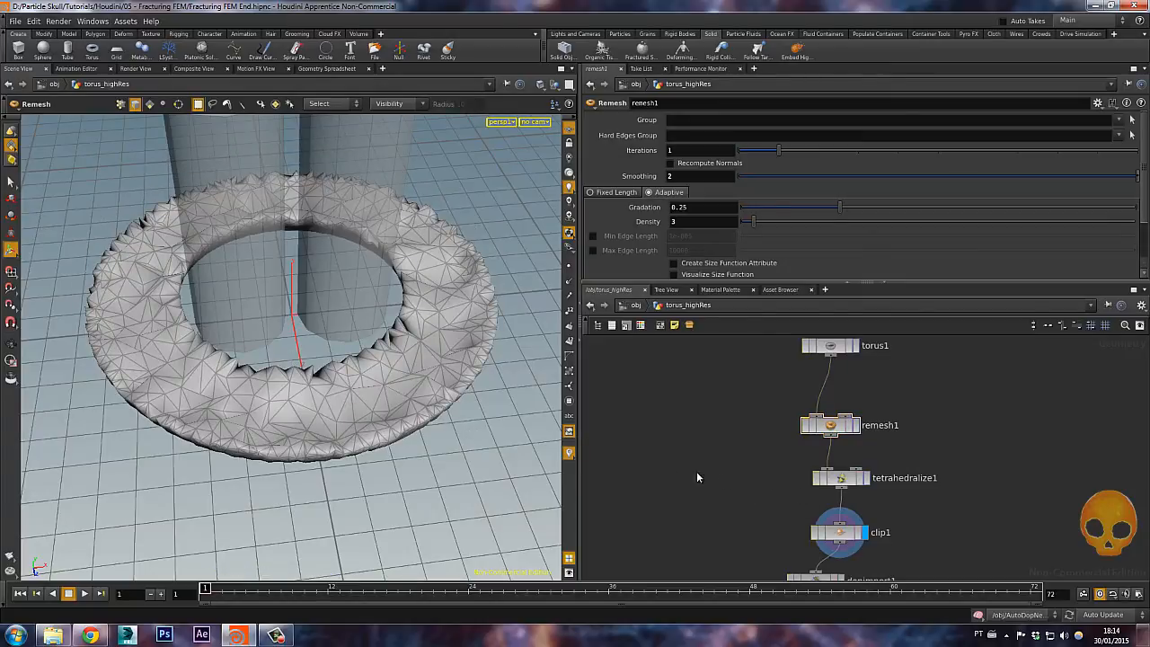
mouse_move(789, 513)
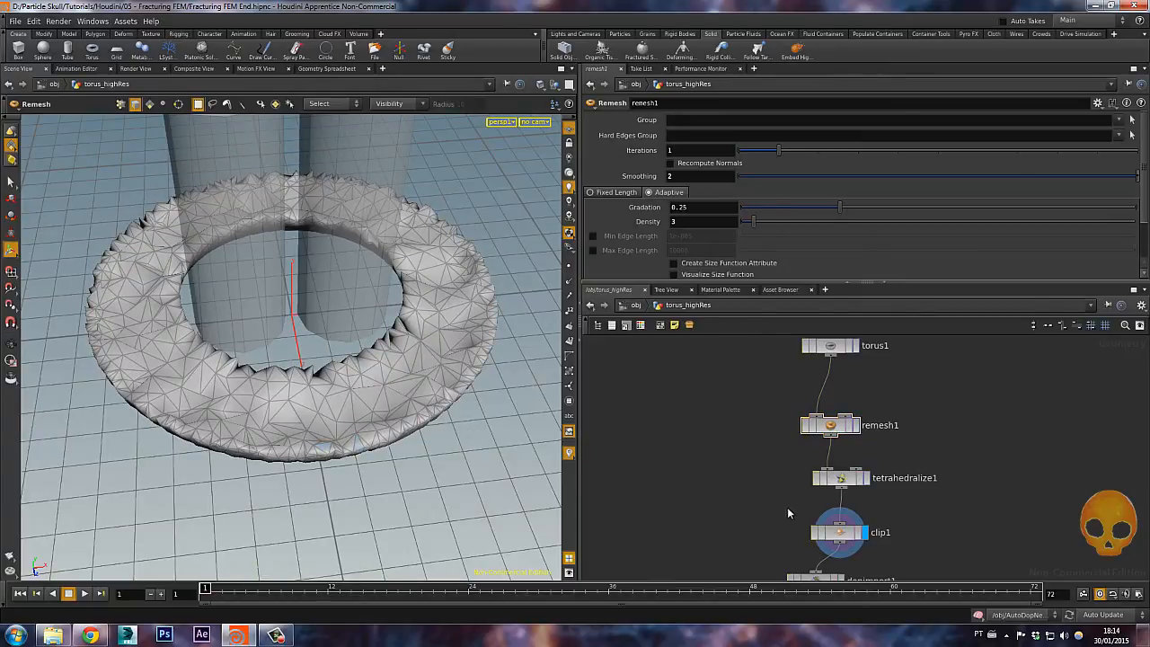
left_click(840, 477)
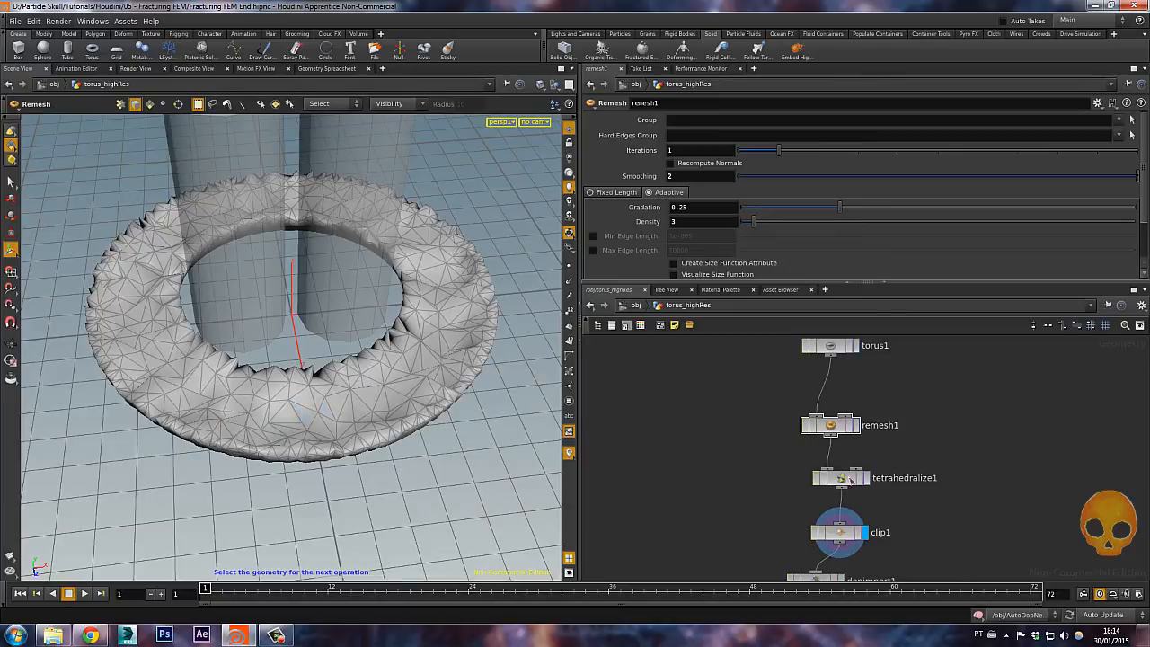
left_click(830, 478)
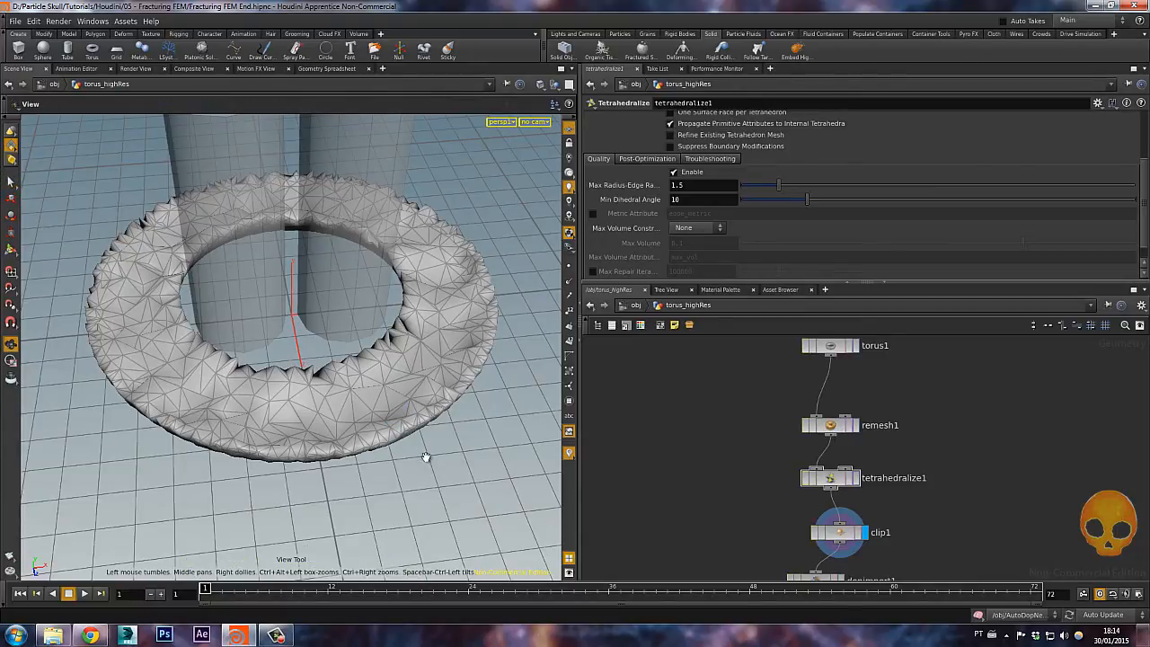
- Set tetrahedralize1's Max Volume Constraint to Uniform with a 0.1 maximum volume
left_click(830, 477)
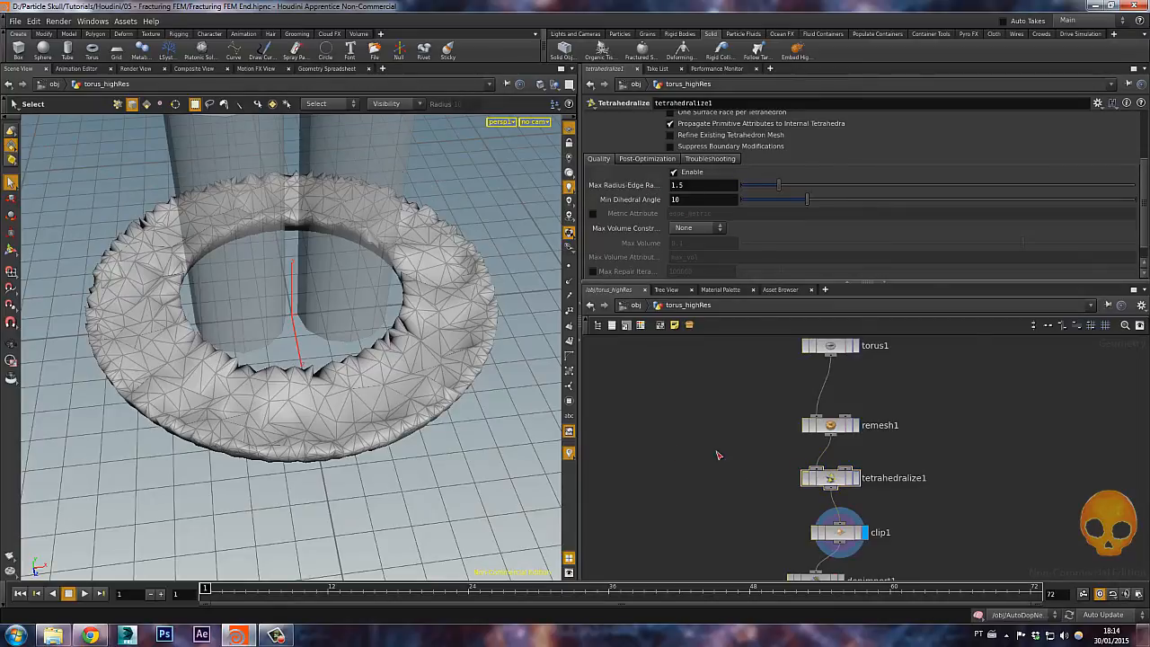
mouse_move(1001, 203)
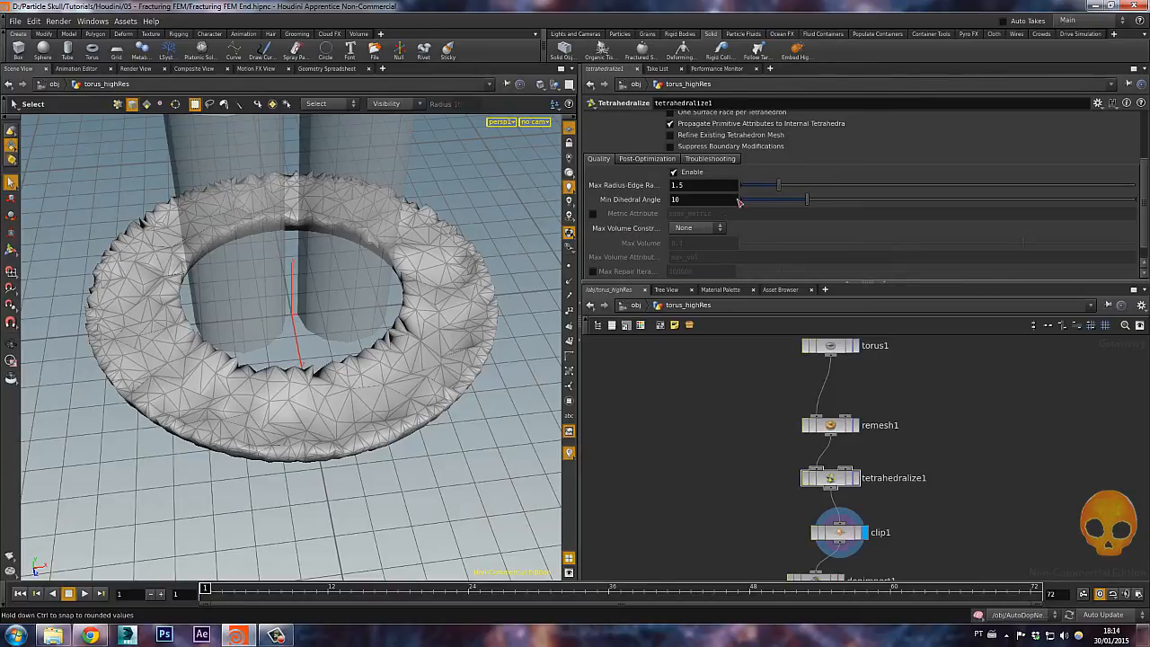
left_click(698, 227)
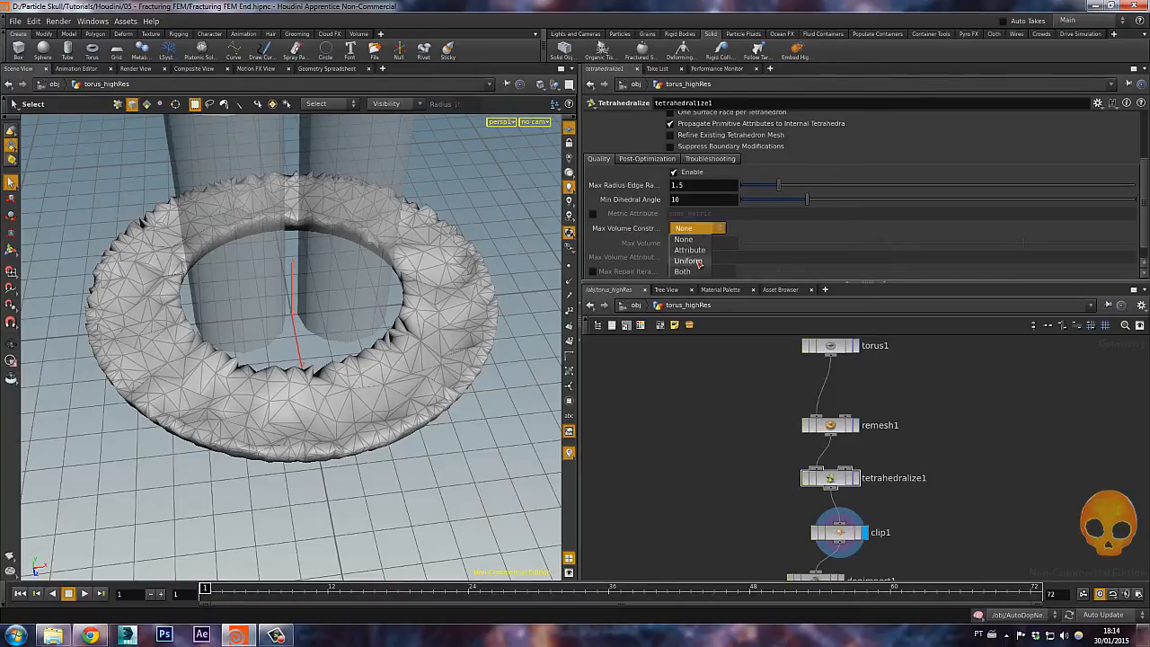
left_click(688, 261)
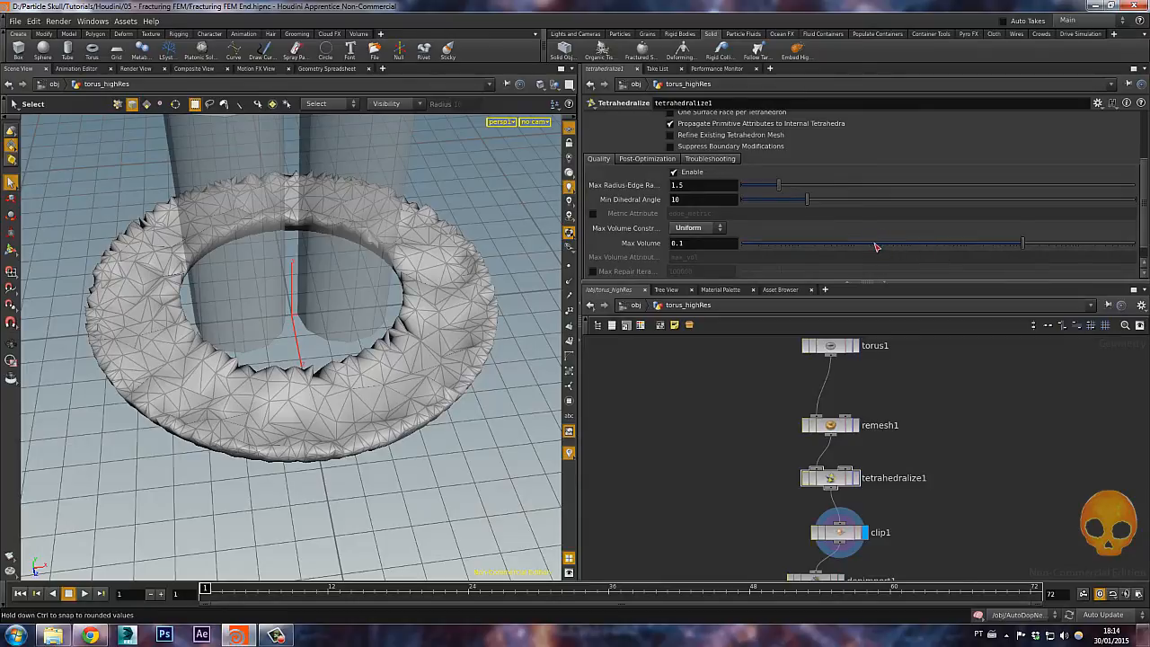
left_click_drag(1022, 243, 872, 243)
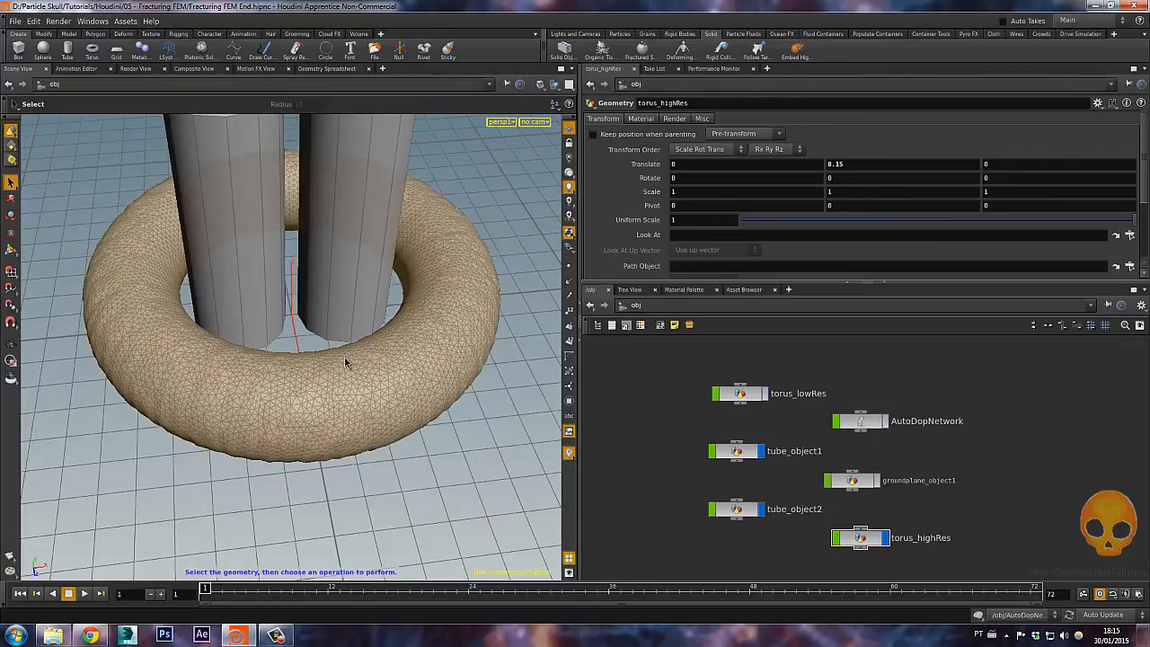
- Switch the viewport to Smooth Shaded and save over Fracturing FEM End.hipnc
left_click(540, 84)
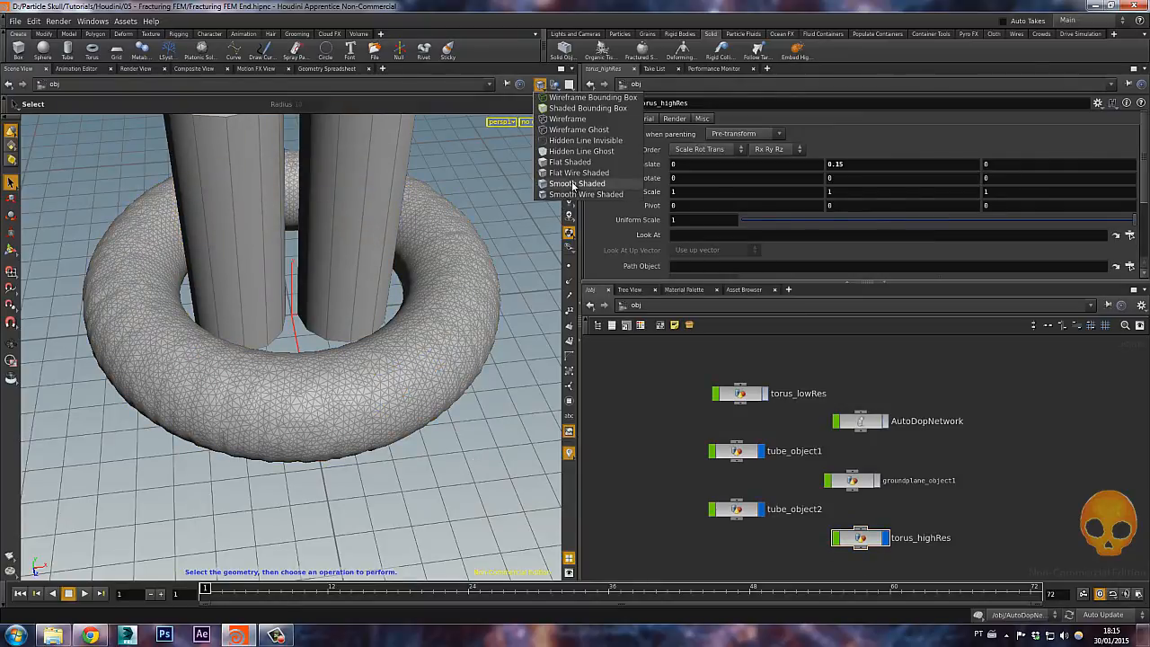
left_click(577, 183)
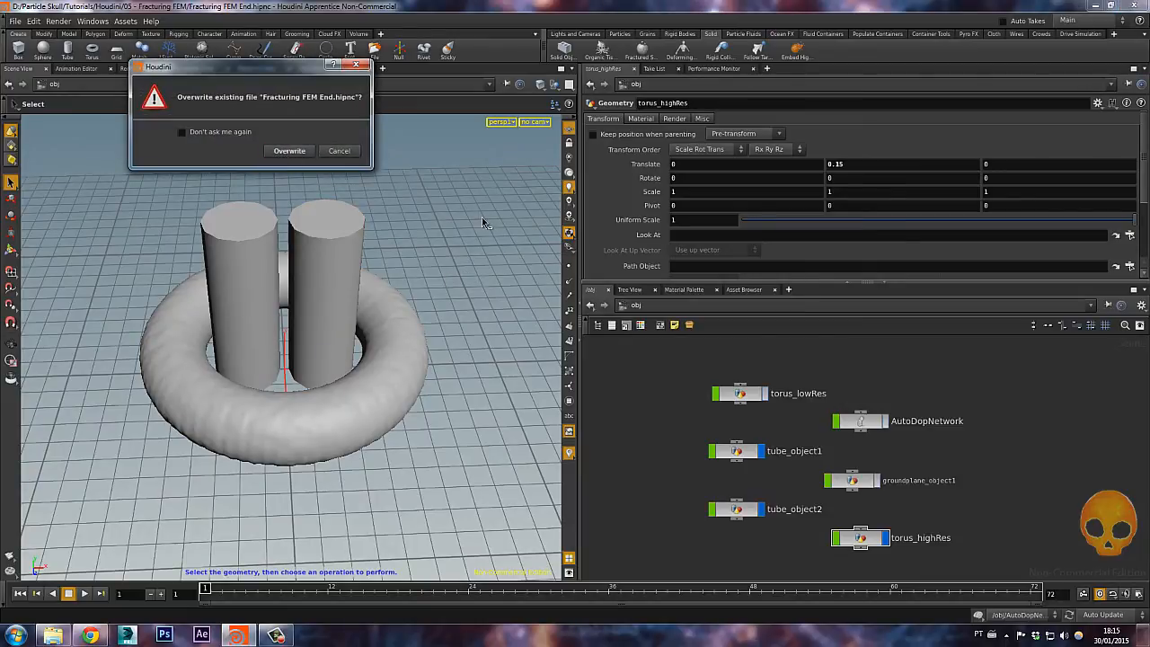
left_click(288, 150)
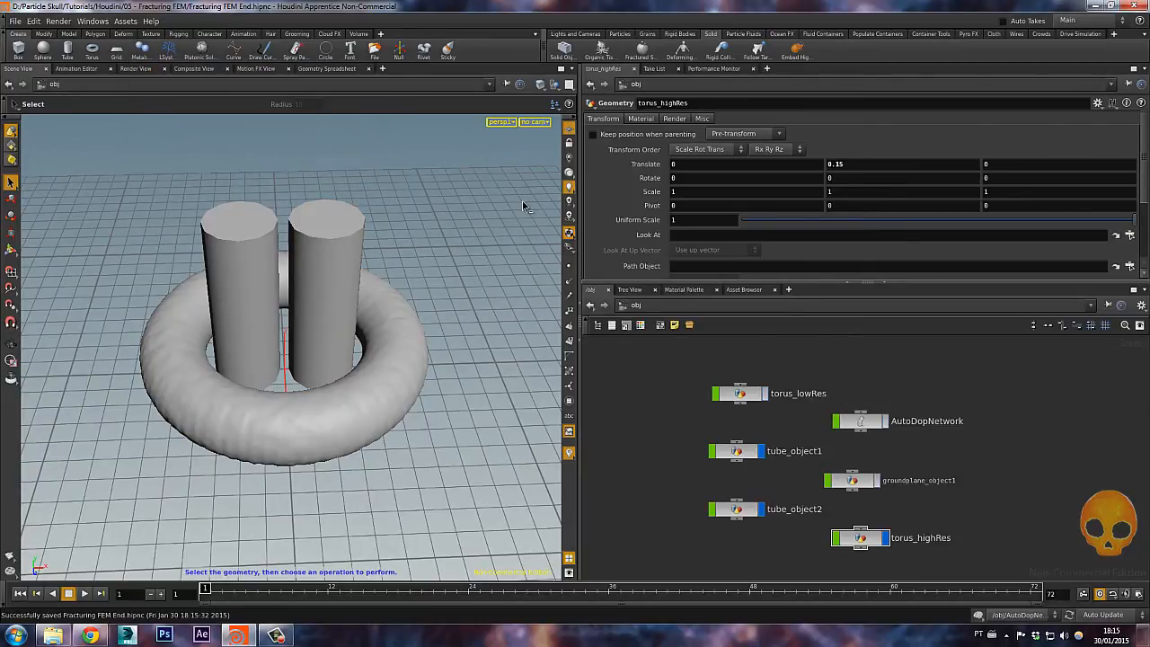
- Play the simulation to cache frames up to about 48, then select torus_highRes
left_click(84, 593)
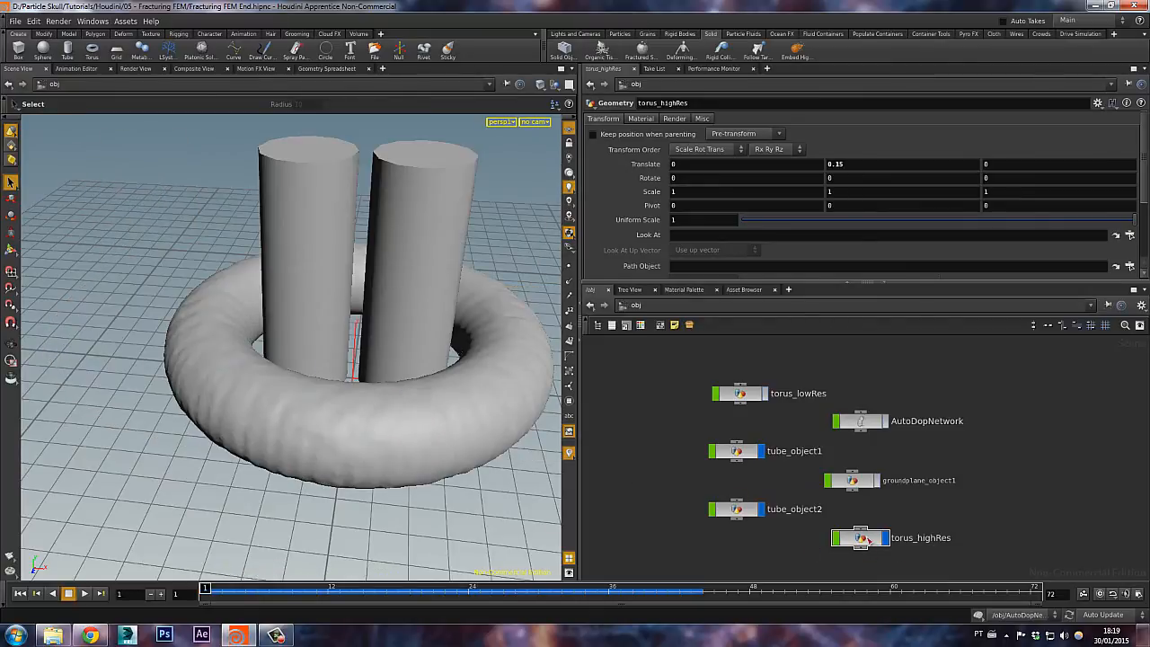
left_click(885, 538)
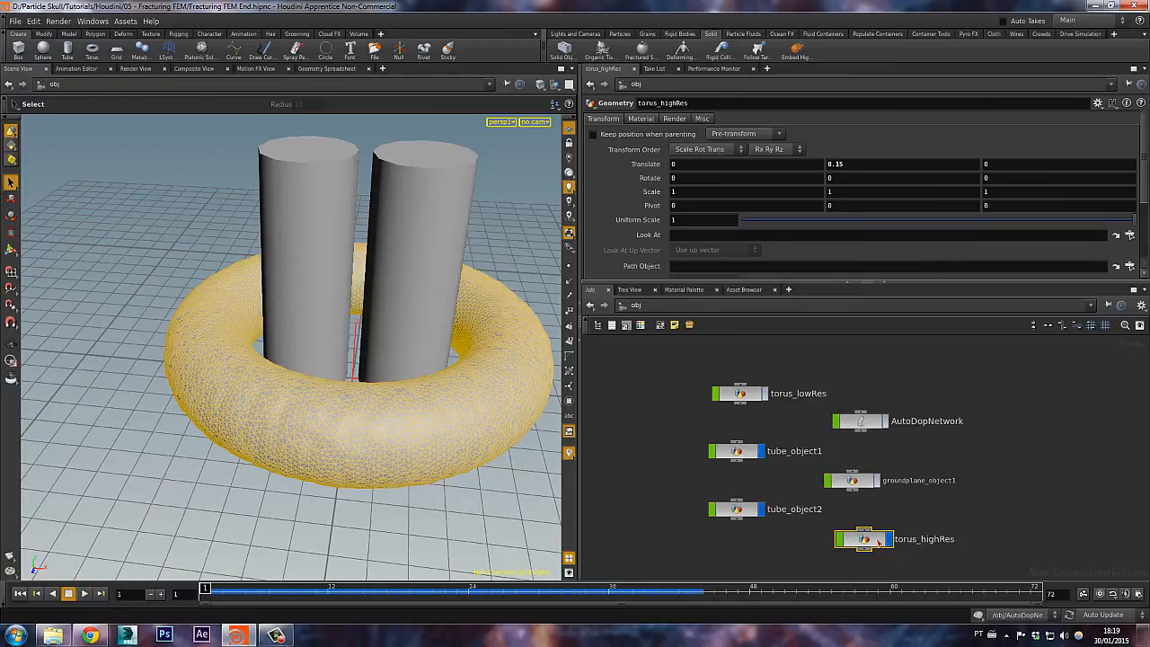